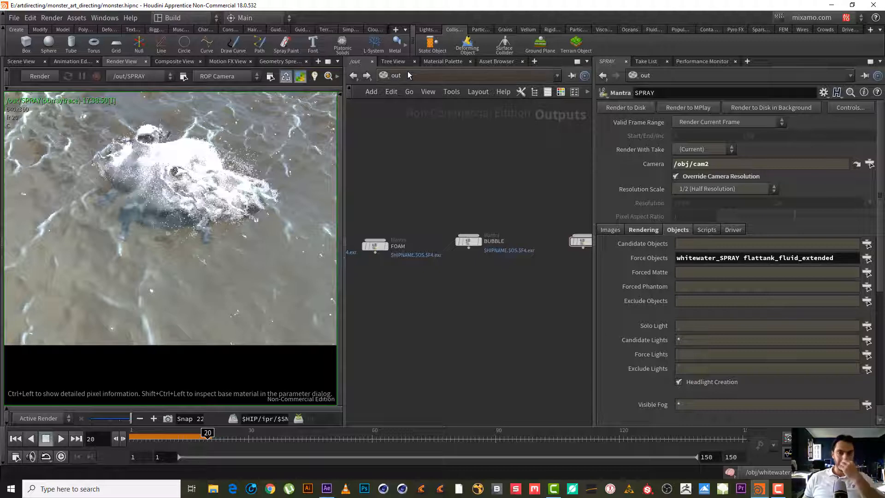
# Step: Switch the network editor from /out to /obj and select the Stand_Up_fbx node
pyautogui.click(384, 75)
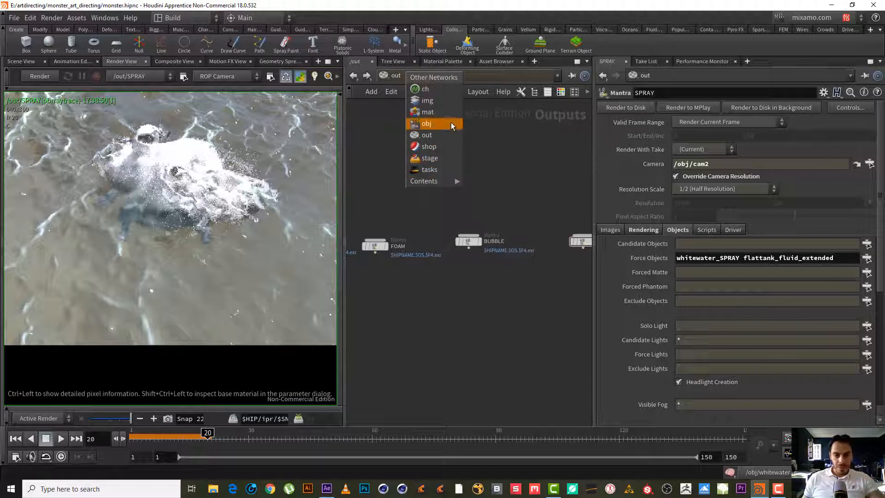
pyautogui.click(426, 123)
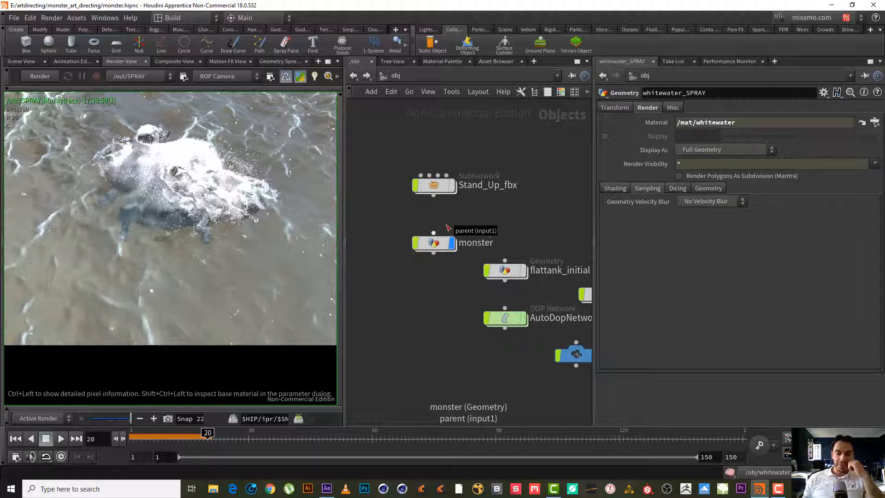
pyautogui.moveTo(444, 225)
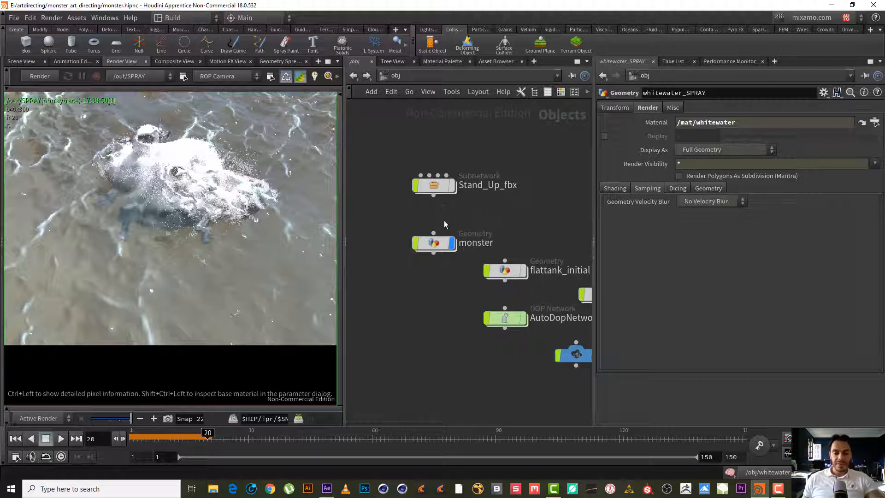
pyautogui.moveTo(434, 230)
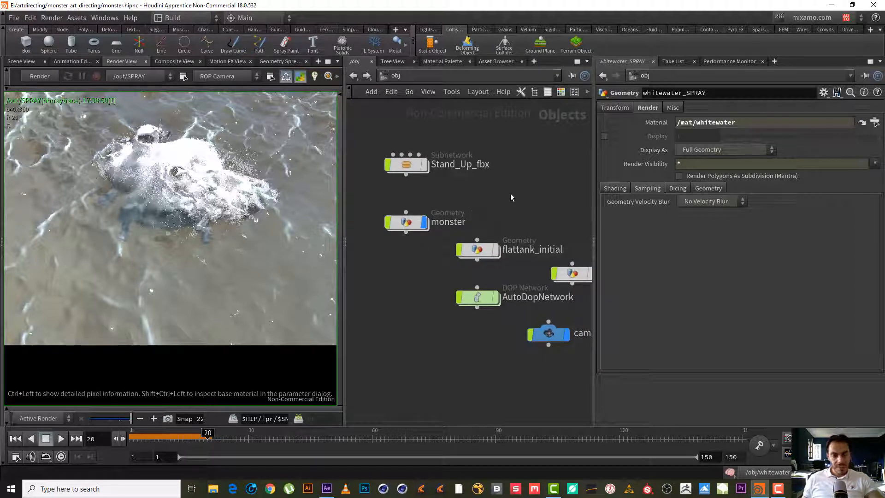
pyautogui.click(405, 164)
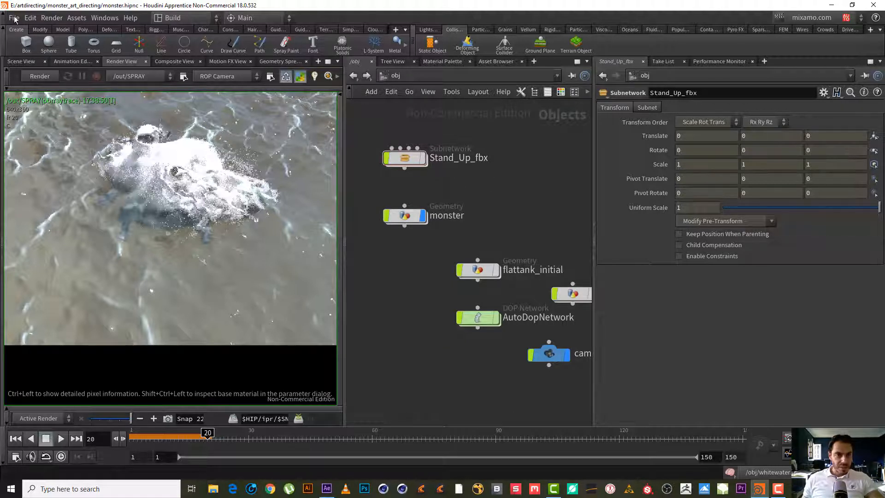
# Step: Start a Filmbox FBX import and choose Stand Up.fbx from the $JOB geo folder
pyautogui.click(14, 18)
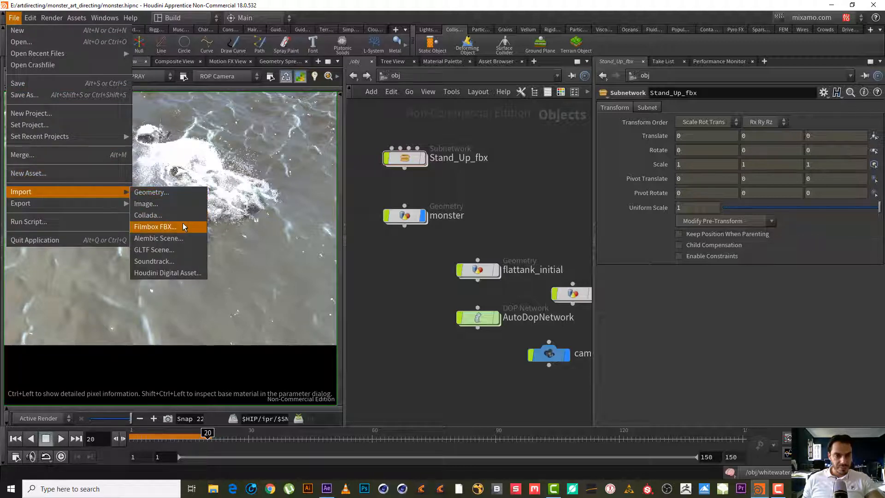
pyautogui.click(155, 227)
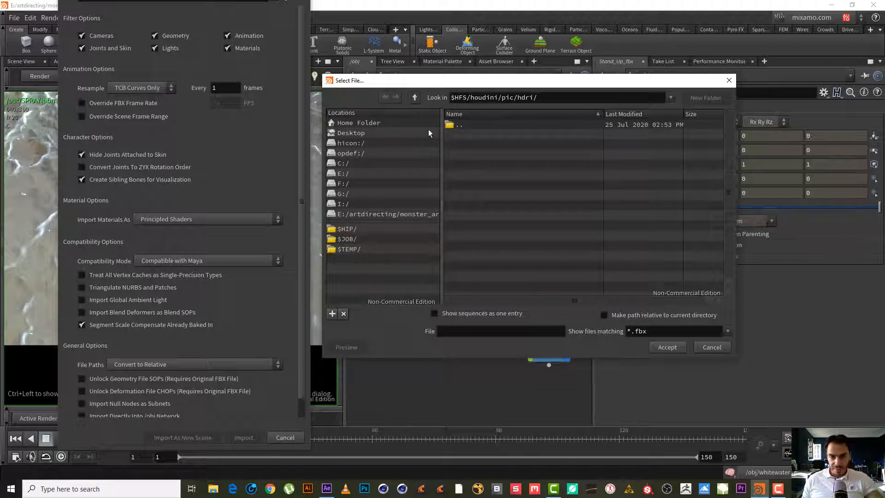
pyautogui.click(346, 238)
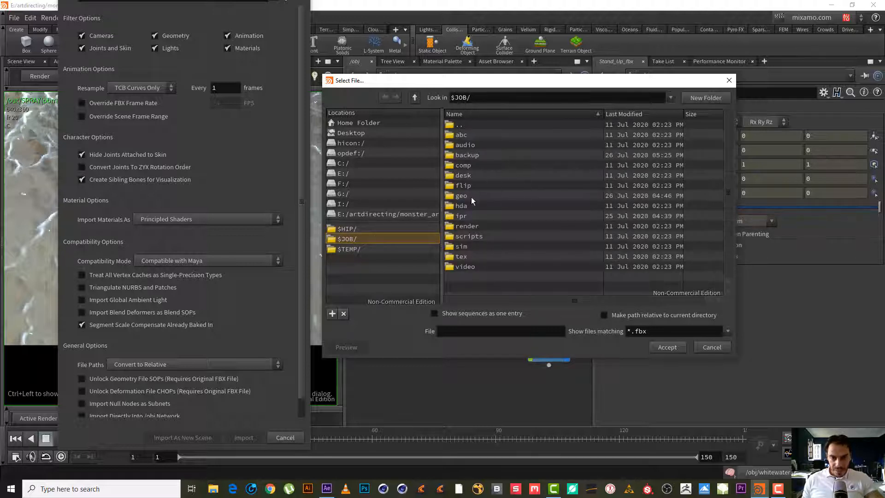
pyautogui.doubleClick(462, 195)
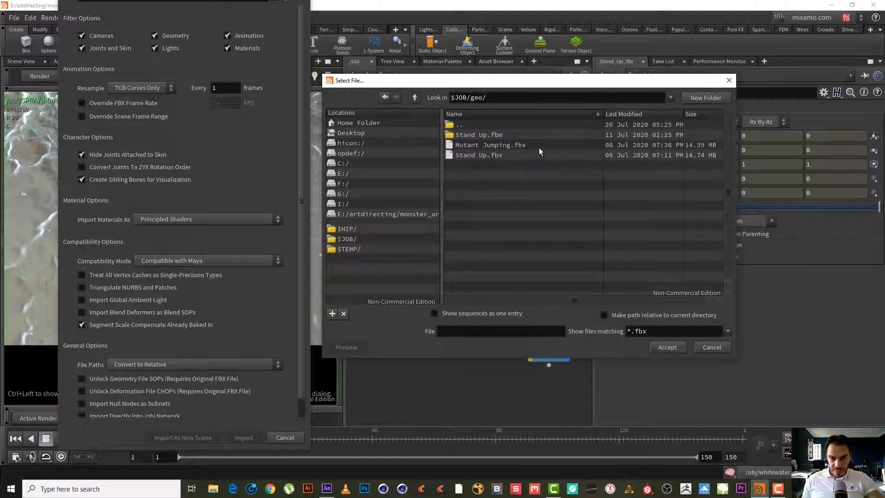
pyautogui.click(479, 155)
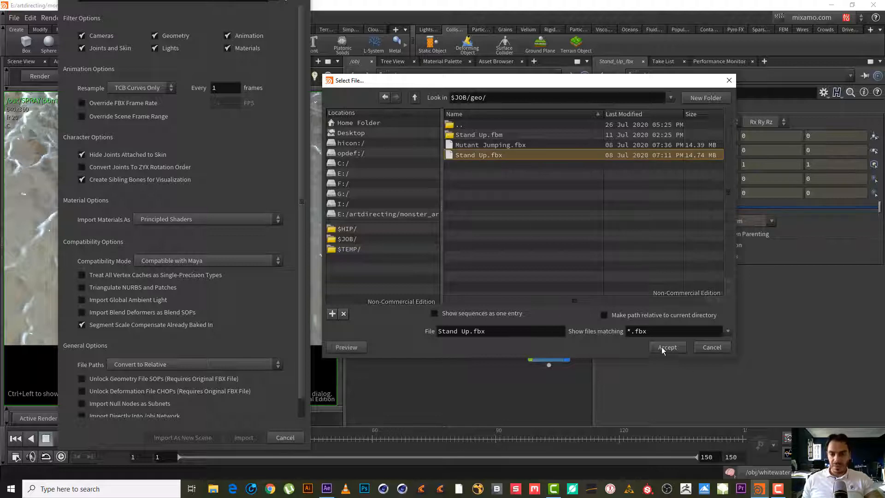
pyautogui.click(668, 347)
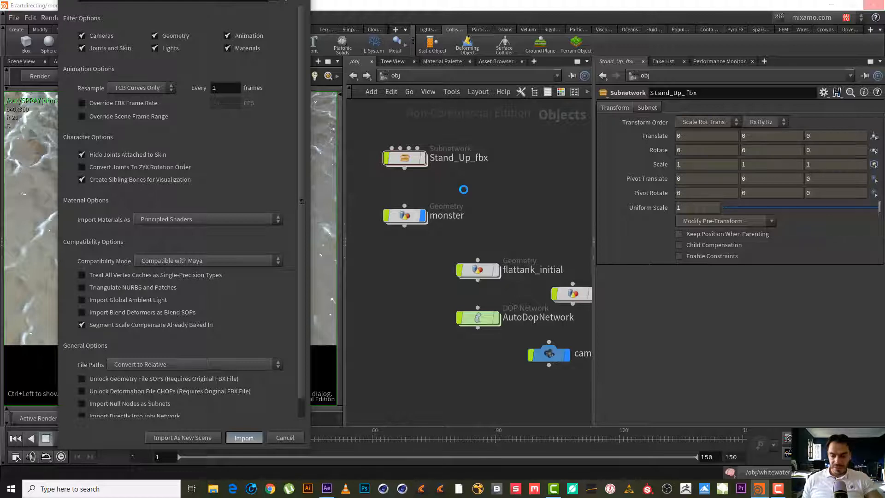
# Step: Import the FBX as subnetwork Stand_Up_fbx1 and begin editing its name
pyautogui.click(243, 438)
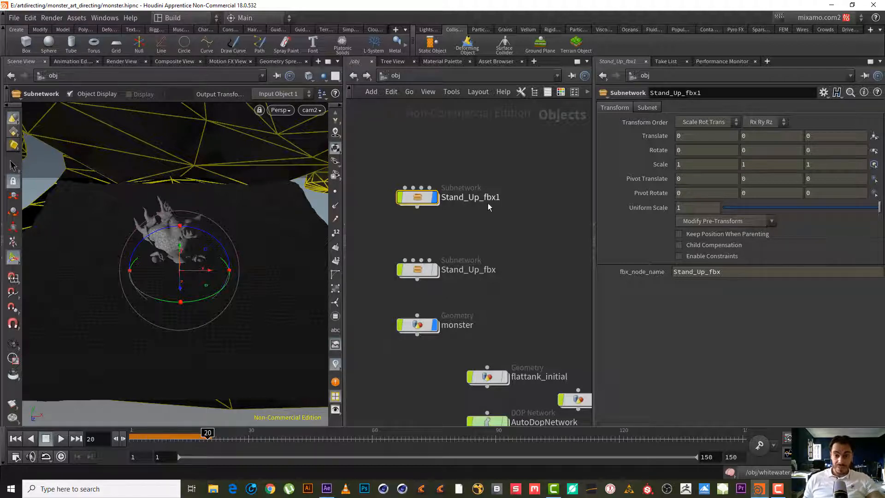
pyautogui.doubleClick(470, 198)
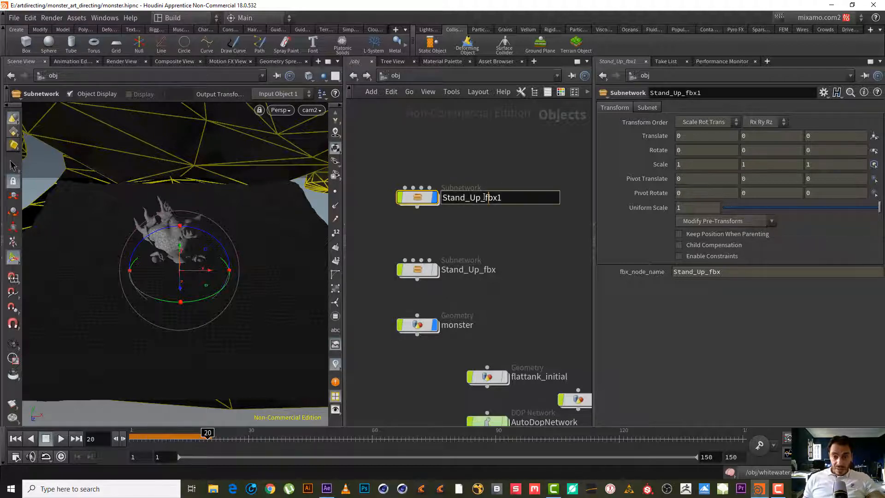
pyautogui.doubleClick(492, 197)
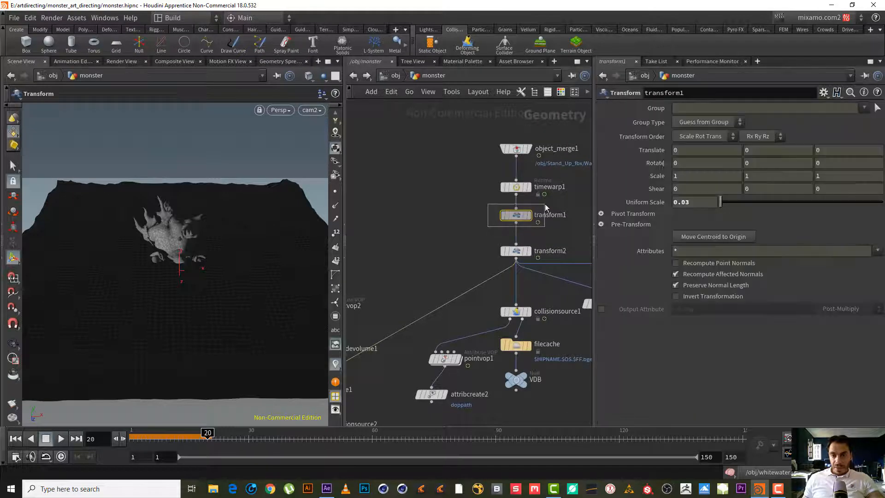
# Step: Check monster's transform1 scale, then give Stand_Up_MONSTER a uniform scale of 0.03
pyautogui.click(515, 215)
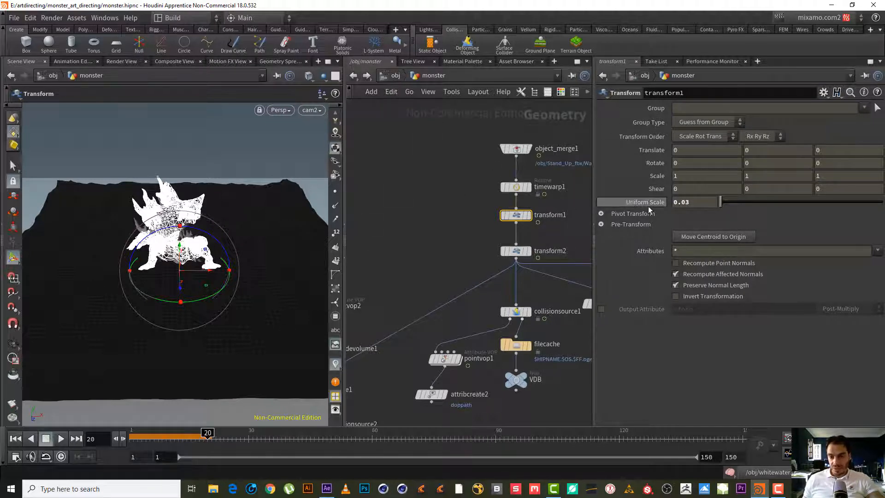
pyautogui.click(694, 202)
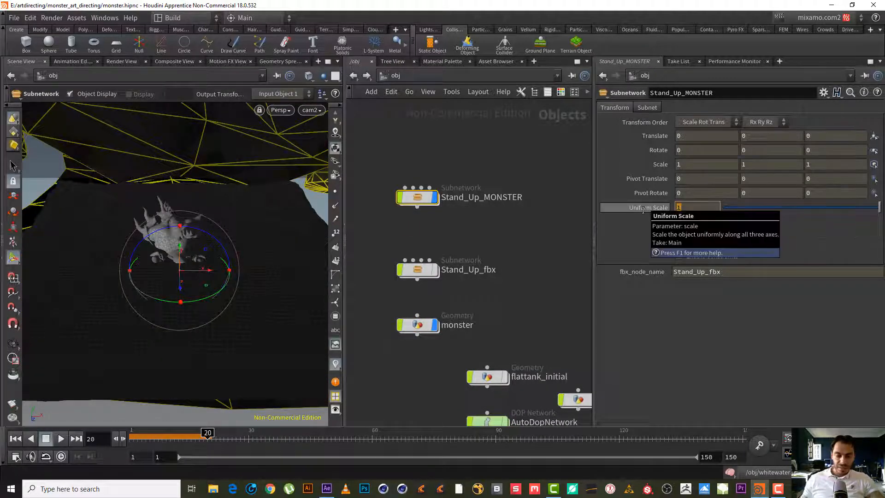
pyautogui.write('0.03')
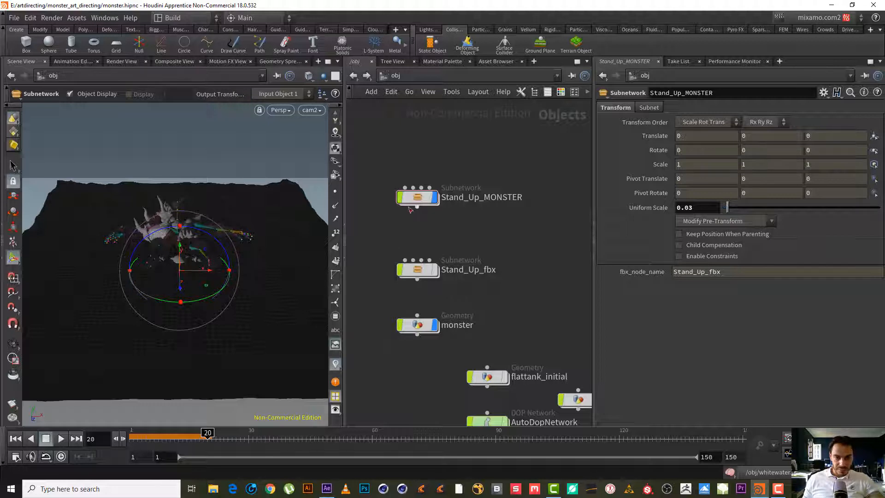
pyautogui.moveTo(287, 215)
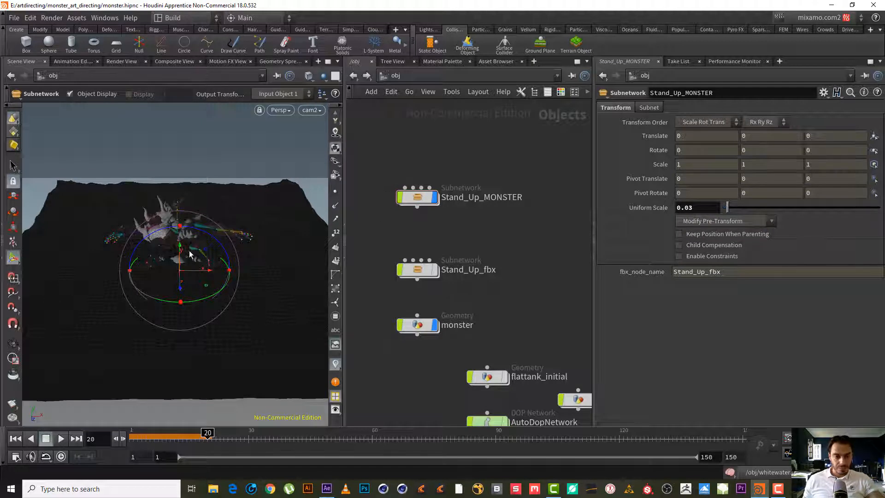
# Step: Copy timewarp1 from inside monster and dive into Stand_Up_MONSTER to paste it
pyautogui.click(418, 197)
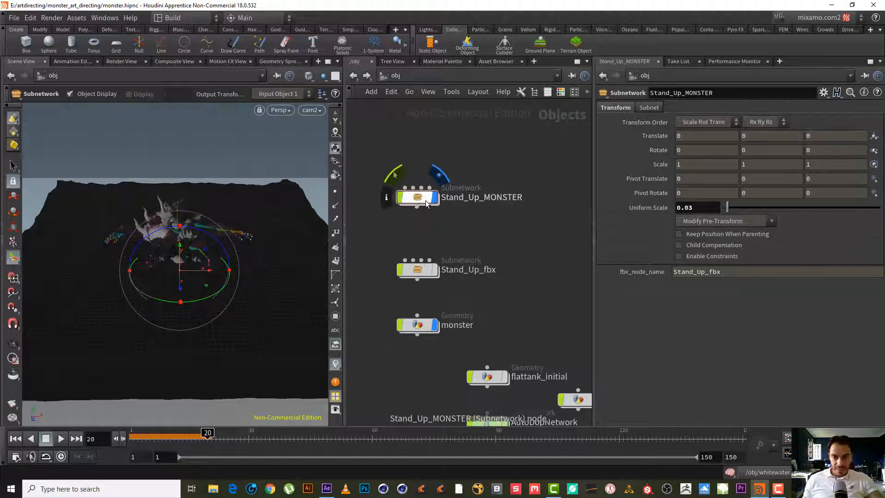
pyautogui.click(416, 324)
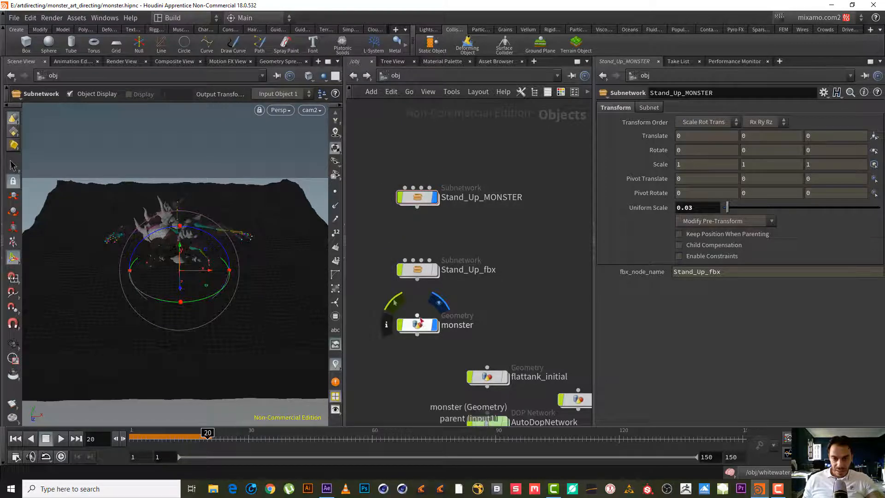
pyautogui.doubleClick(416, 324)
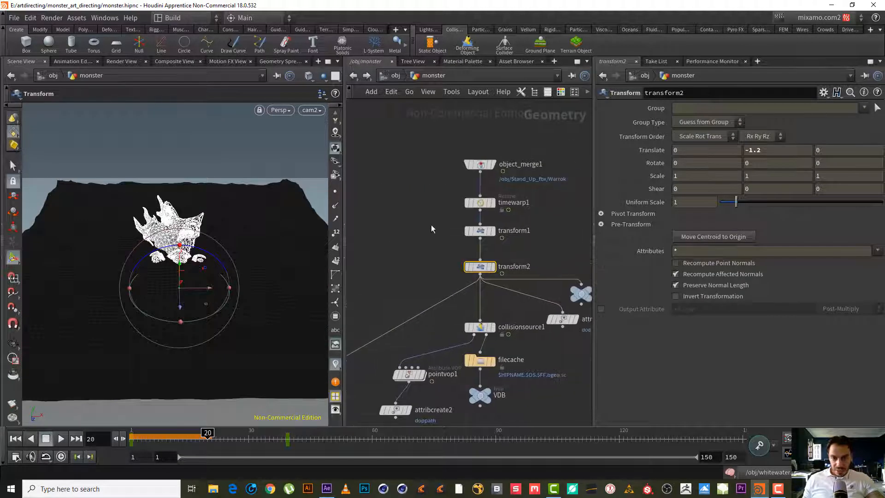
pyautogui.click(480, 202)
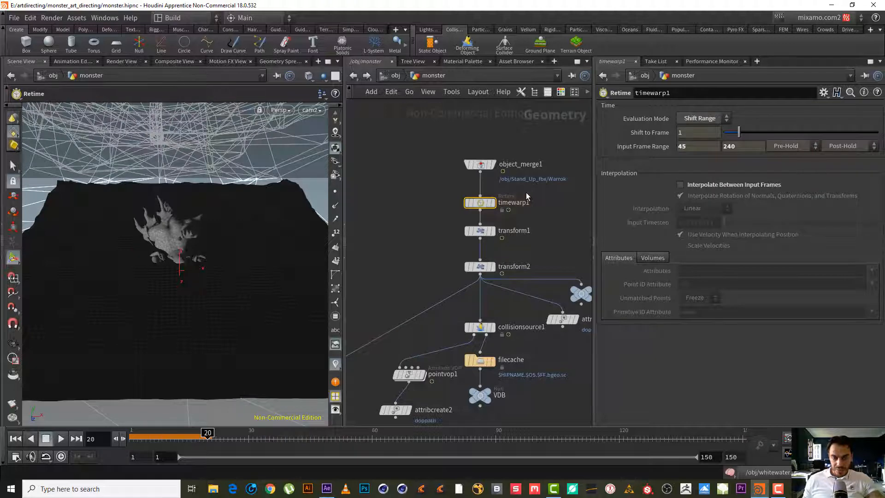
pyautogui.press('ctrl+c')
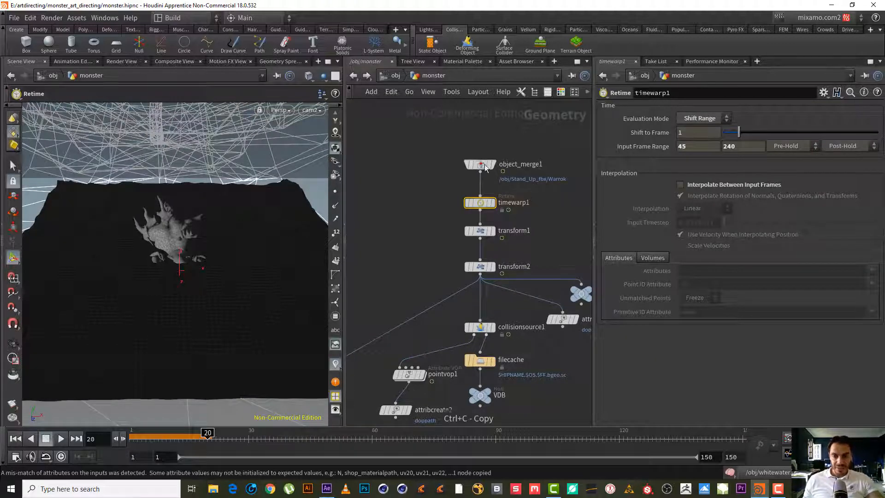
pyautogui.click(480, 202)
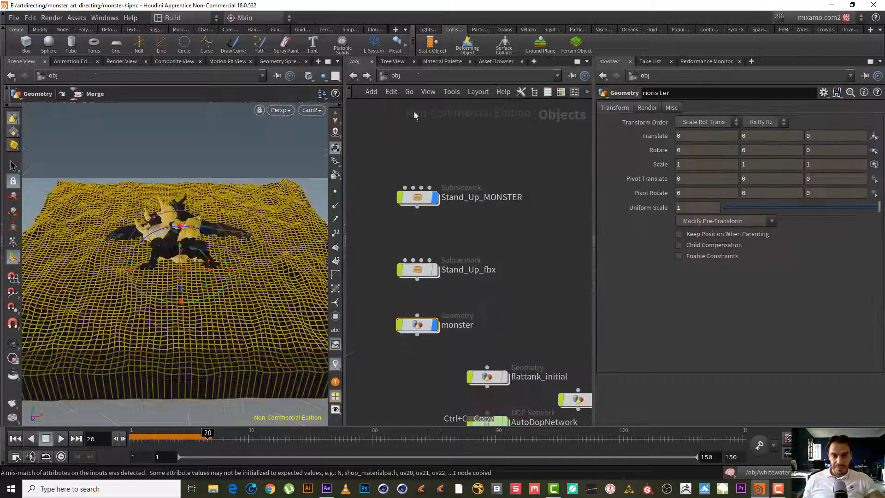
pyautogui.doubleClick(418, 196)
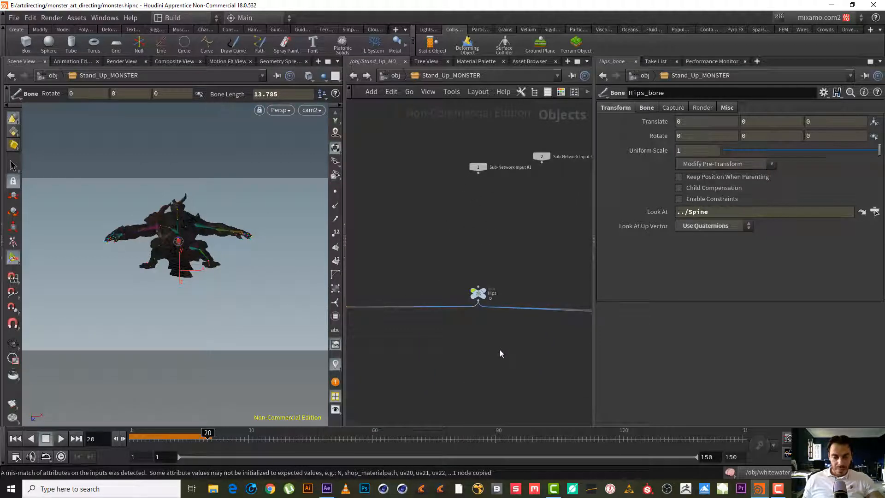
pyautogui.moveTo(484, 354)
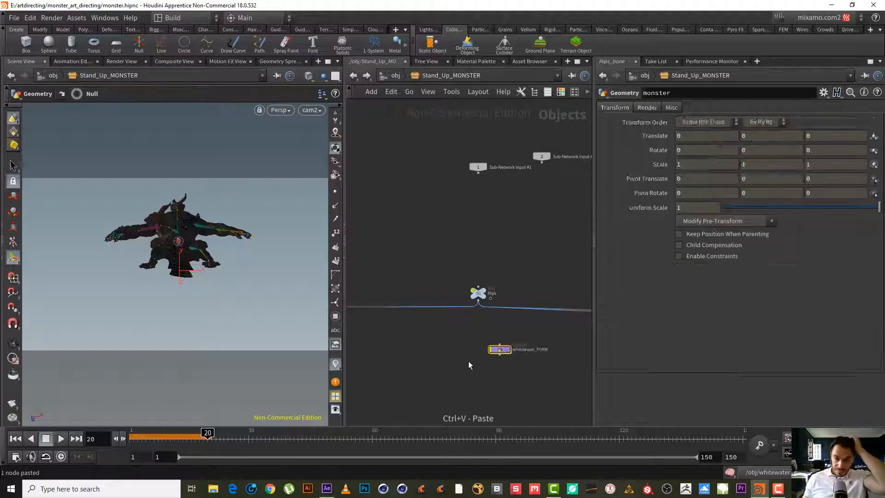
# Step: Select the stray pasted node inside Stand_Up_MONSTER for deletion
pyautogui.click(500, 349)
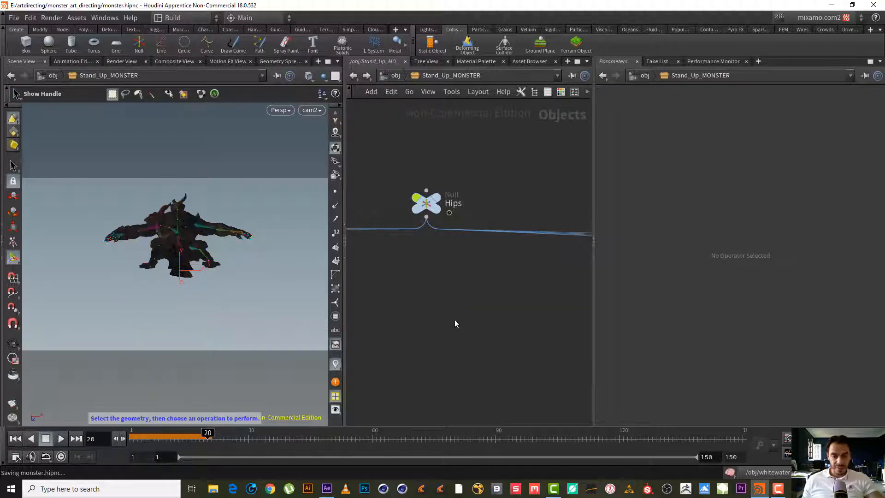
pyautogui.moveTo(497, 167)
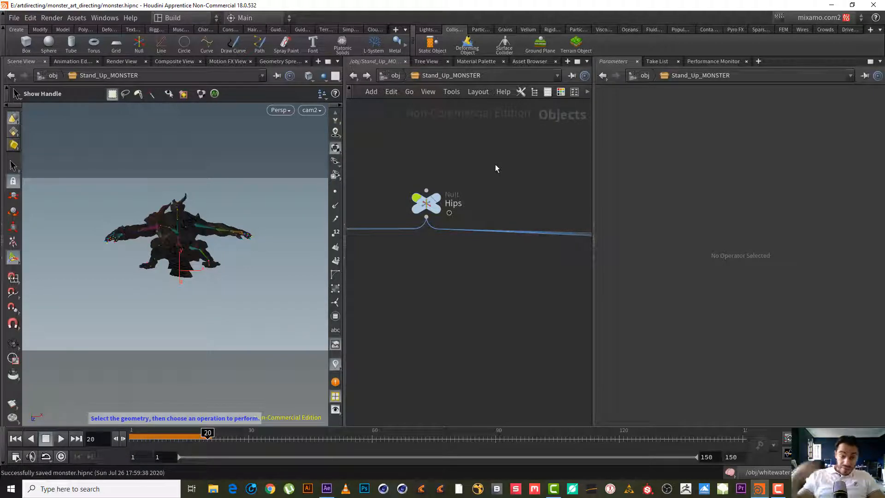
pyautogui.moveTo(407, 141)
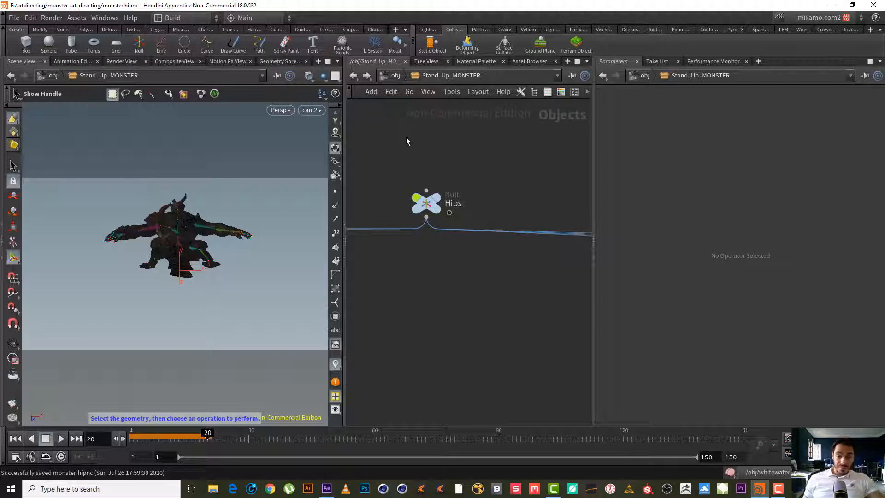
pyautogui.moveTo(237, 256)
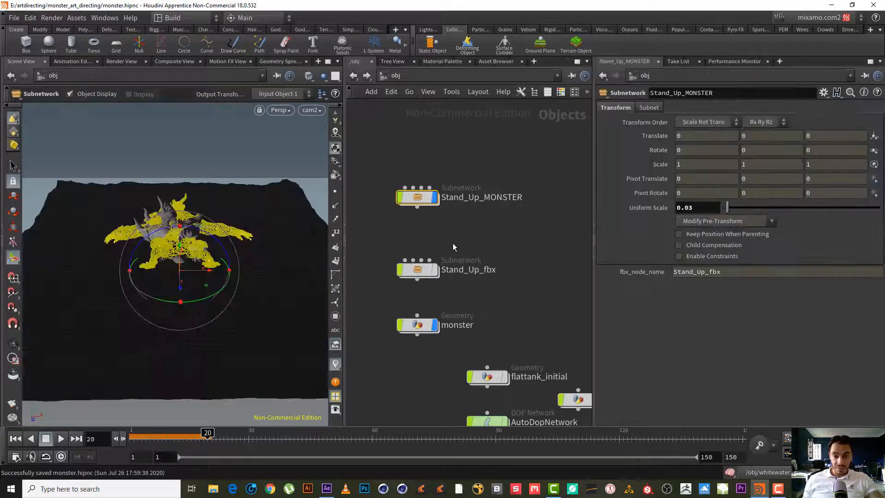
# Step: Inside Stand_Up_MONSTER, move the pasted whitewater_FOAM node and select Hips_bone
pyautogui.doubleClick(418, 325)
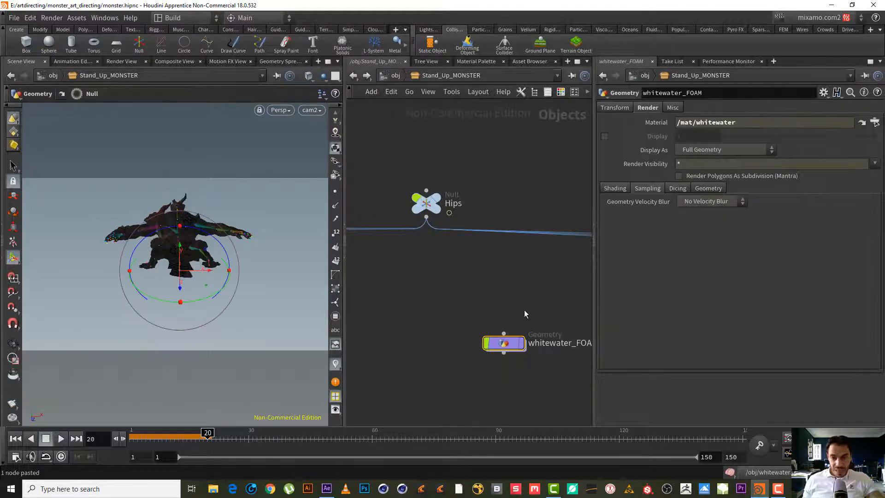
pyautogui.moveTo(505, 343); pyautogui.dragTo(391, 240)
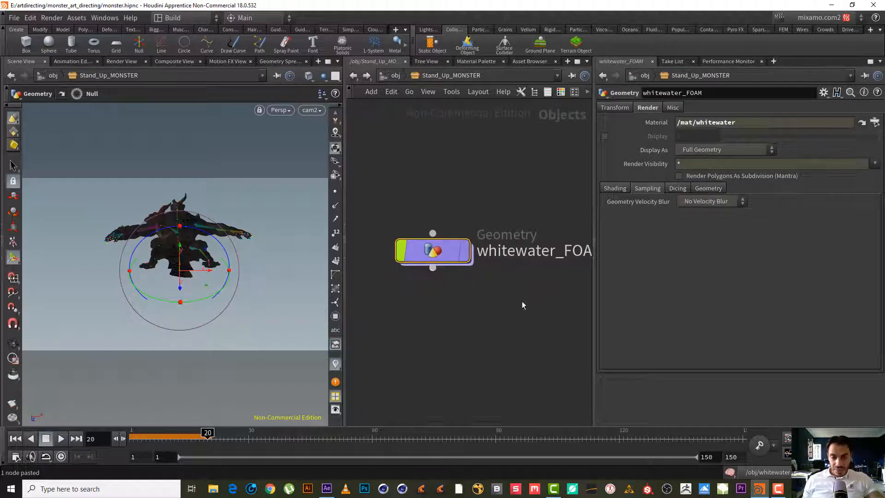
pyautogui.moveTo(433, 250); pyautogui.dragTo(460, 300)
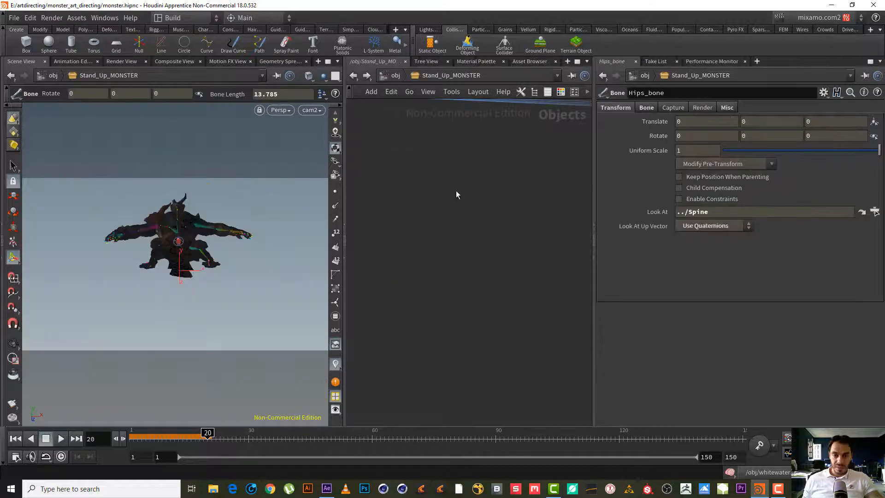
# Step: Bring up the TAB node menu and search for 'Ti'
pyautogui.press('tab')
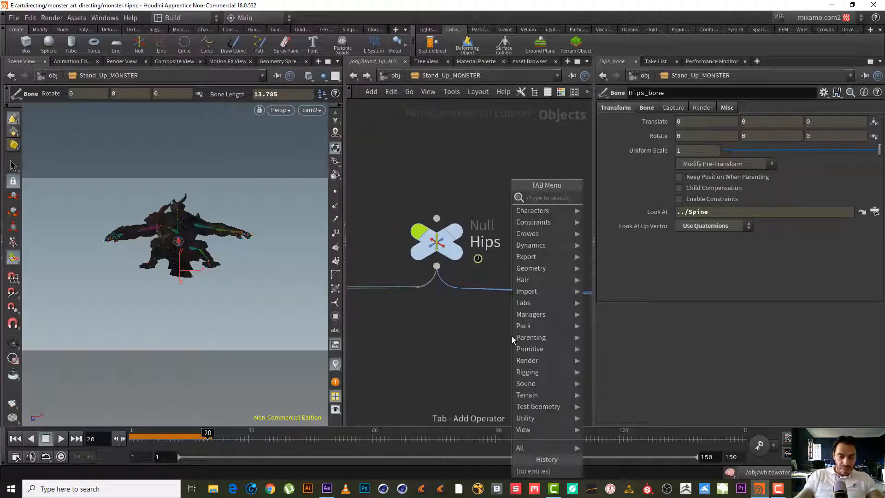
pyautogui.write('Ti')
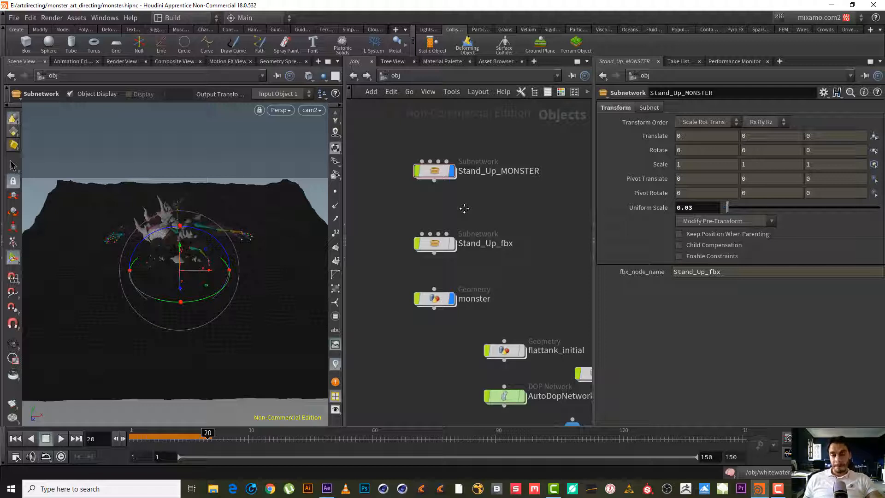
pyautogui.moveTo(457, 233)
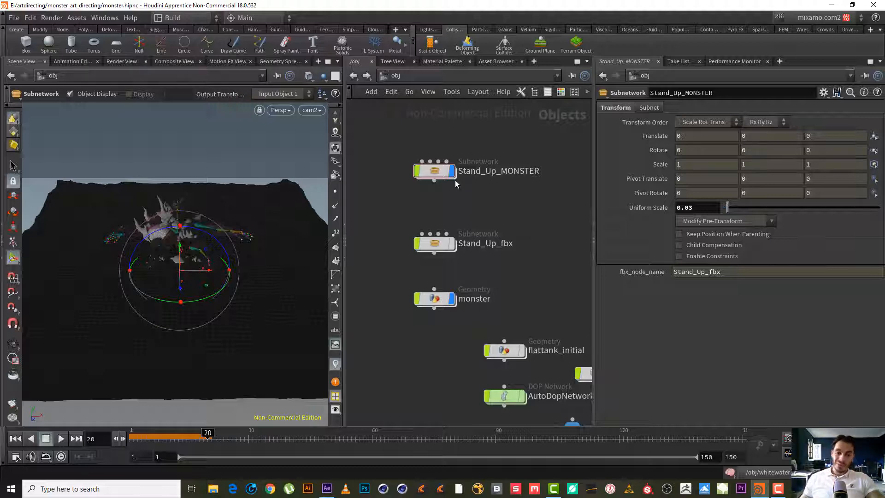
# Step: Inspect Stand_Up_MONSTER's Subnet settings before removing it from the obj network
pyautogui.doubleClick(434, 298)
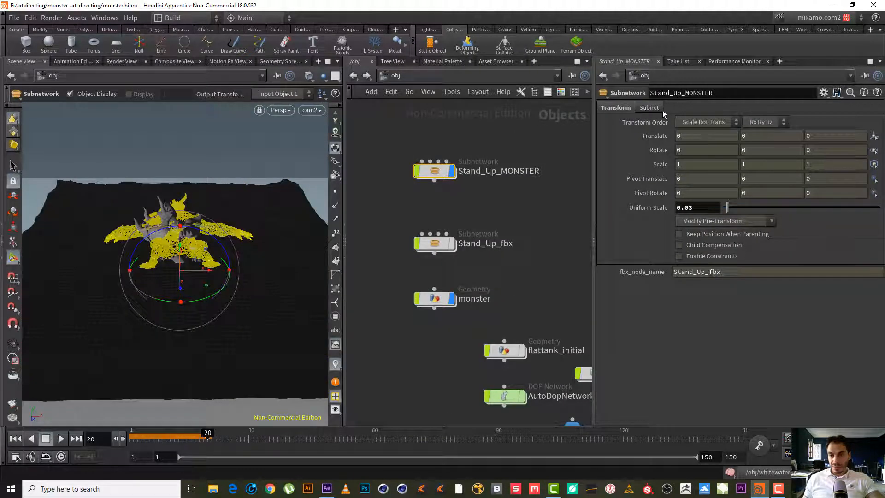
pyautogui.click(649, 107)
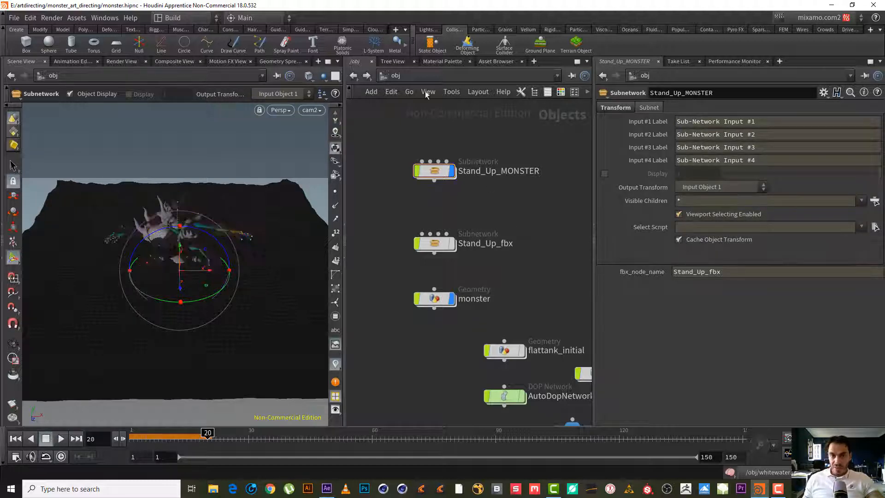
pyautogui.click(410, 92)
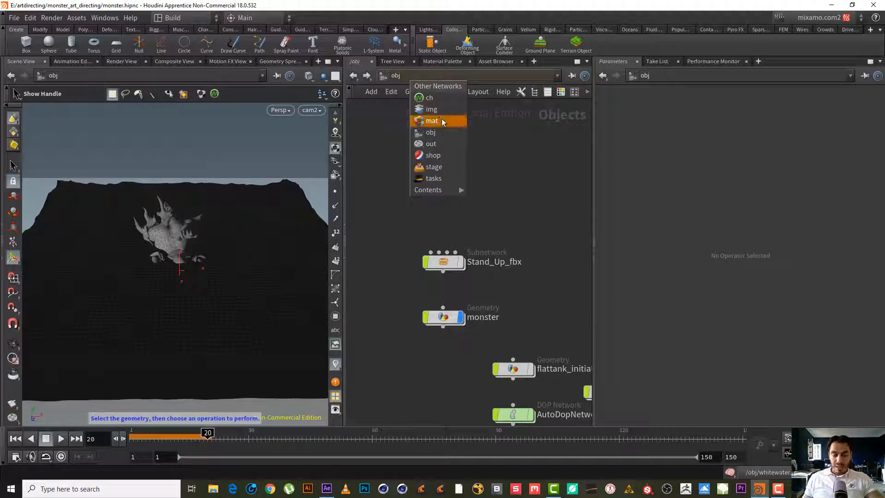
pyautogui.moveTo(446, 140)
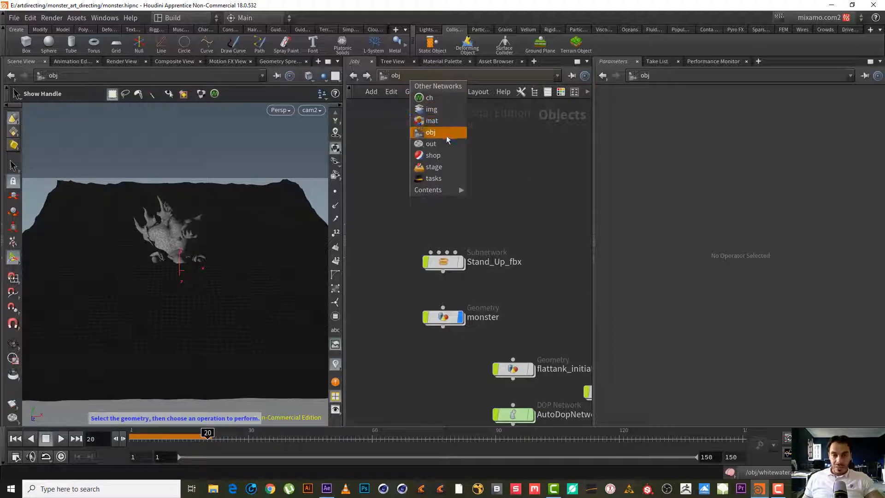
# Step: On the /out ext Mantra pass, add flattank_fluidinterior and monster as Forced Phantom objects
pyautogui.click(431, 144)
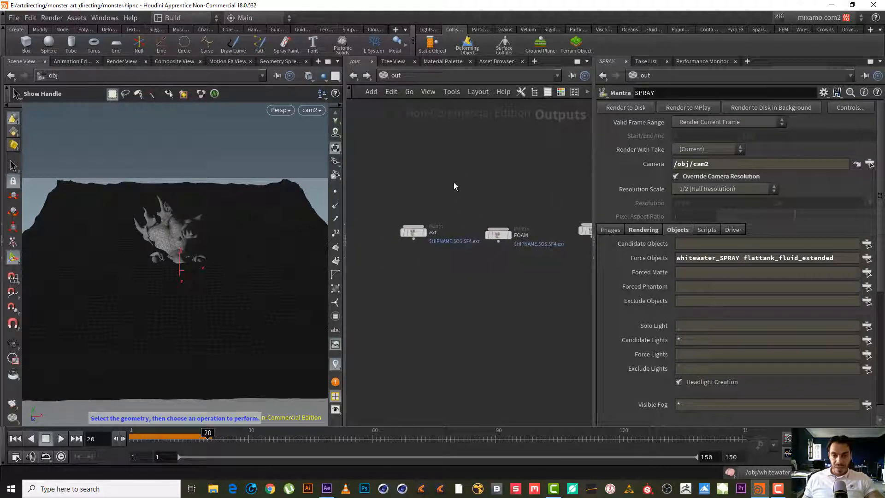
pyautogui.click(412, 231)
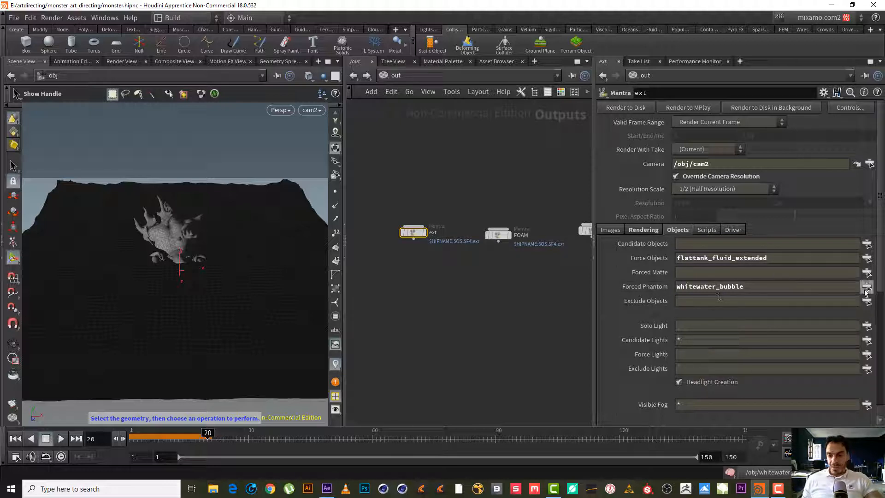
pyautogui.click(868, 286)
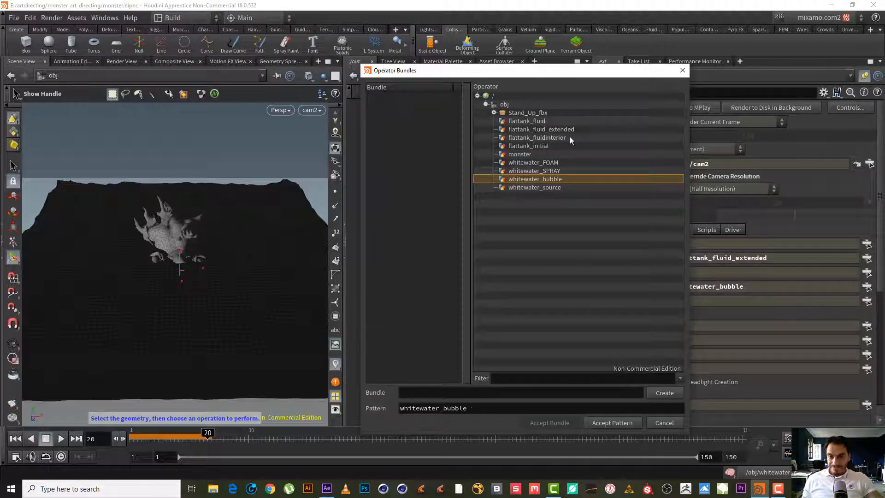
pyautogui.click(612, 423)
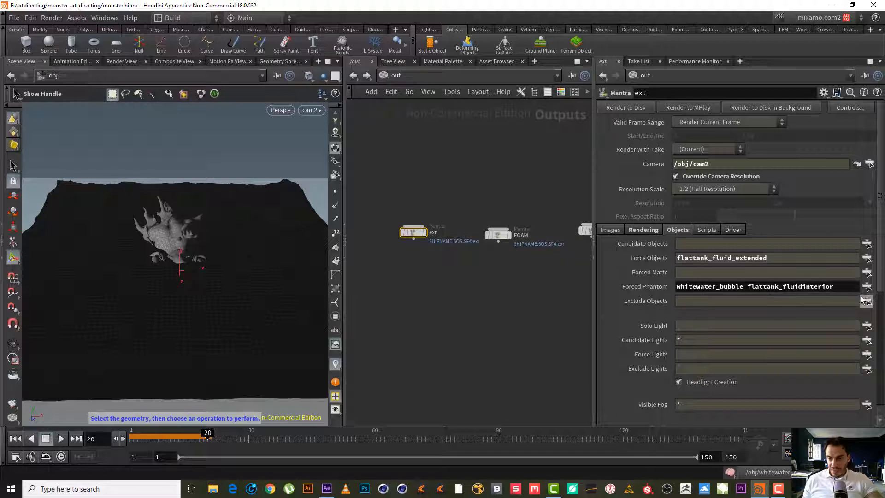
pyautogui.click(868, 286)
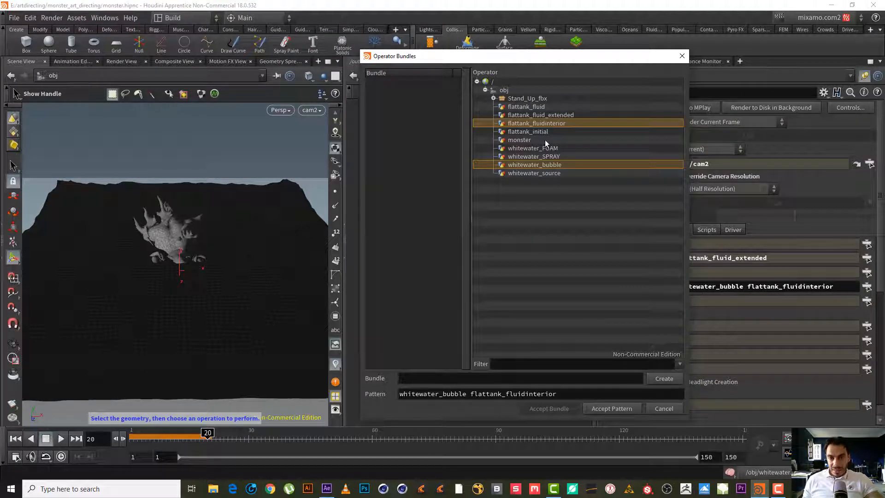
pyautogui.click(519, 139)
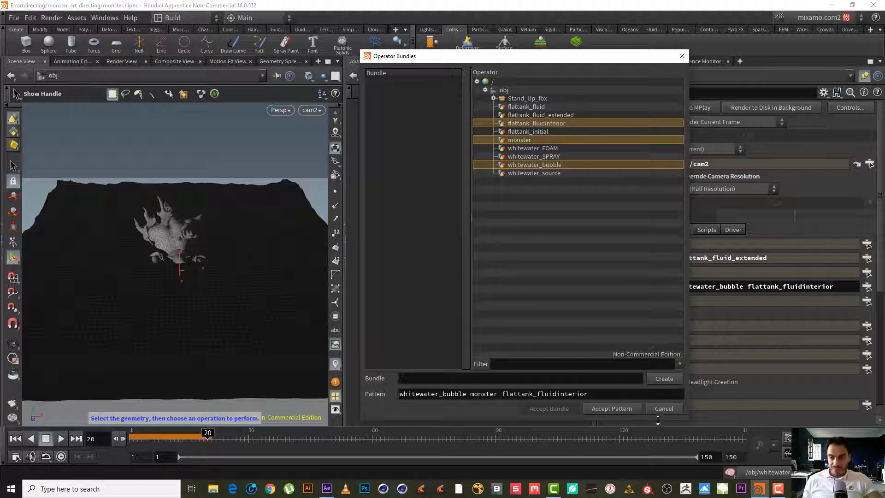
pyautogui.click(612, 408)
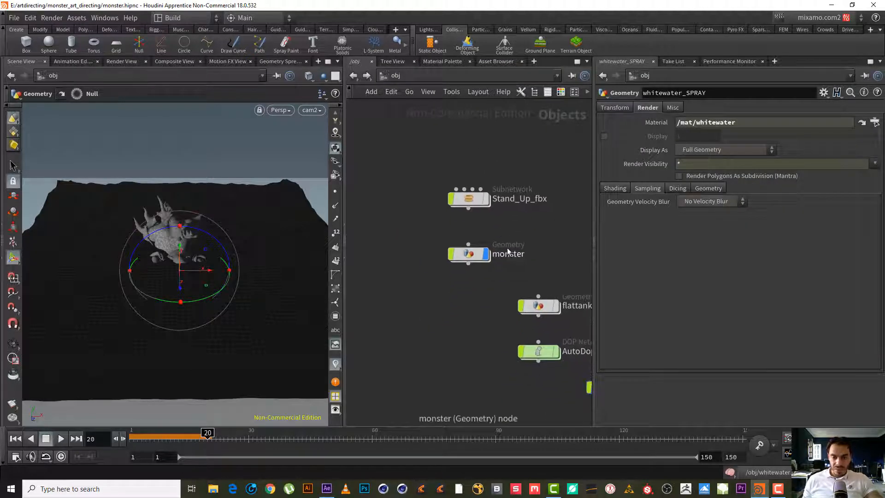
# Step: Select the monster node and switch to the mat network showing the BUBBLE shader
pyautogui.doubleClick(468, 253)
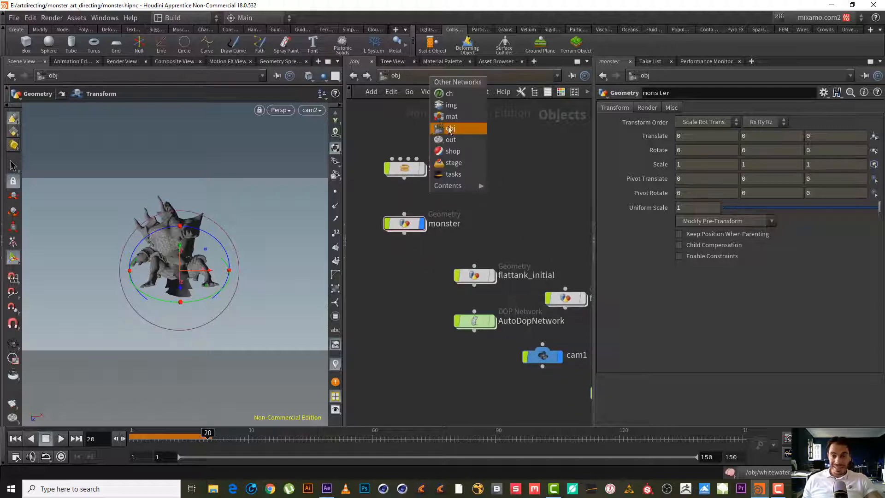
pyautogui.click(451, 116)
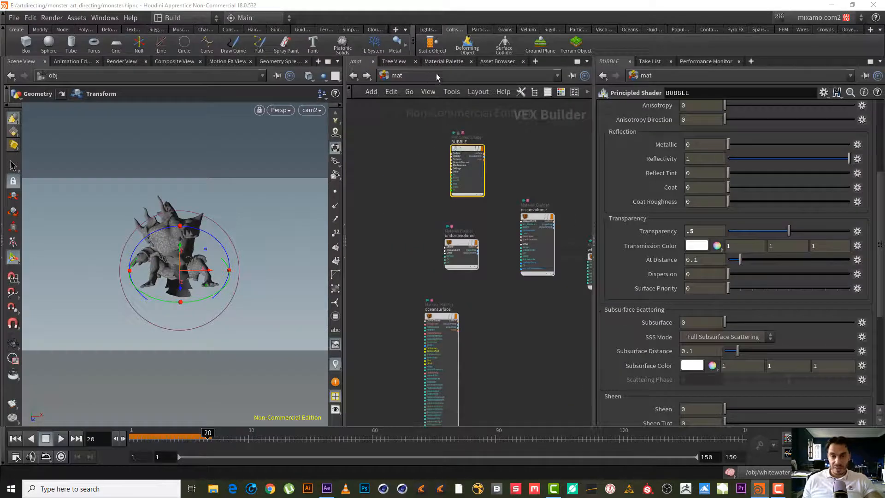
pyautogui.click(437, 75)
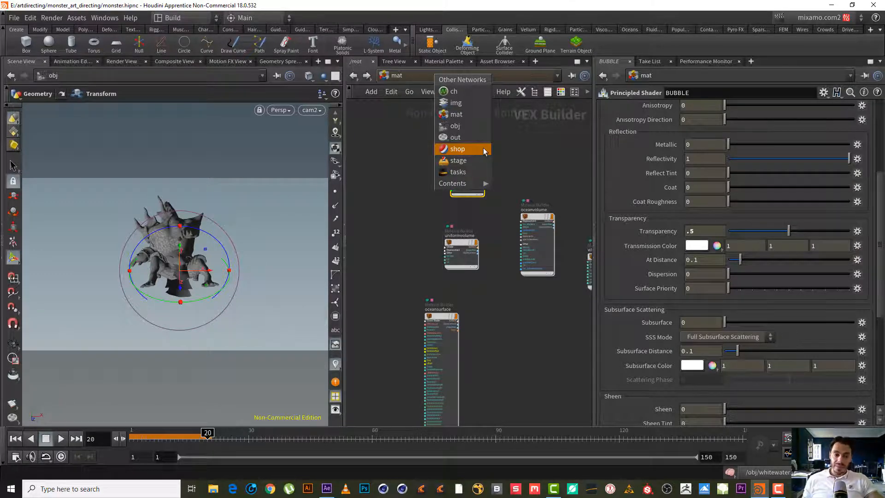
pyautogui.moveTo(456, 114)
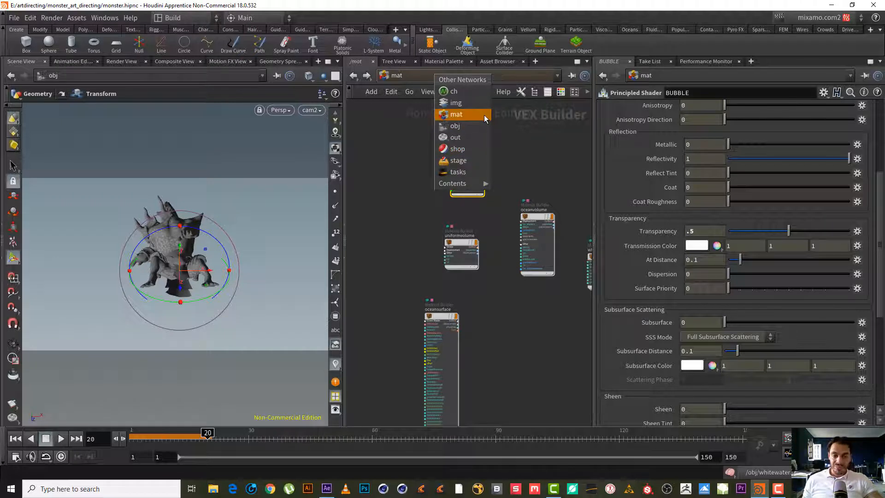
pyautogui.moveTo(476, 119)
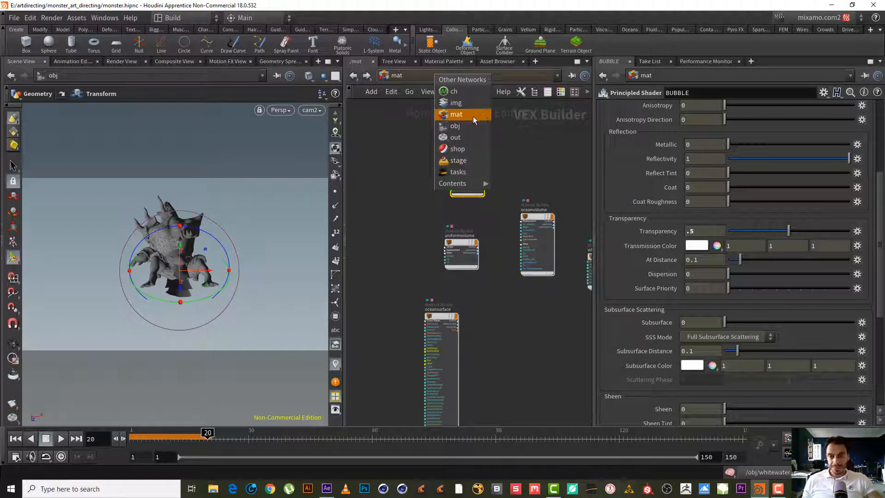
pyautogui.moveTo(454, 125)
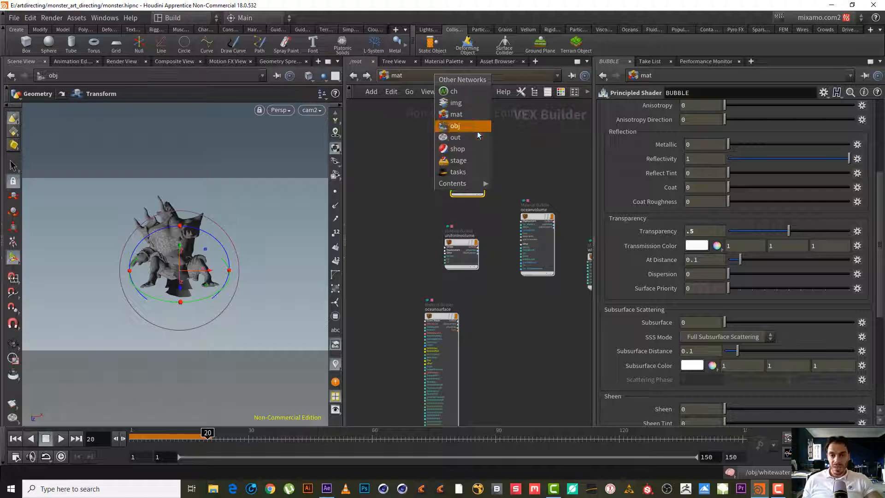
# Step: In /out, show the FOAM Mantra pass and trim Force Objects to whitewater_FOAM only
pyautogui.click(455, 137)
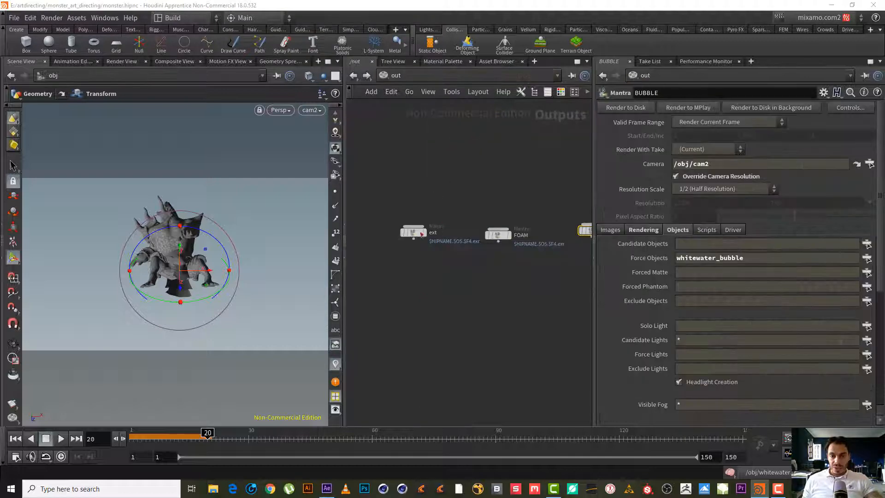
pyautogui.click(412, 230)
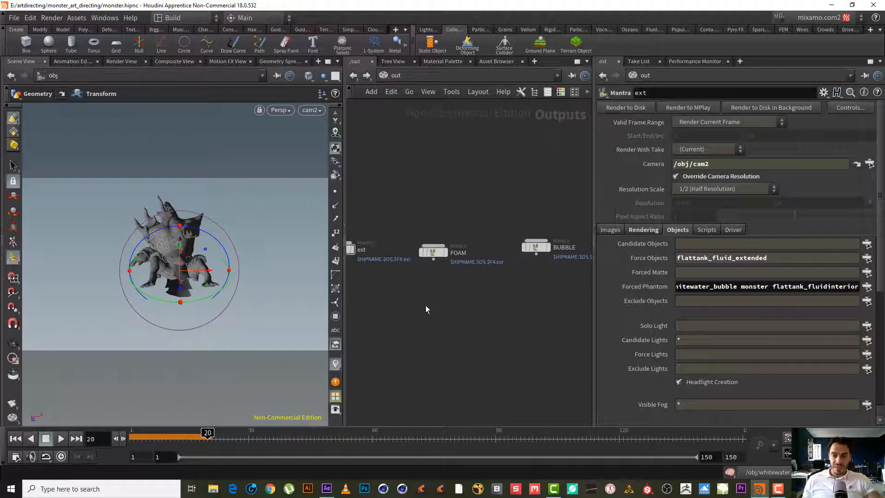
pyautogui.click(433, 253)
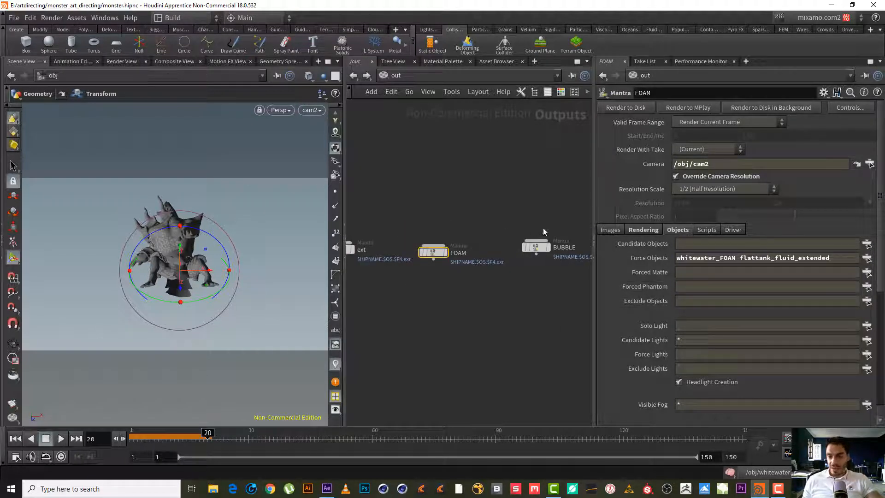
pyautogui.click(766, 258)
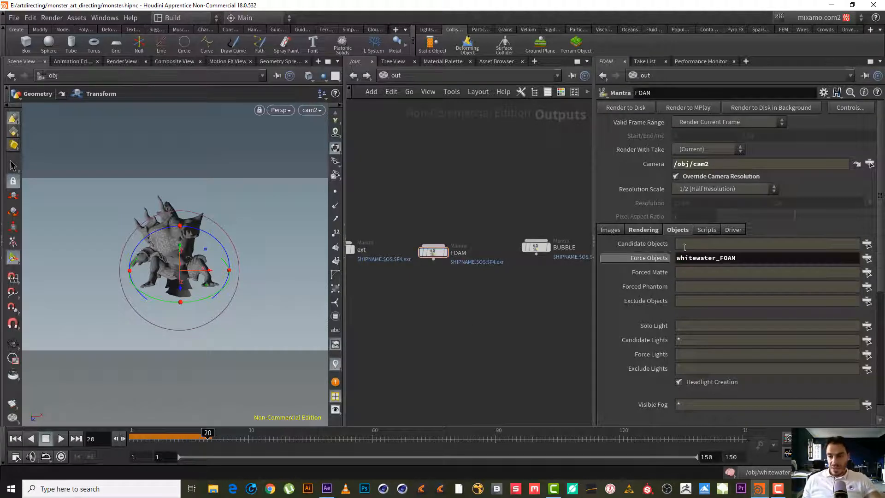
# Step: Set FOAM's Forced Matte to monster and flattank_fluid_extended
pyautogui.click(869, 272)
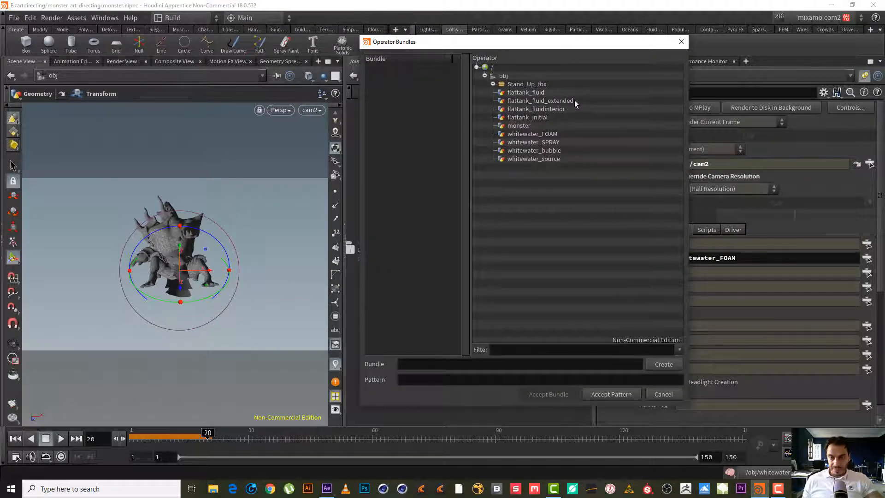
pyautogui.click(537, 101)
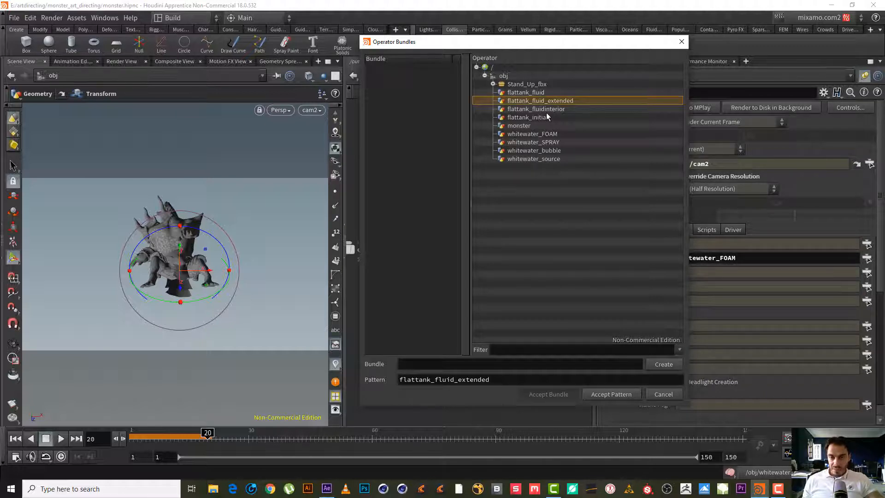
pyautogui.click(519, 126)
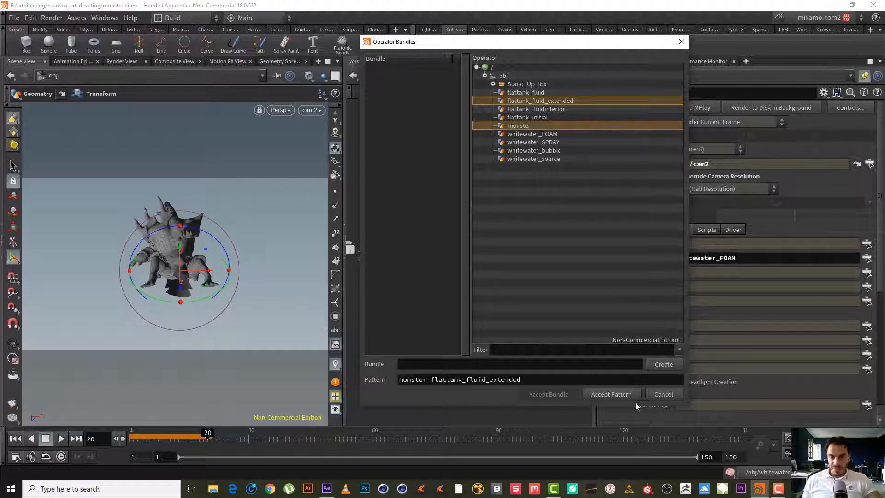
pyautogui.click(610, 393)
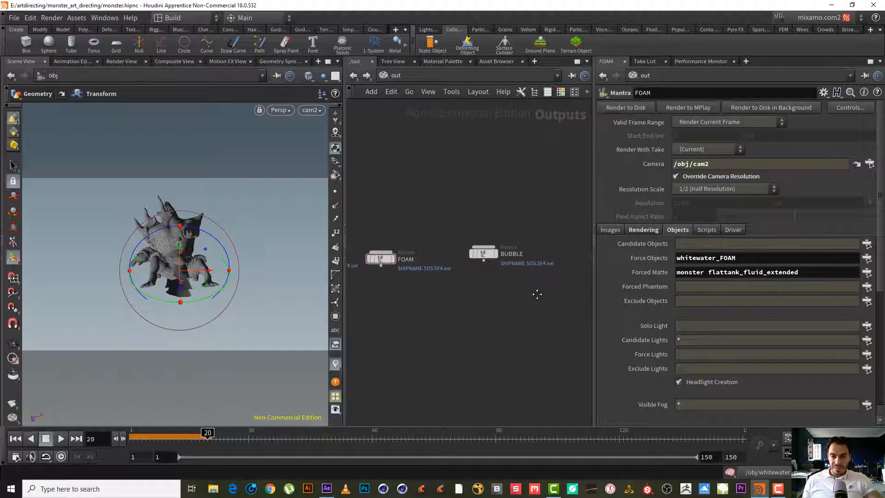
# Step: Show the SPRAY Mantra pass and trim Force Objects to whitewater_SPRAY only
pyautogui.click(481, 265)
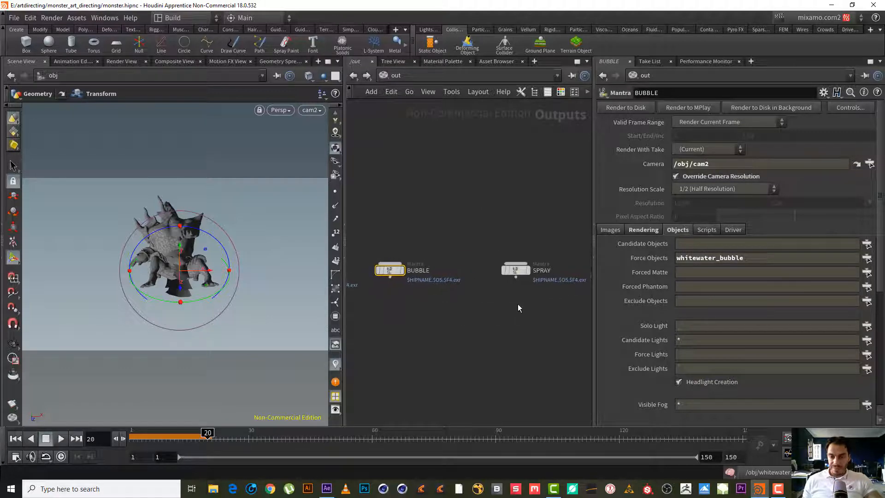
pyautogui.click(514, 269)
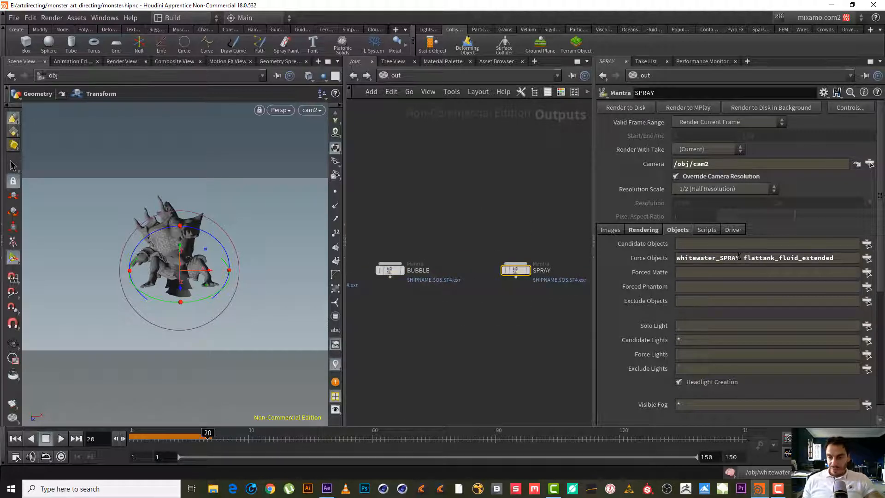
pyautogui.click(768, 257)
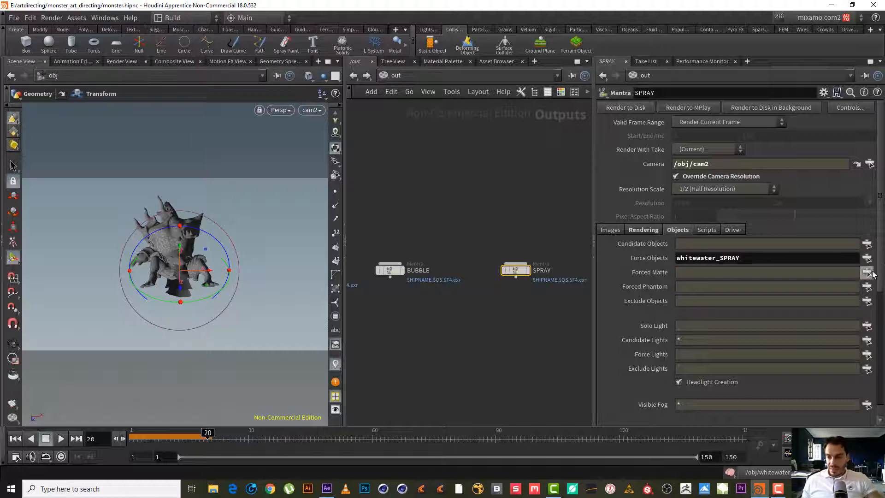
# Step: Set SPRAY's Forced Matte to monster and flattank_fluid_extended
pyautogui.click(868, 257)
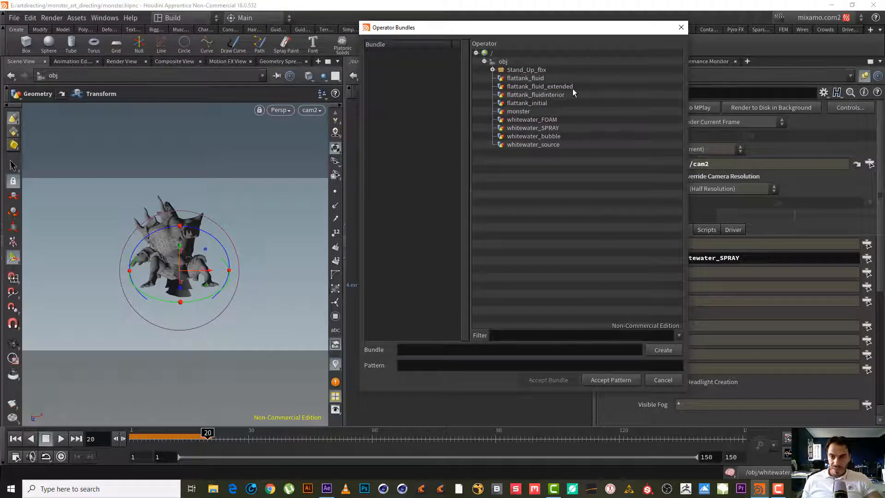
pyautogui.click(539, 86)
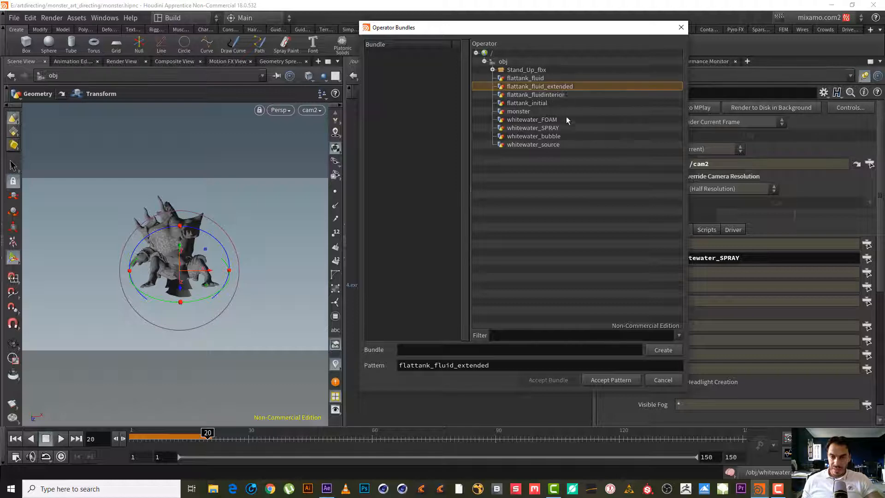
pyautogui.click(517, 112)
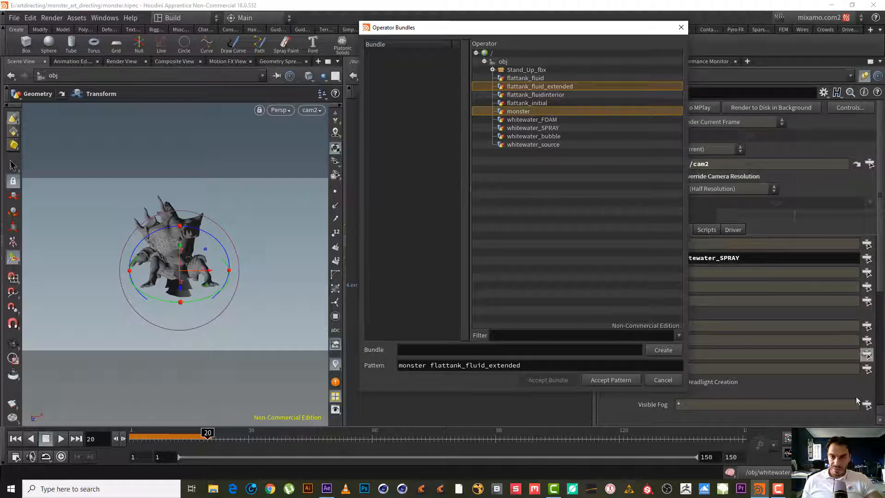
pyautogui.click(611, 379)
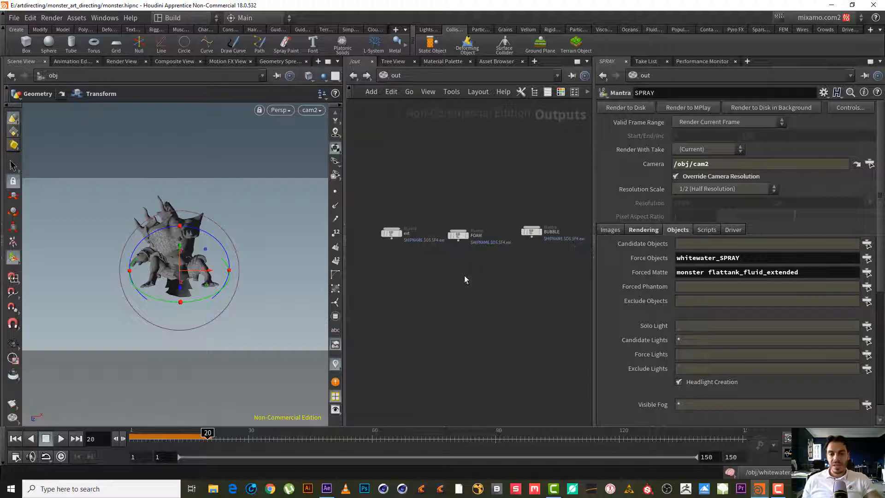
# Step: Create merge1 in /out and wire ext, FOAM and SPRAY into it
pyautogui.click(457, 235)
pyautogui.write('merg')
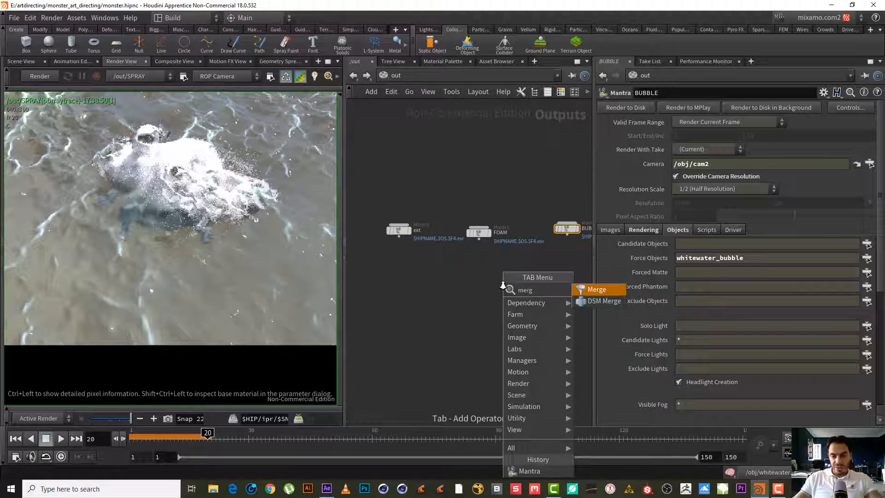
pyautogui.click(597, 288)
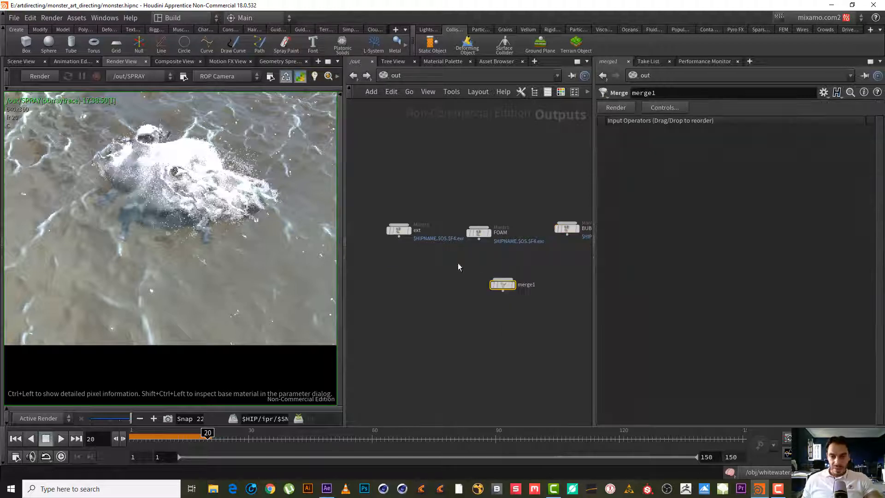
pyautogui.moveTo(399, 237); pyautogui.dragTo(501, 284)
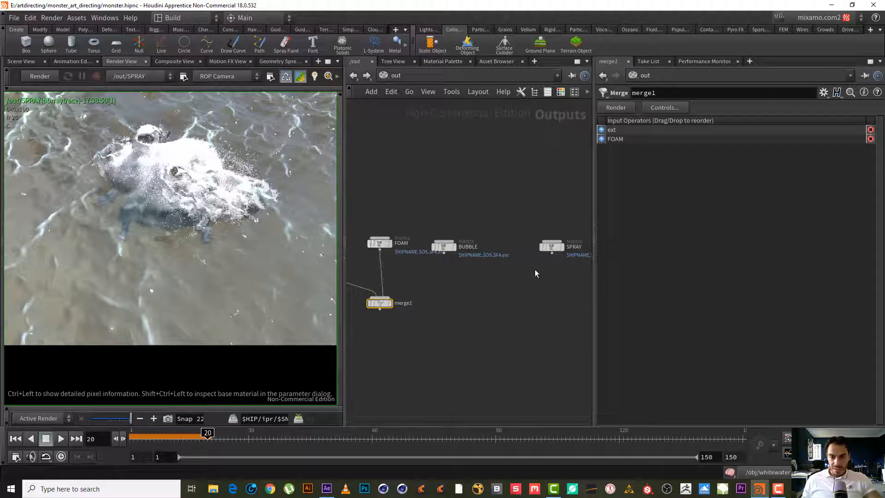
pyautogui.moveTo(551, 254); pyautogui.dragTo(379, 303)
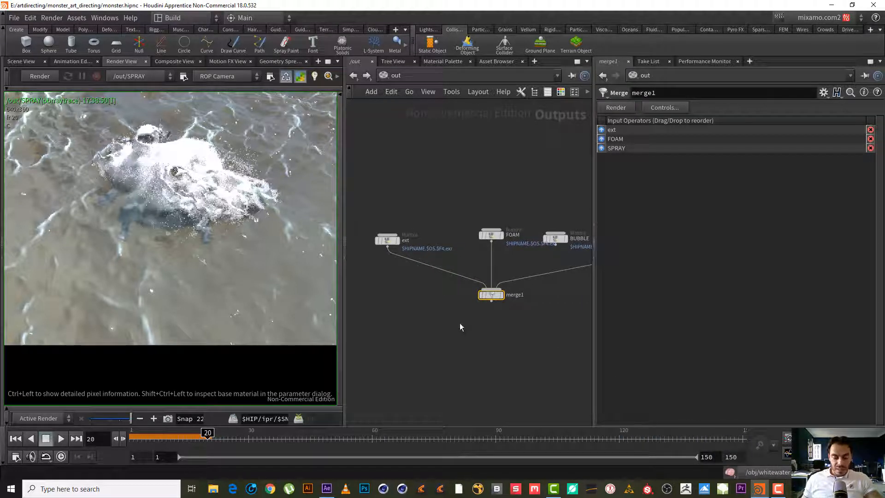
# Step: Duplicate the ext node and wire the copy into merge1
pyautogui.click(387, 240)
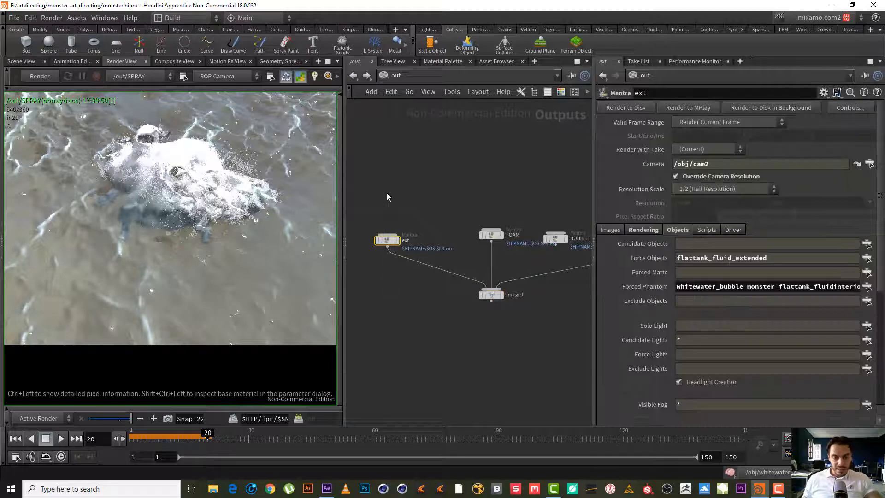
pyautogui.moveTo(401, 199)
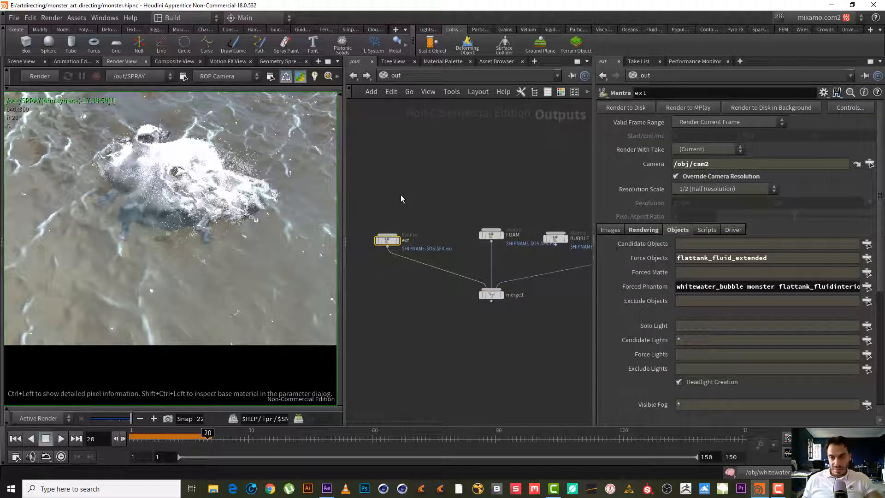
pyautogui.press('ctrl+v')
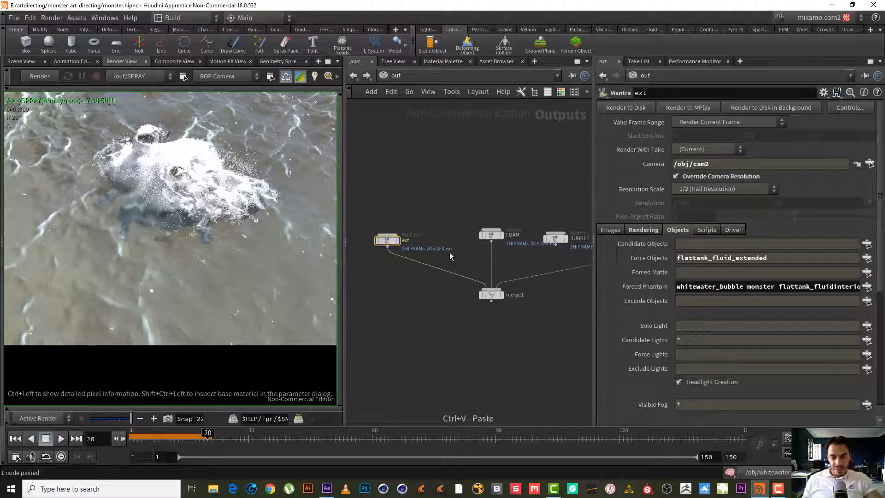
pyautogui.press('ctrl+v')
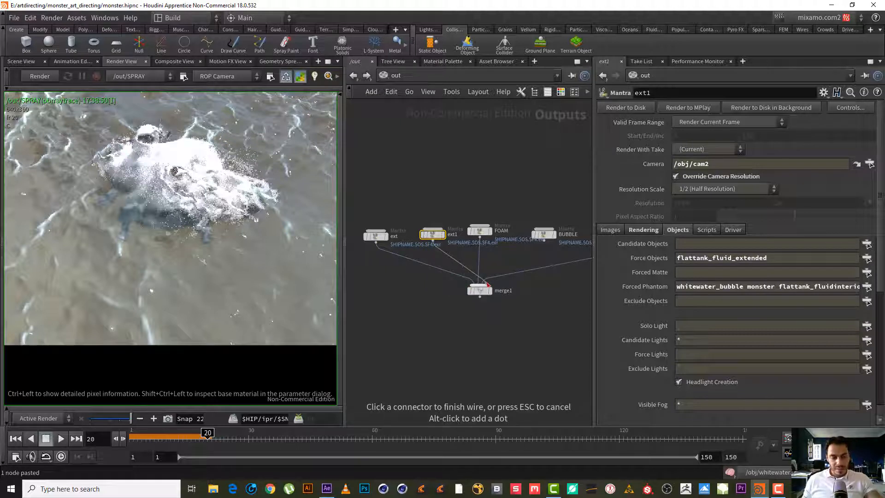
pyautogui.click(480, 291)
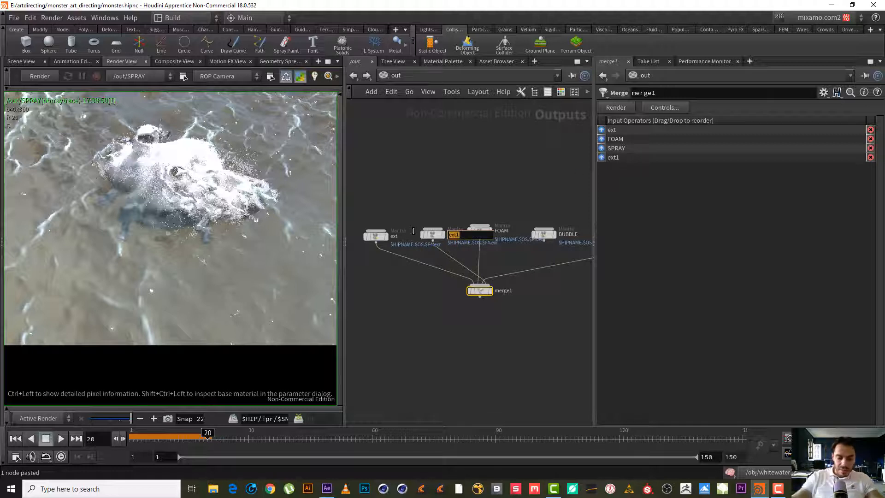
# Step: Rename the copy to monster and move it to second in merge1's inputs
pyautogui.write('monster')
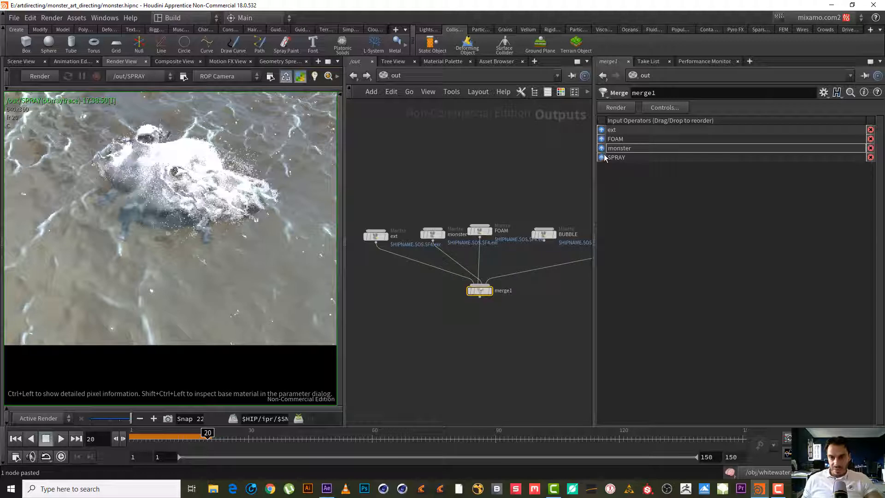
pyautogui.moveTo(620, 147); pyautogui.dragTo(619, 139)
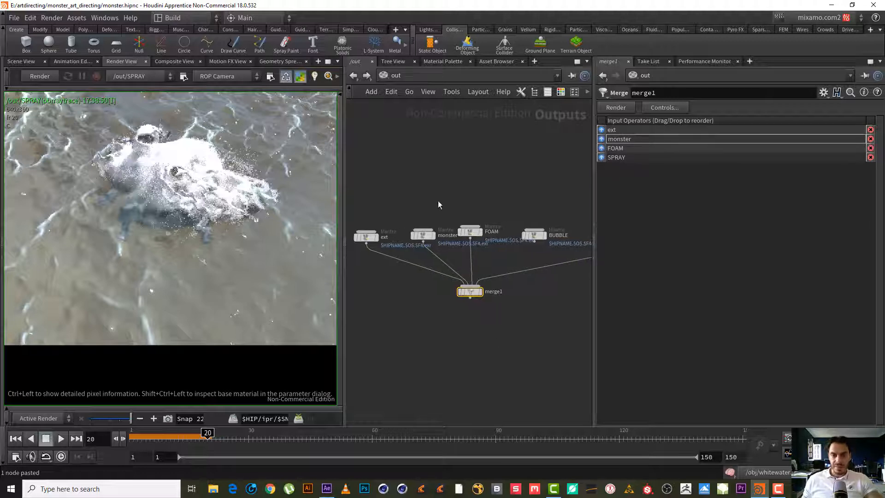
# Step: On the monster pass, force only monster and clear Forced Phantom
pyautogui.click(423, 235)
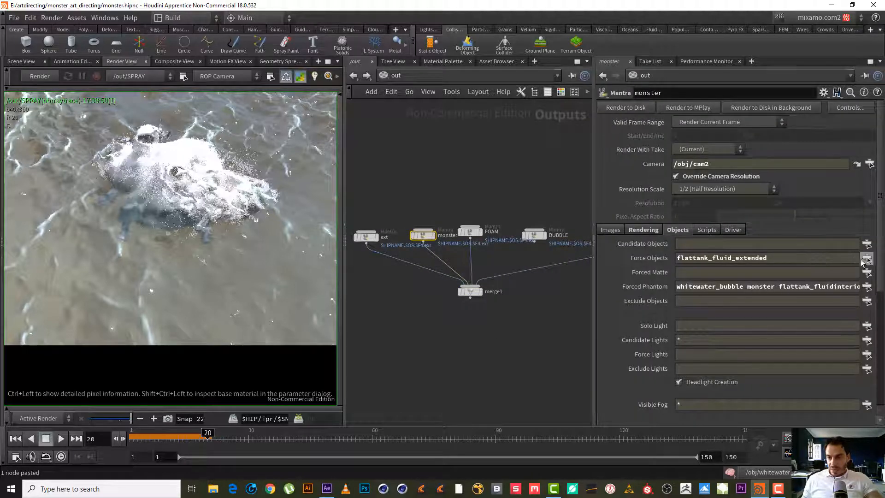
pyautogui.click(867, 258)
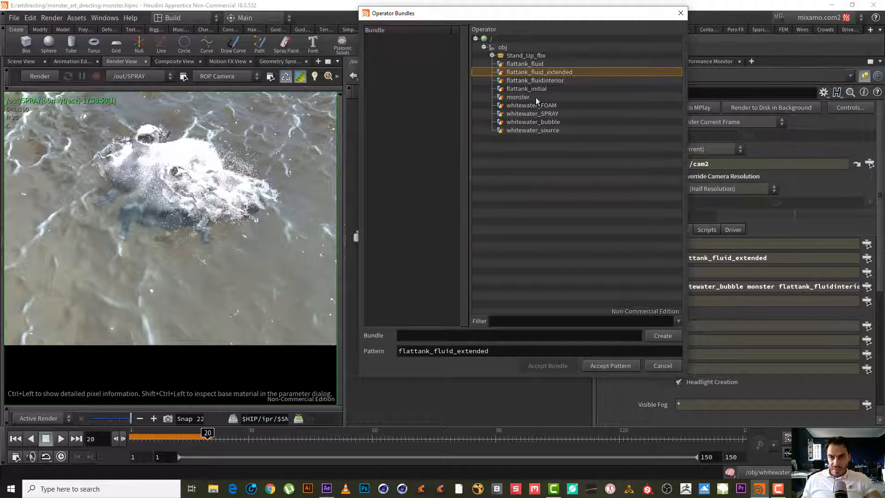
pyautogui.click(611, 365)
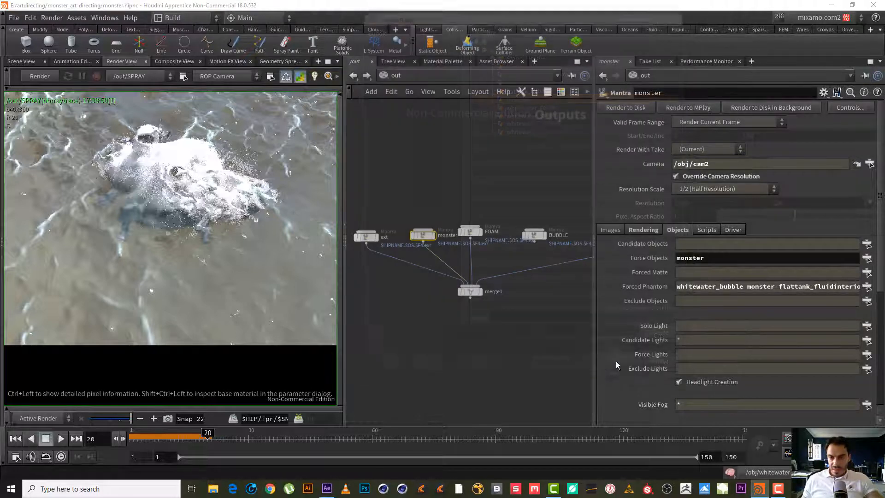
pyautogui.click(768, 285)
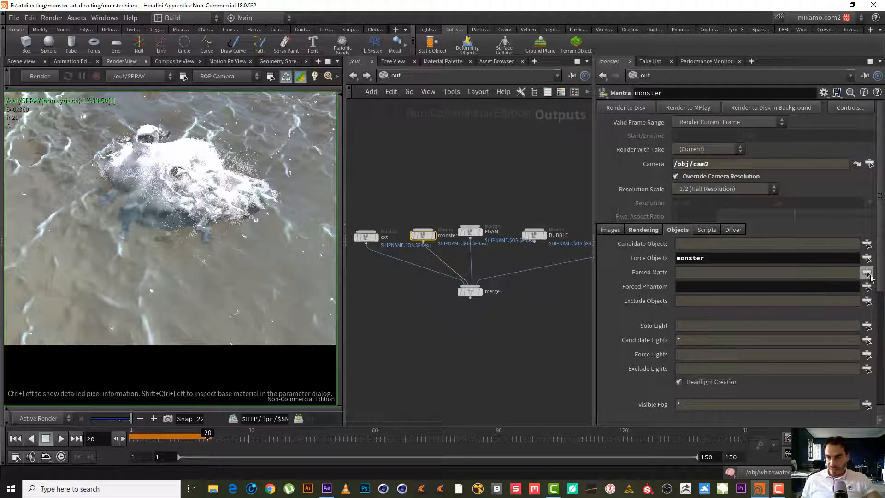
# Step: Set the monster pass's Forced Matte to flattank_fluid_extended
pyautogui.click(869, 271)
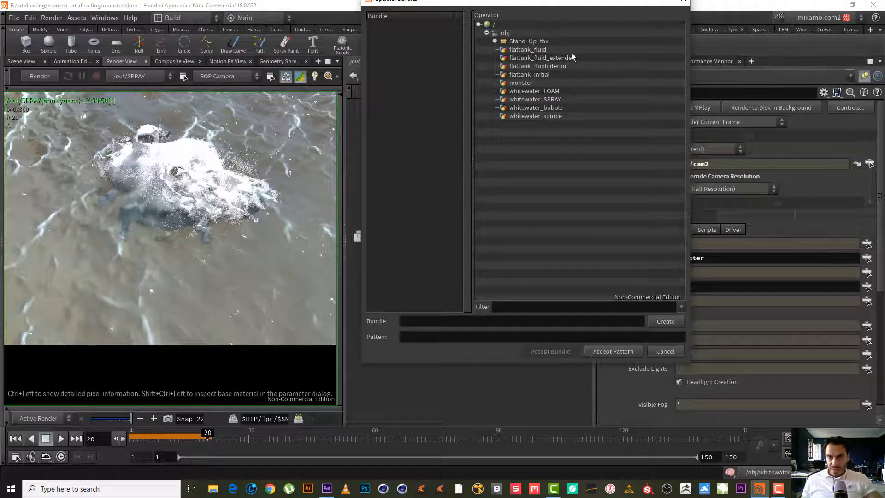
pyautogui.click(612, 352)
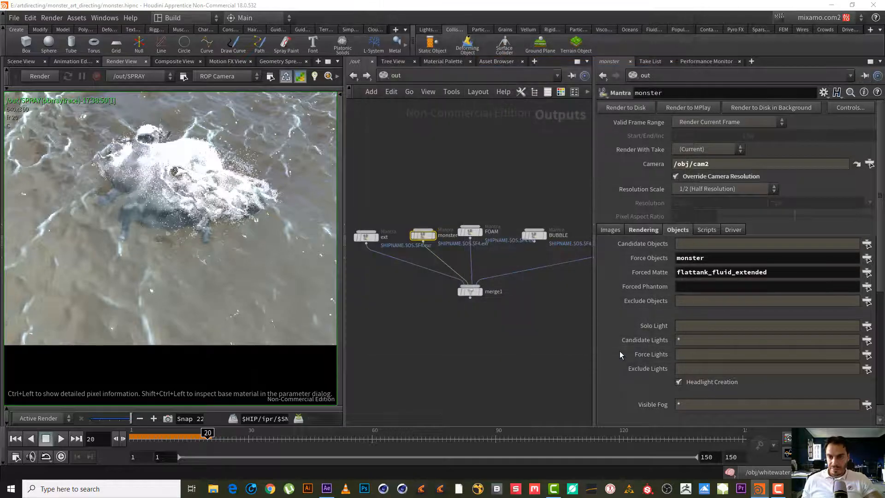
pyautogui.moveTo(489, 322)
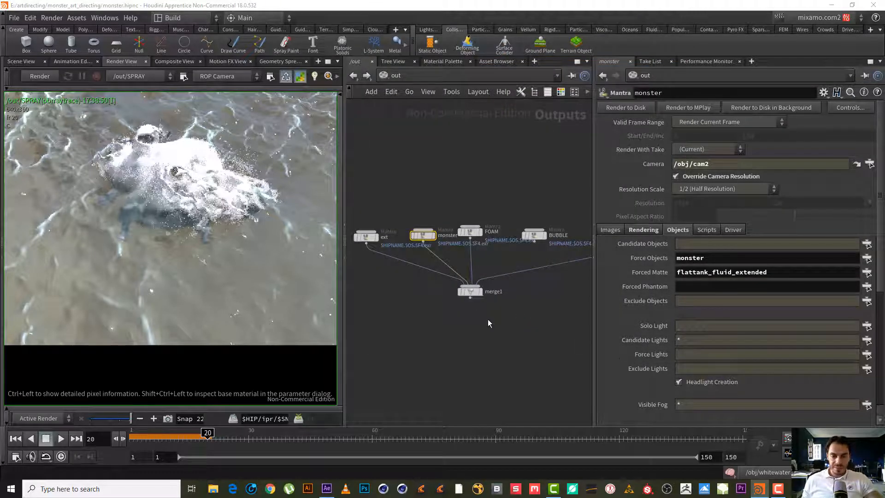
pyautogui.click(471, 292)
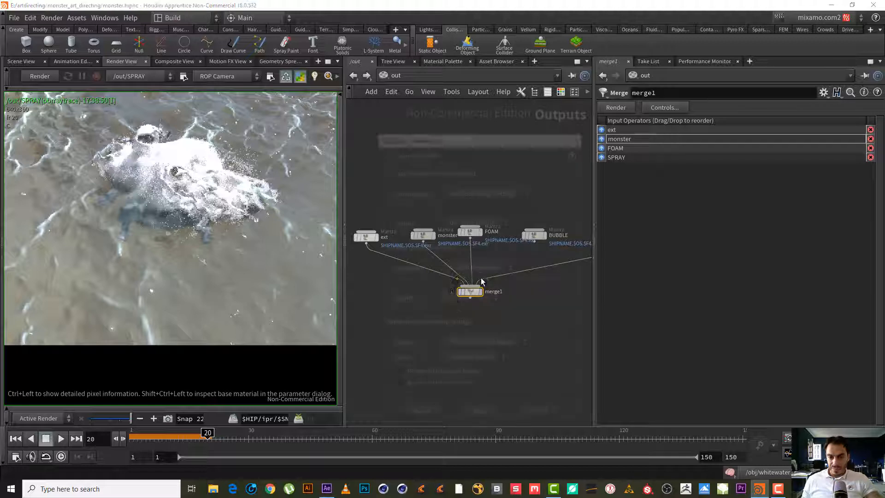
# Step: Set merge1's render Order to Node by Node and close the Controls dialog
pyautogui.click(615, 107)
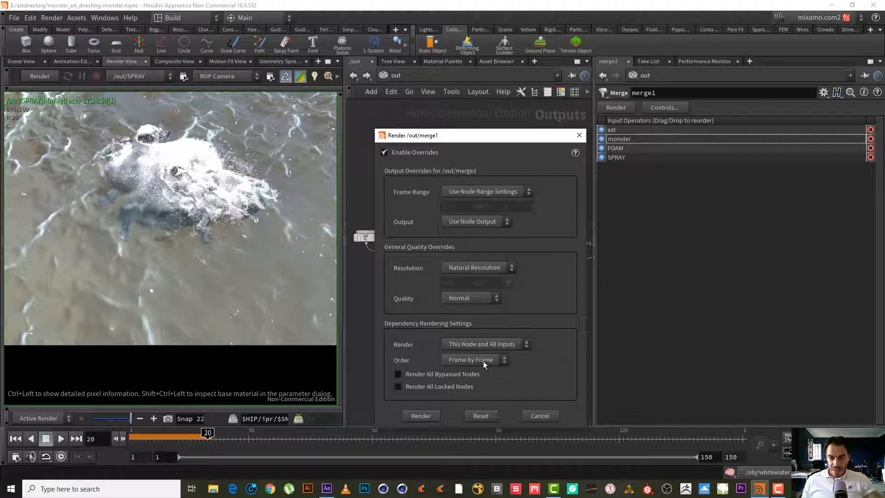
pyautogui.click(474, 359)
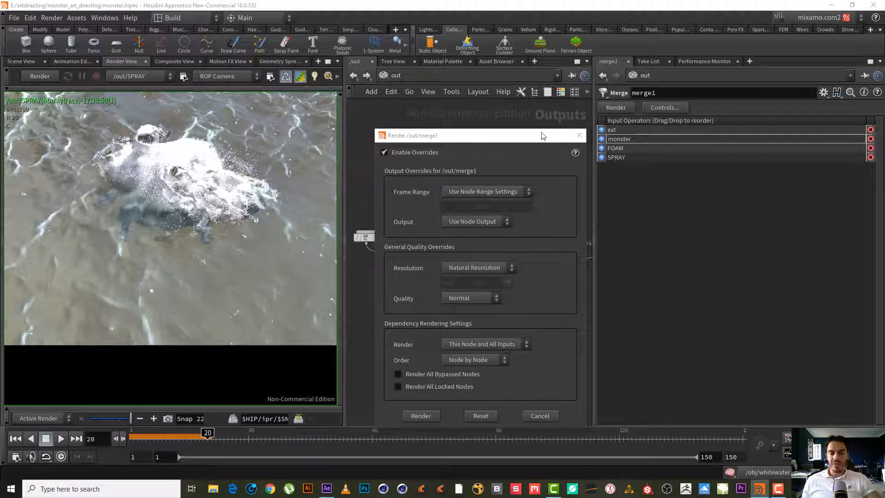
pyautogui.moveTo(505, 218)
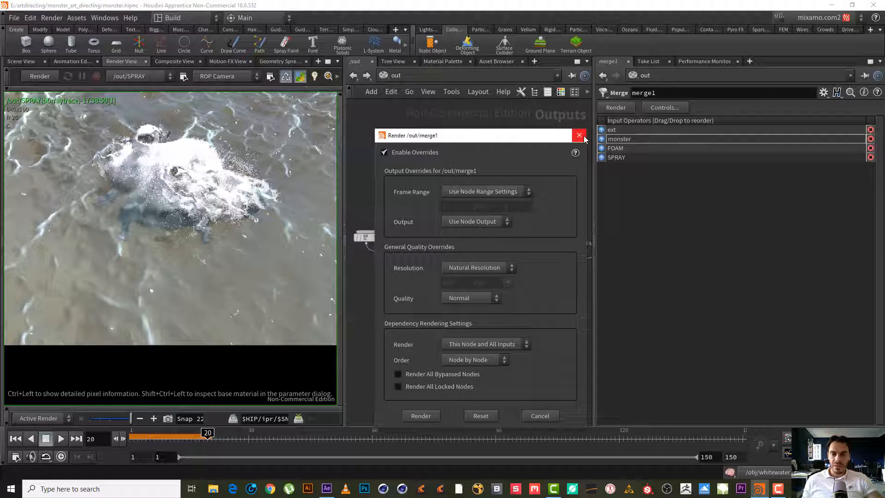
pyautogui.click(579, 136)
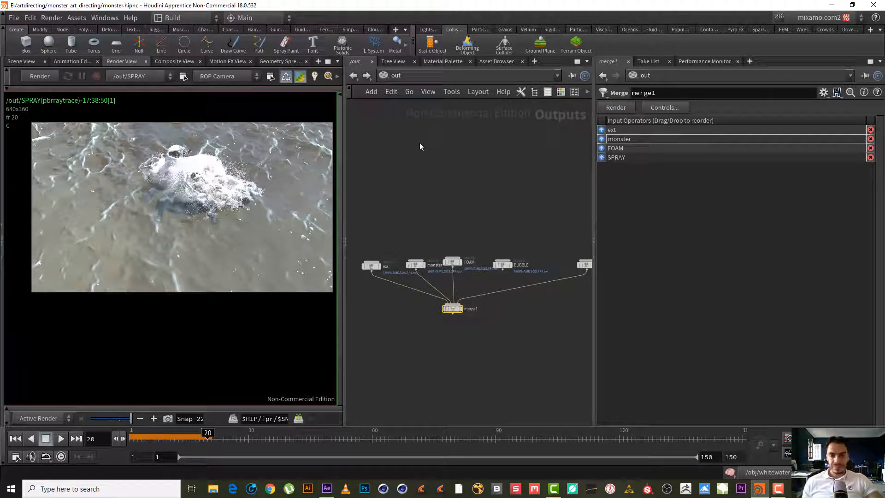
# Step: Save the scene and render all merged passes from merge1
pyautogui.click(372, 266)
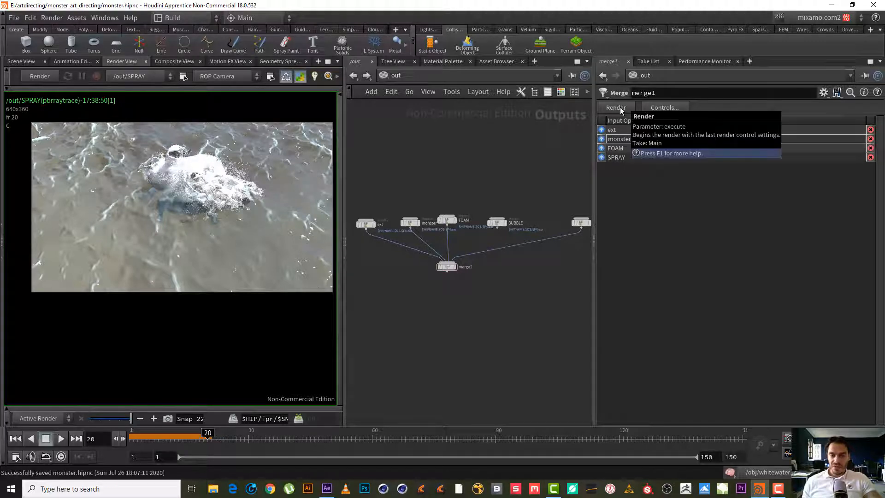
pyautogui.click(615, 108)
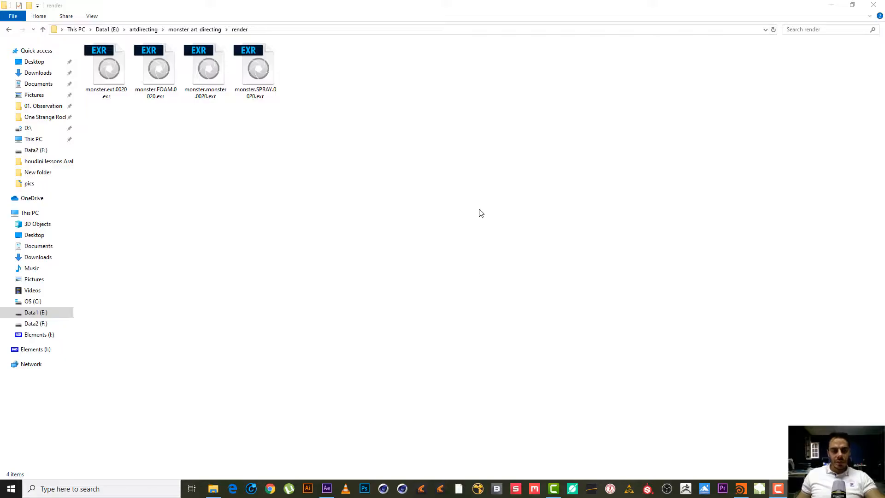
pyautogui.moveTo(350, 143)
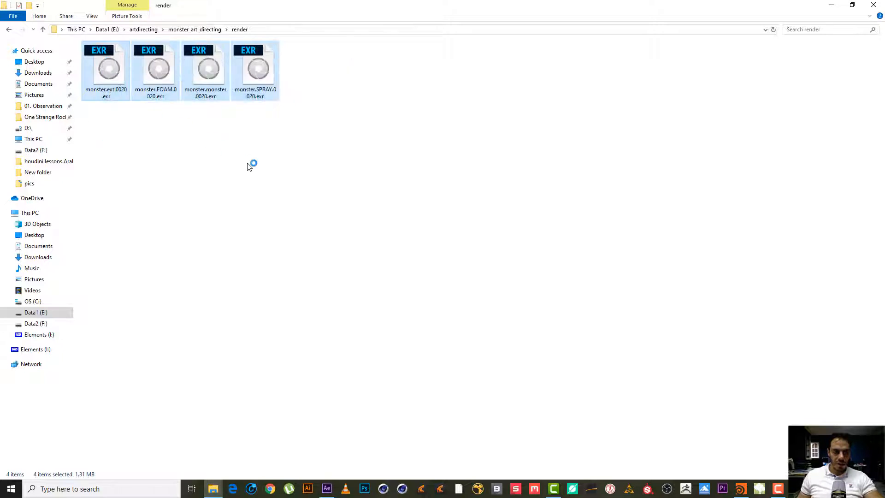
# Step: Select all four EXR passes in the render folder for import
pyautogui.click(248, 167)
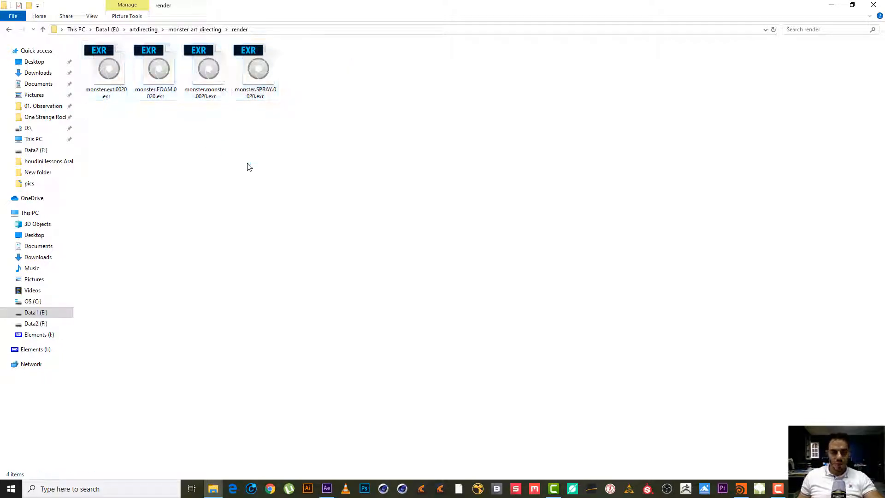
pyautogui.press('ctrl+a')
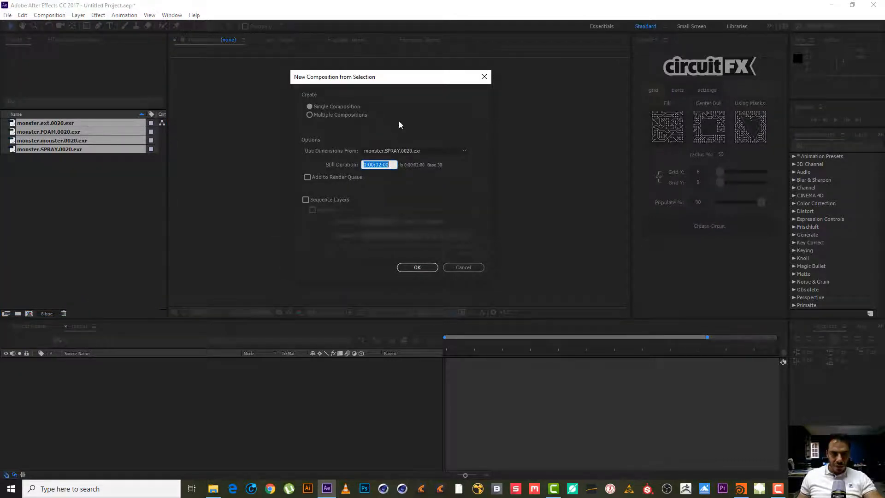
# Step: Create the monster.SPRAY.0020 composition from the four imported passes
pyautogui.click(416, 268)
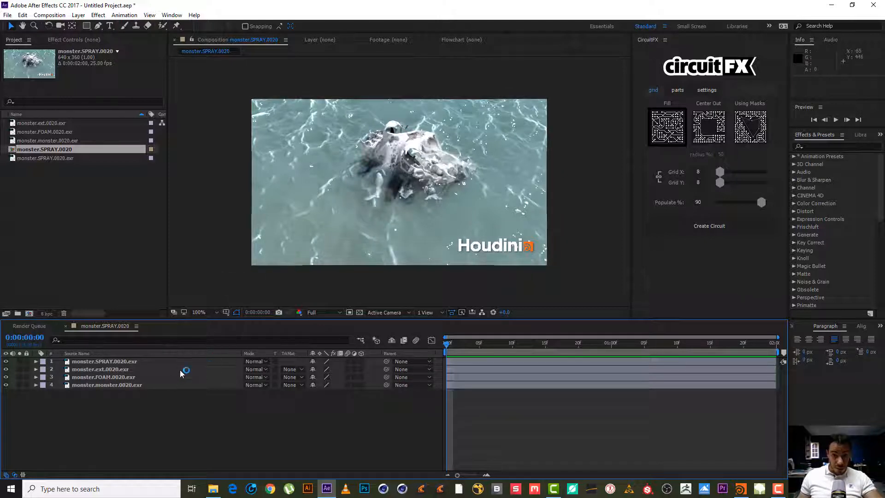
pyautogui.click(107, 384)
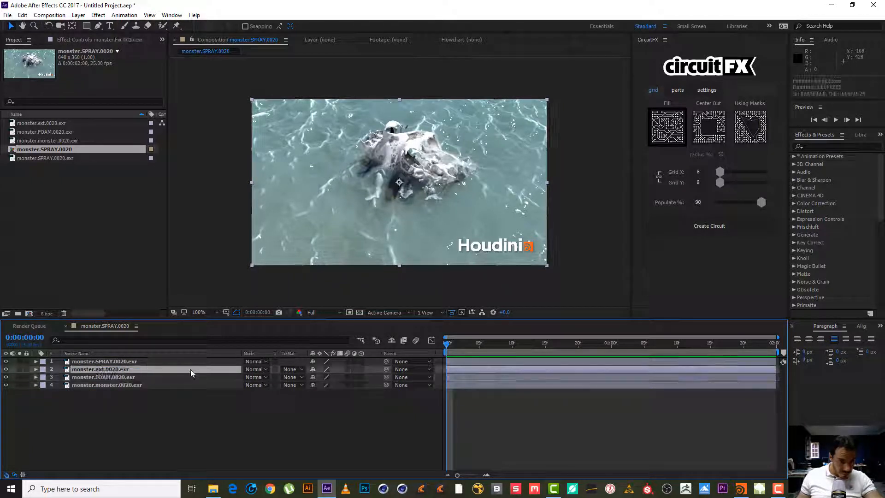
# Step: Move the ext layer to the bottom, below monster
pyautogui.click(101, 369)
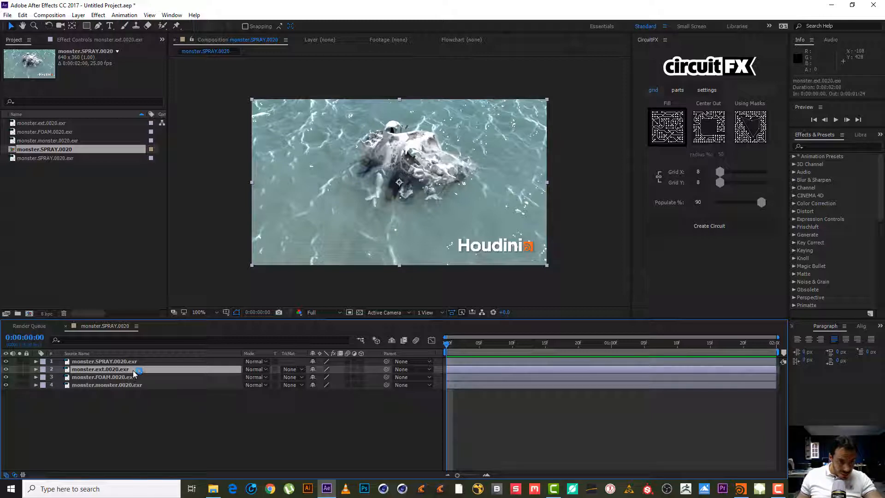
pyautogui.moveTo(104, 369); pyautogui.dragTo(104, 385)
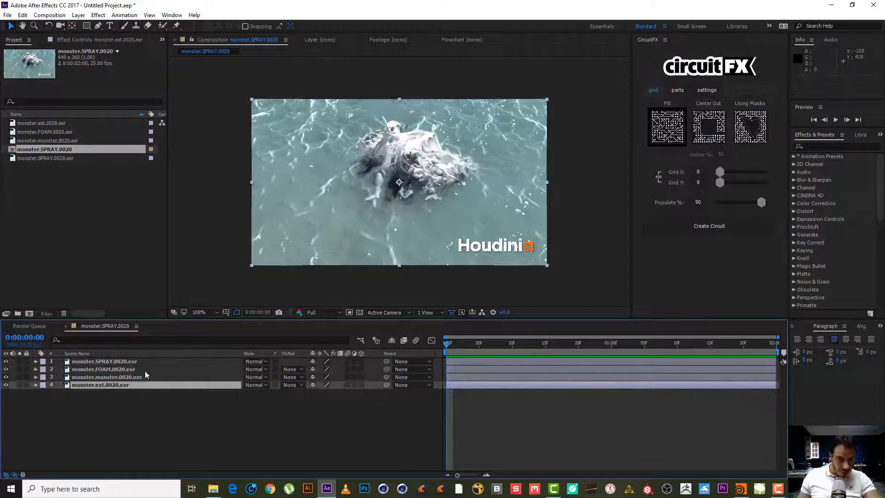
pyautogui.click(104, 361)
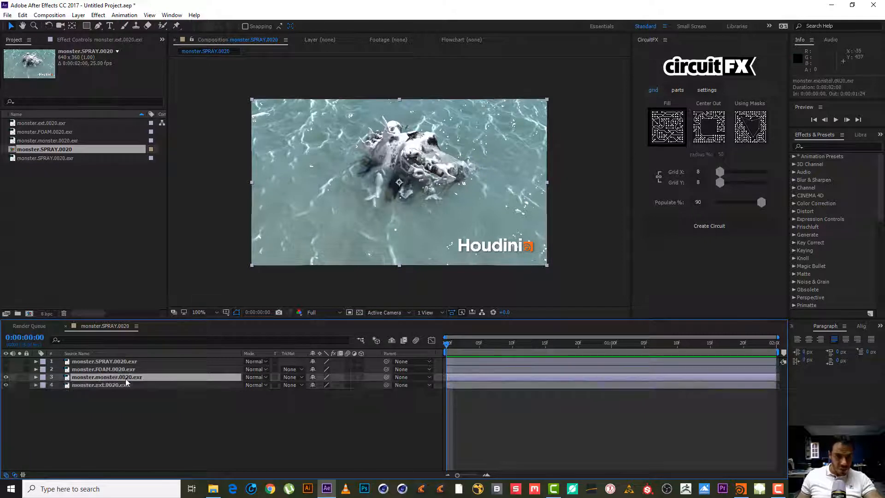
# Step: Filter the Effects & Presets browser to fill-related effects by searching 'fill'
pyautogui.click(106, 377)
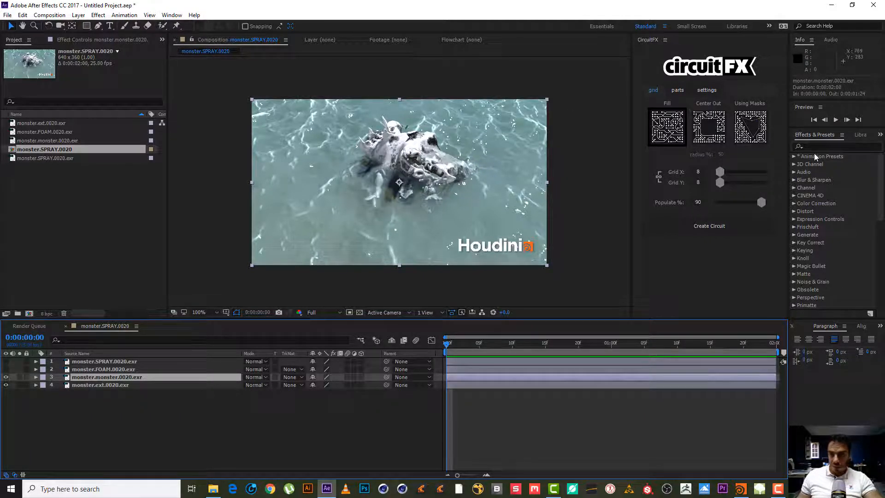
pyautogui.click(830, 146)
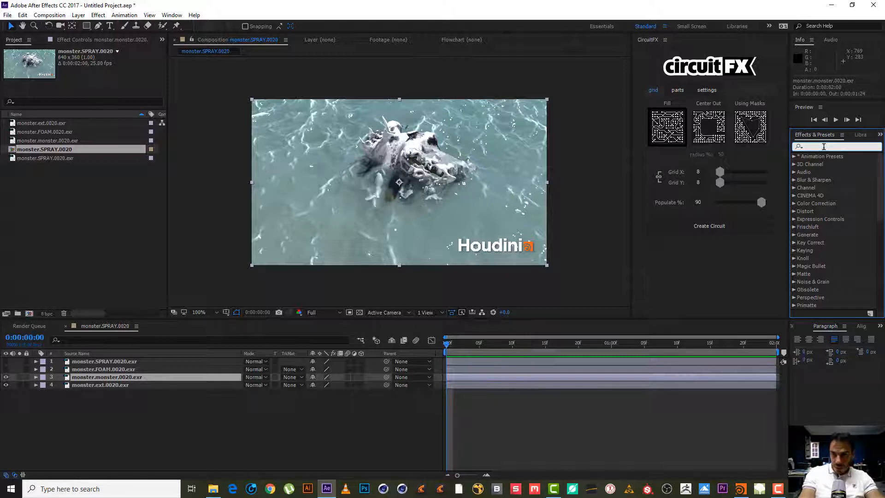
pyautogui.write('fill')
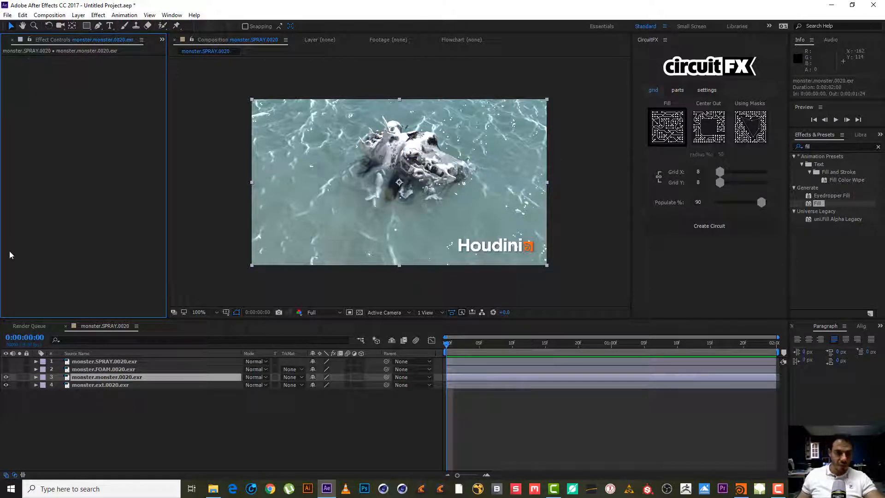
pyautogui.click(104, 368)
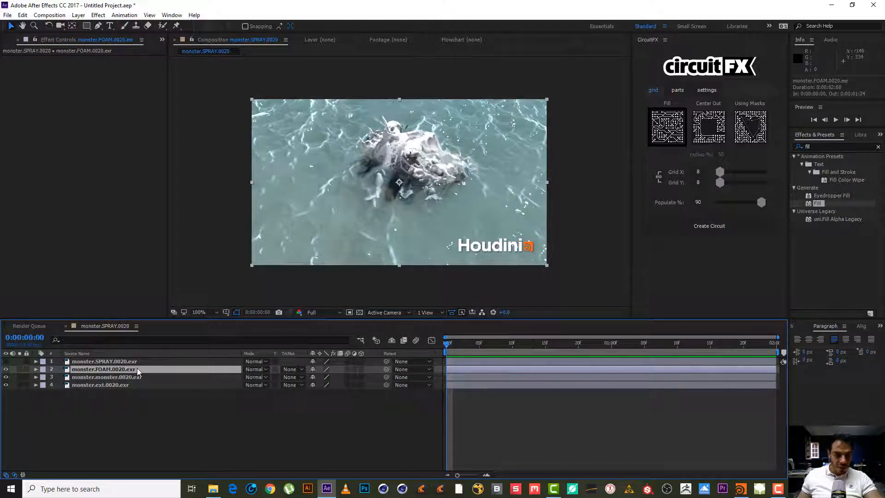
# Step: Solo the FOAM pass so it shows alone as white foam on black
pyautogui.click(104, 362)
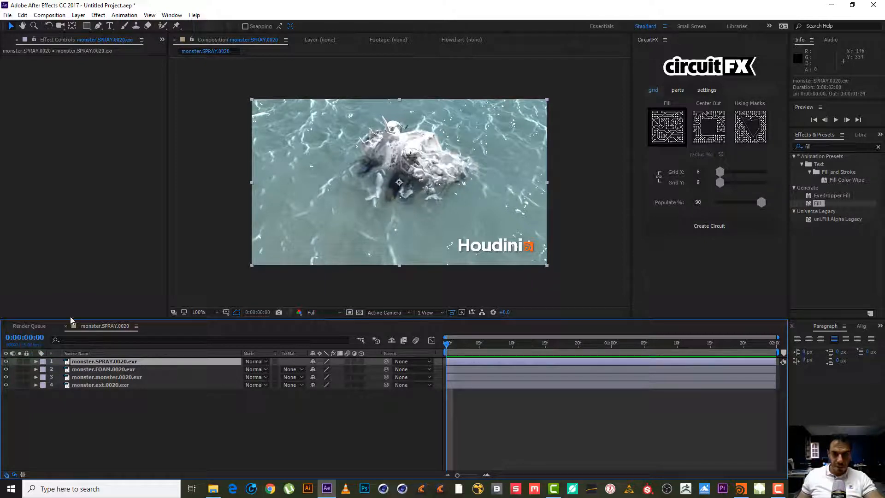
pyautogui.moveTo(441, 235)
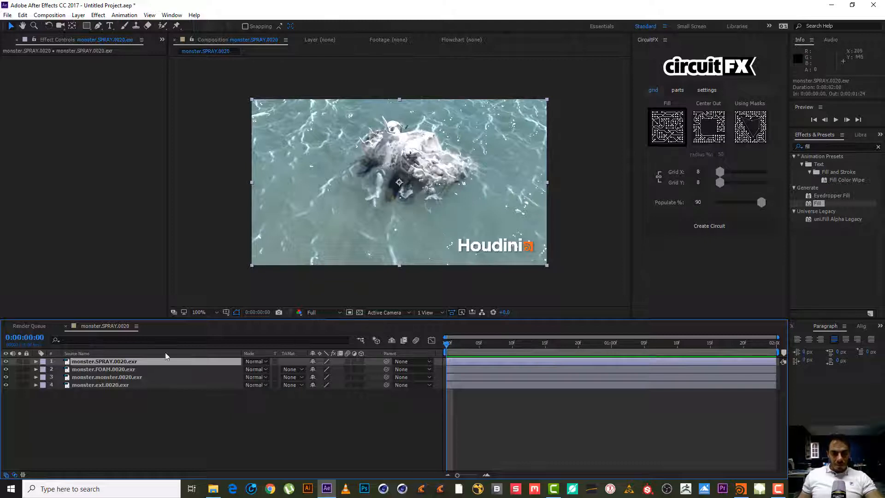
pyautogui.moveTo(412, 217)
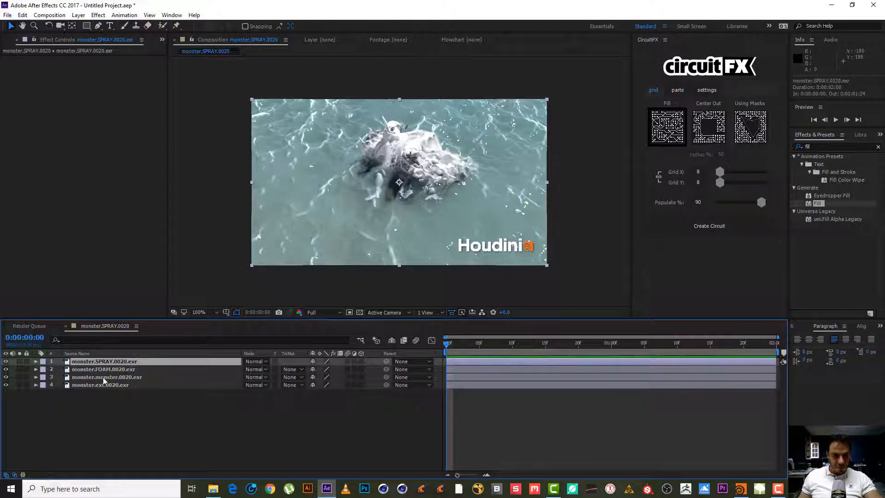
pyautogui.click(100, 384)
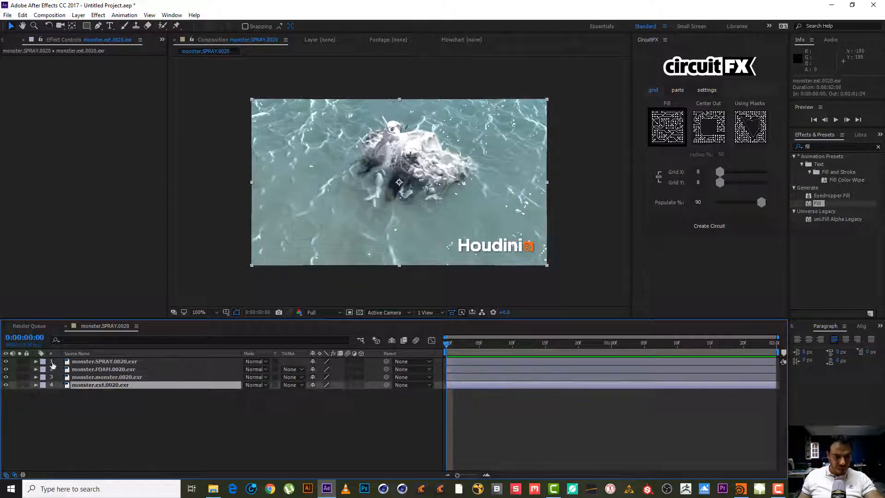
pyautogui.click(104, 369)
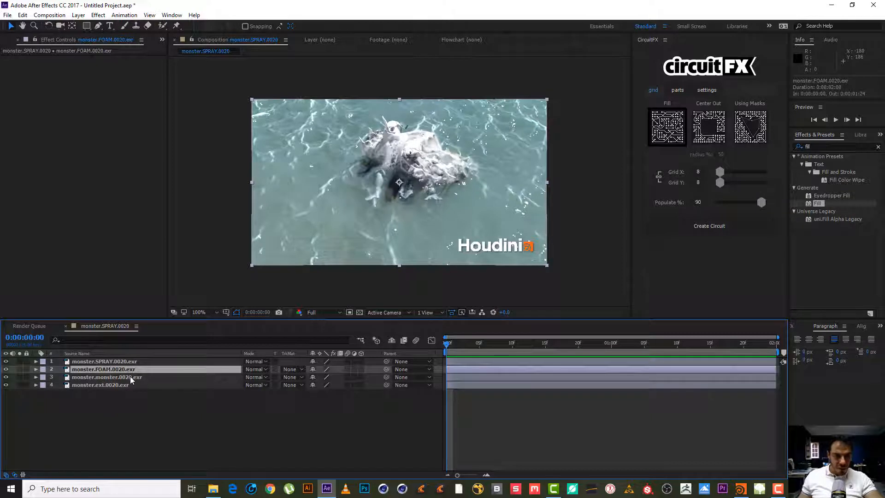
pyautogui.click(106, 377)
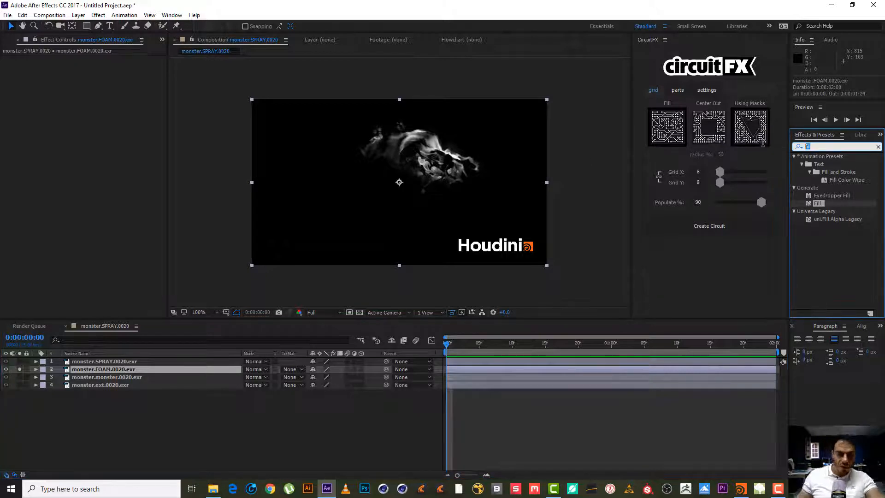
# Step: Add a Curves effect to the FOAM pass, set its channel to Alpha and apply Auto
pyautogui.write('curve')
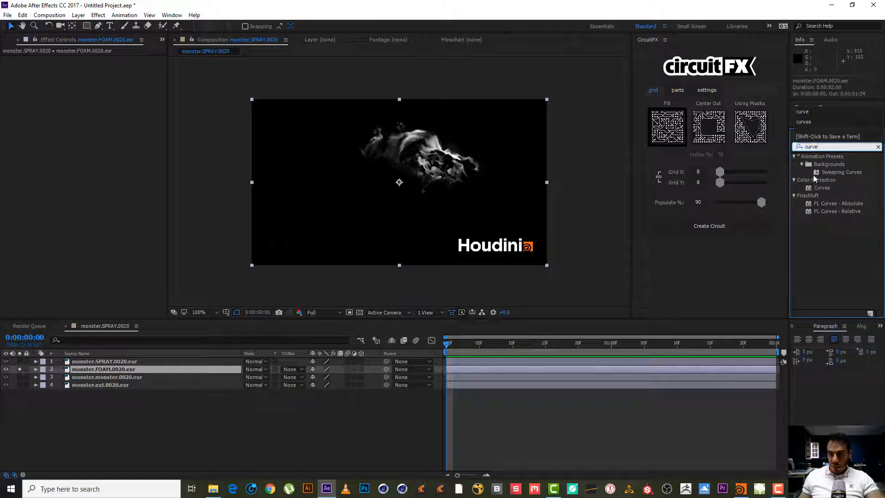
pyautogui.doubleClick(823, 187)
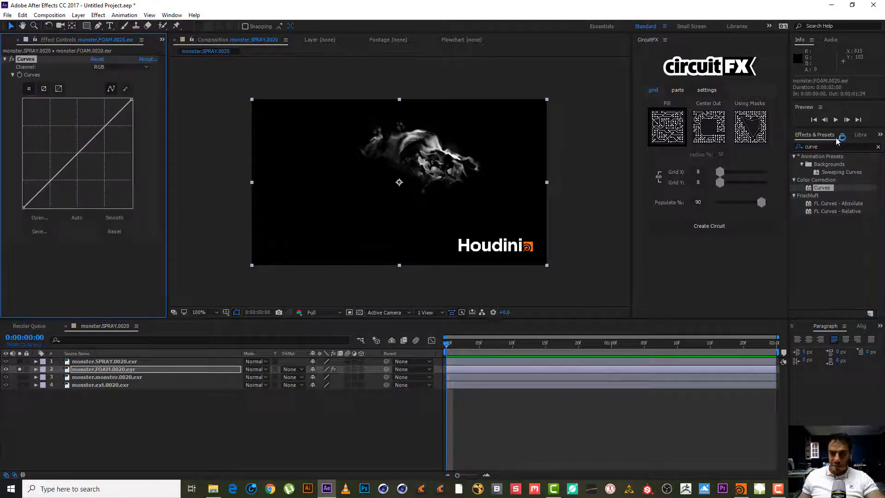
pyautogui.click(120, 67)
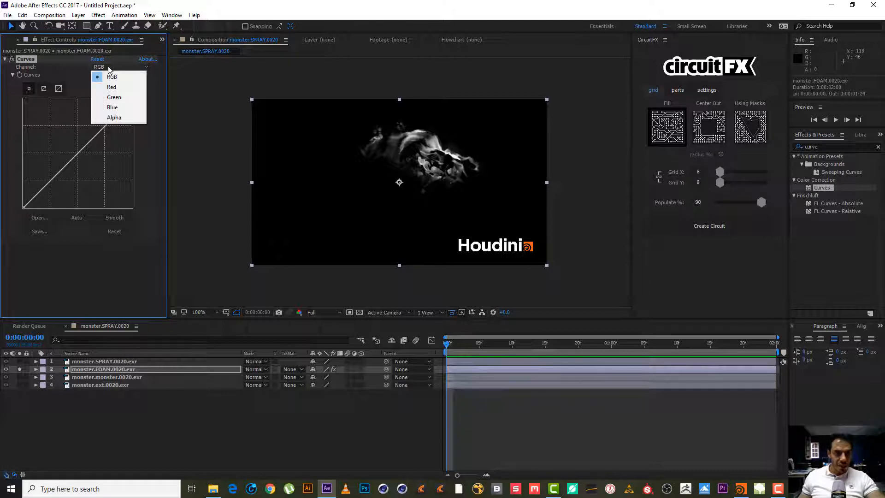
pyautogui.click(114, 117)
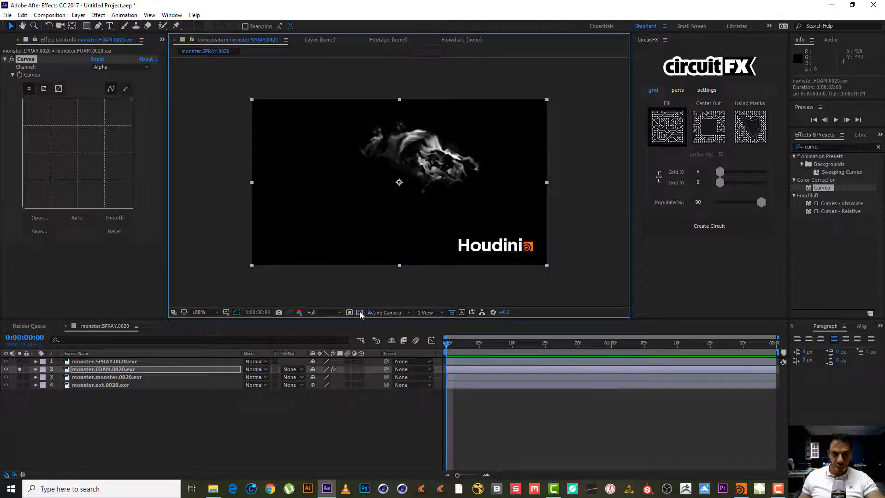
pyautogui.click(359, 313)
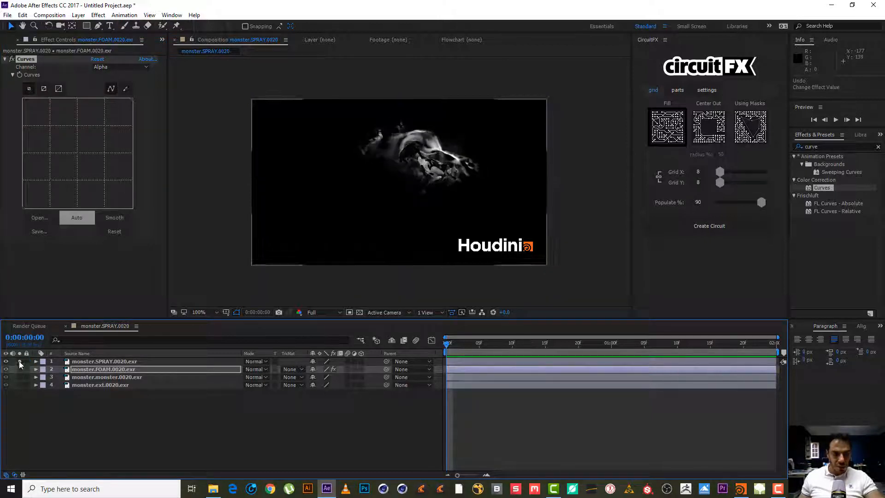
# Step: Unsolo FOAM and copy its alpha Curves effect onto the SPRAY pass, restoring the full composite
pyautogui.click(104, 362)
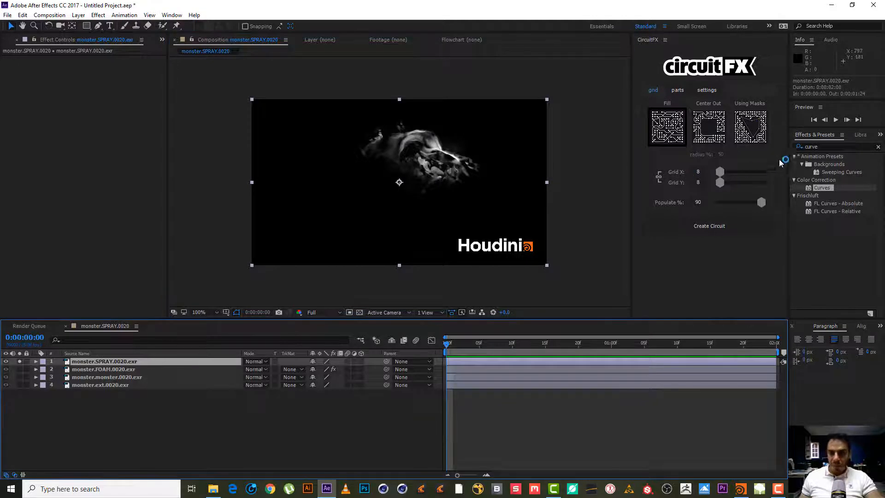
pyautogui.click(103, 369)
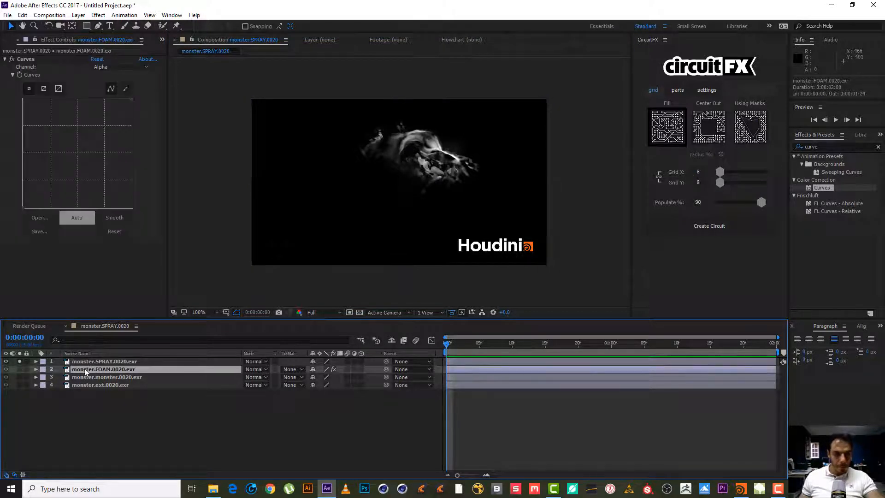
pyautogui.click(36, 369)
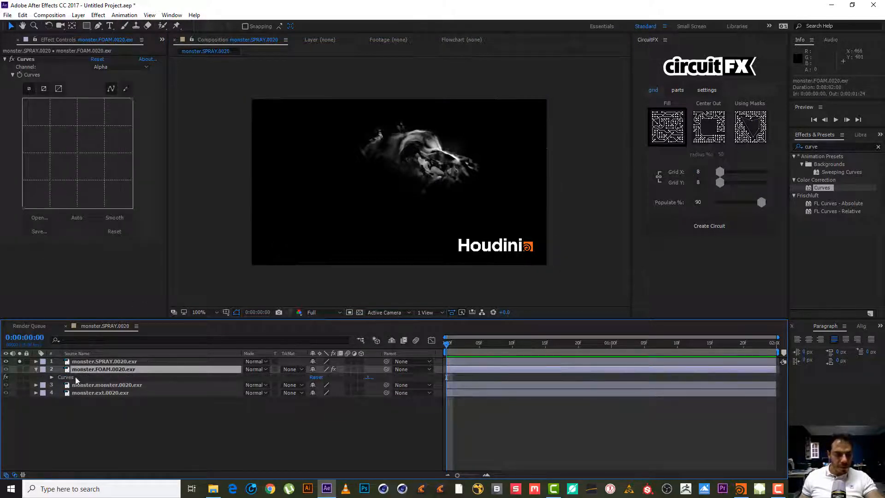
pyautogui.click(105, 361)
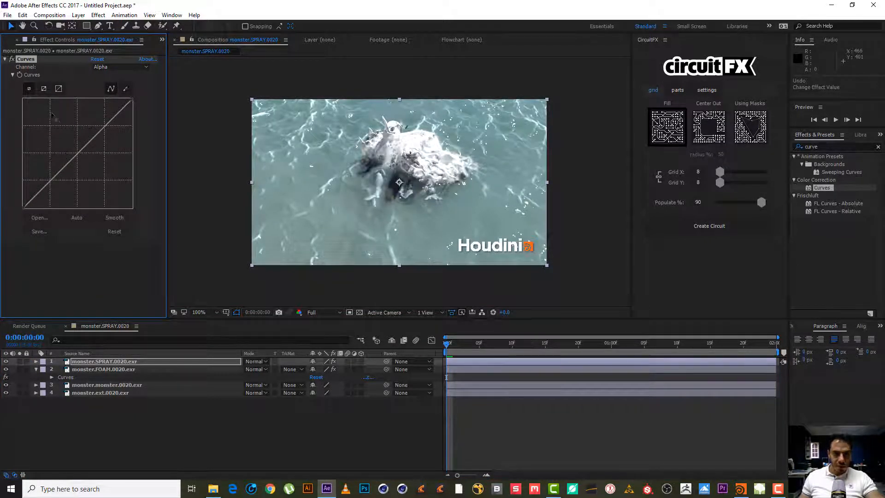
pyautogui.click(77, 218)
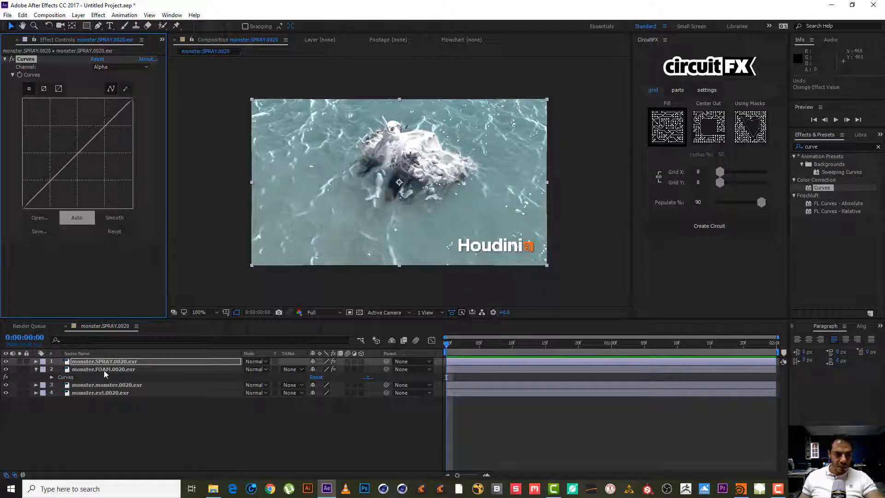
pyautogui.click(103, 369)
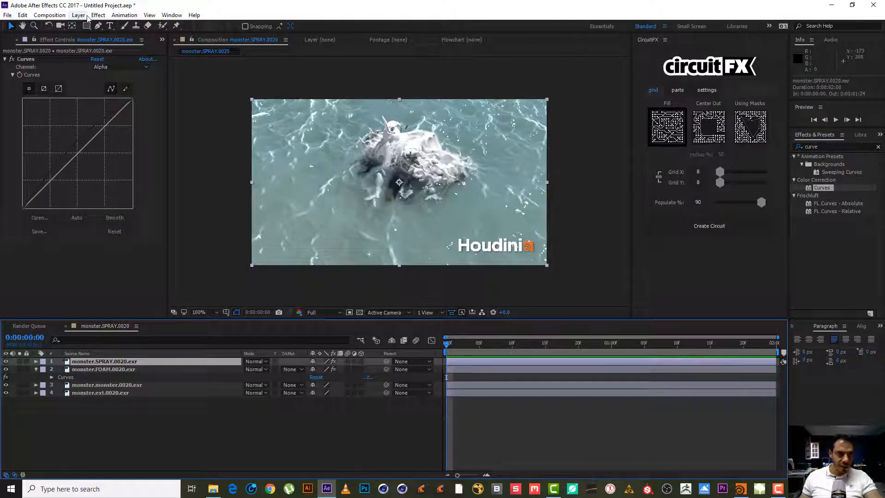
# Step: Add a new adjustment layer carrying Magic Bullet Looks, with the effects search set to 'look'
pyautogui.click(79, 14)
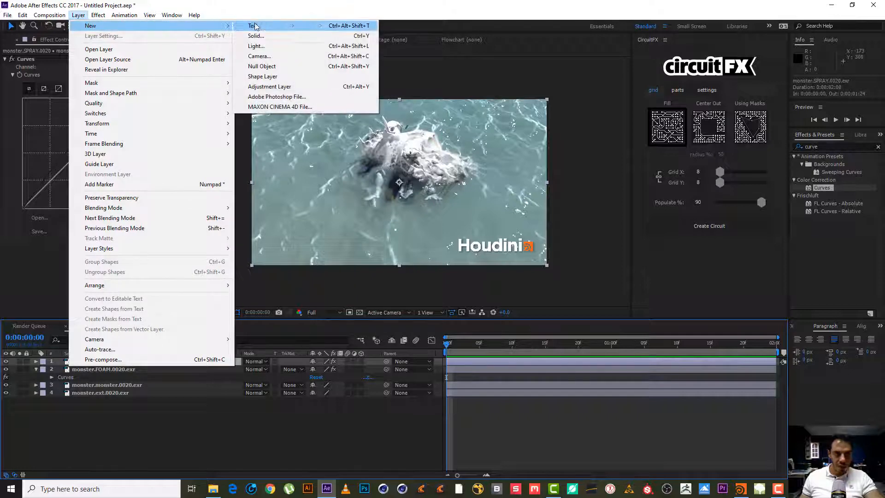
pyautogui.moveTo(270, 87)
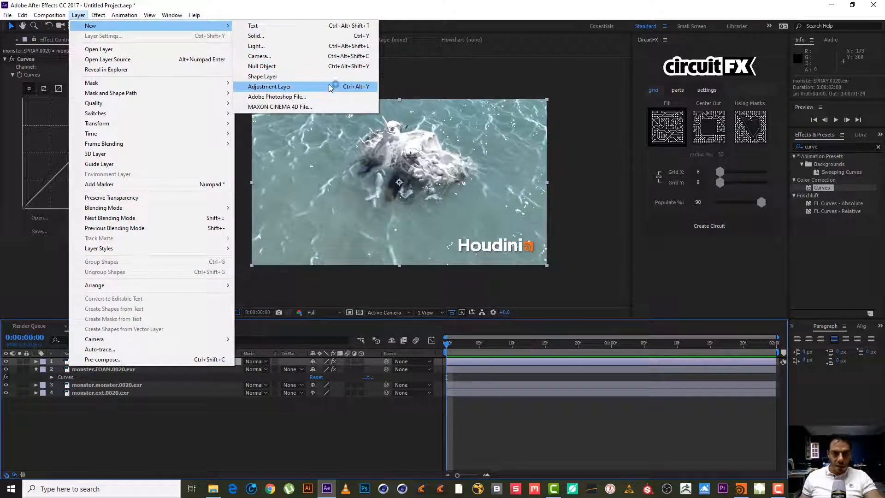
pyautogui.click(270, 87)
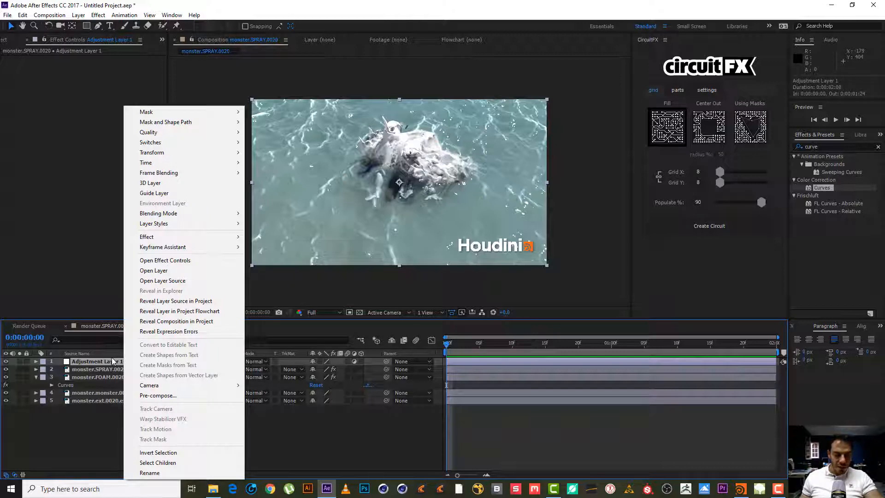
pyautogui.click(146, 237)
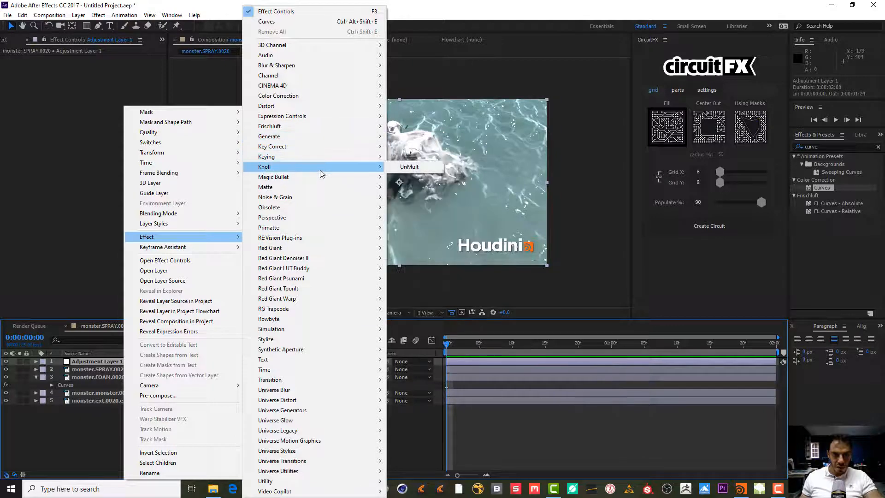
pyautogui.moveTo(268, 136)
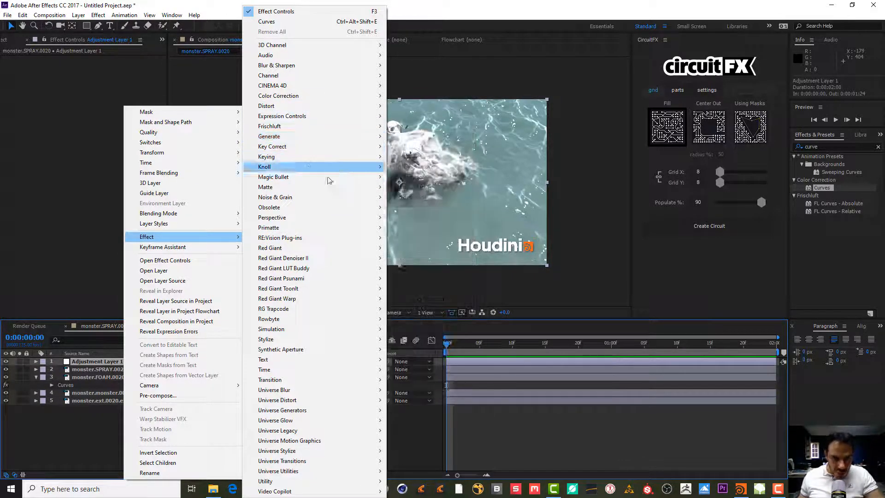
pyautogui.moveTo(274, 177)
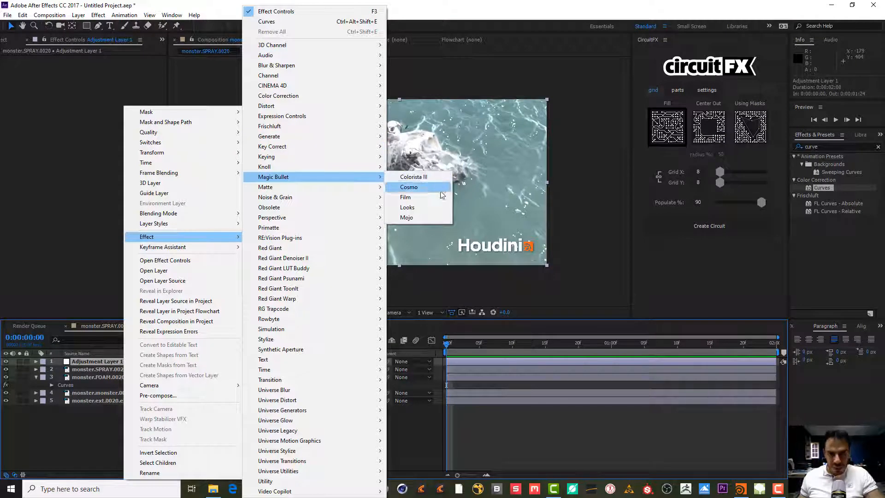
pyautogui.moveTo(407, 208)
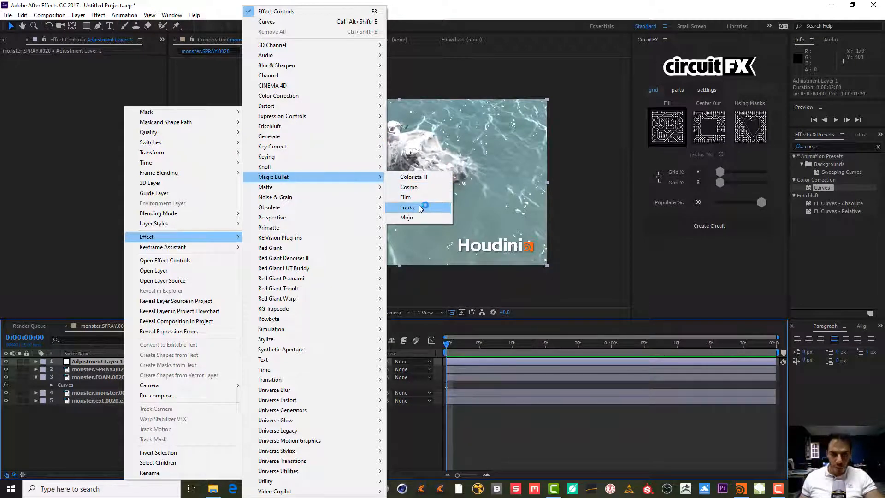
pyautogui.click(407, 208)
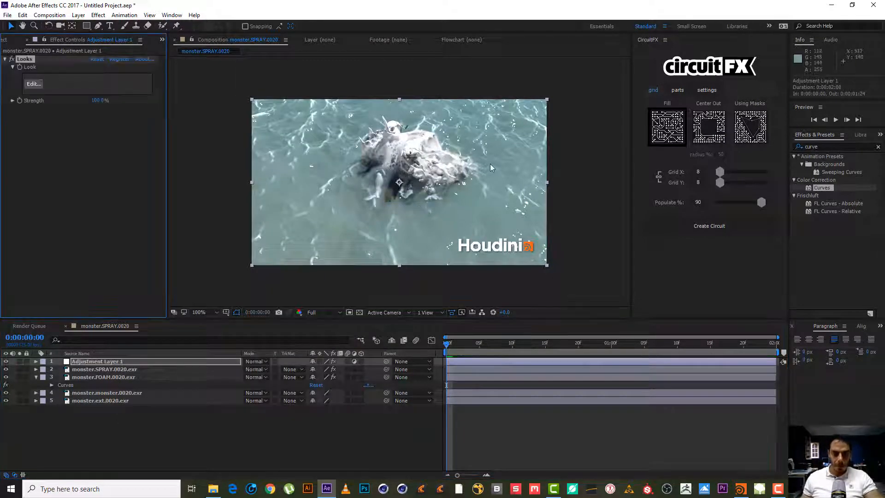
pyautogui.click(829, 147)
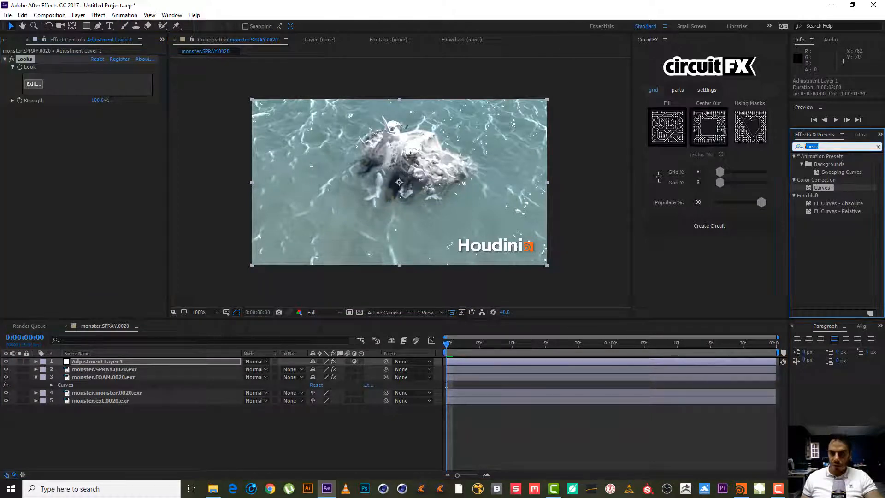
pyautogui.write('look')
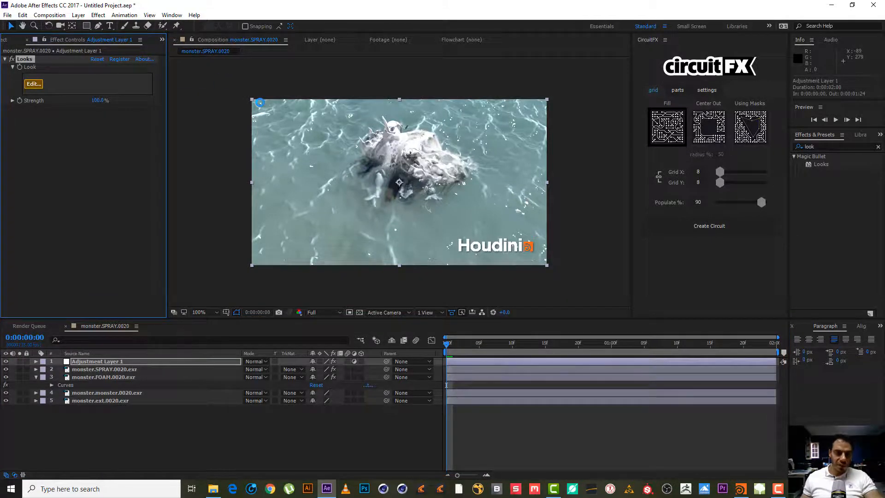
# Step: Browse the Looks editor, previewing Frontage, Classic Epic, Maxine, Elevator Fight, Frost and Classic Invasion
pyautogui.click(33, 83)
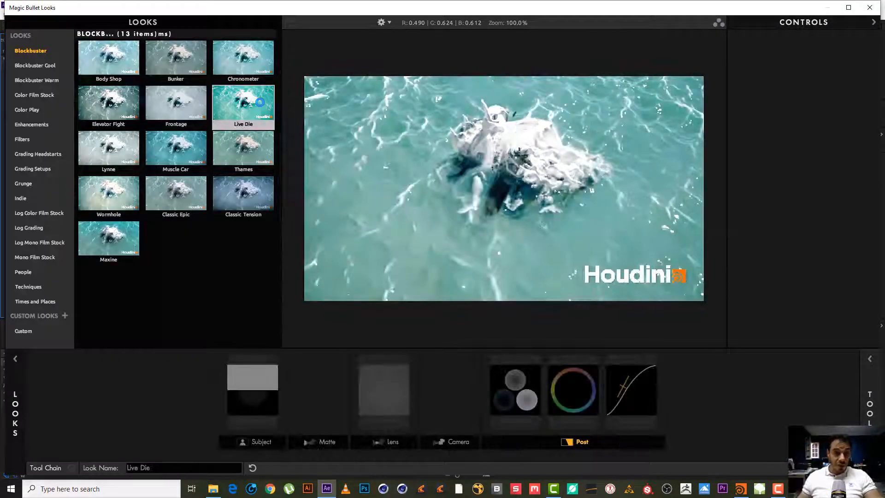
pyautogui.click(175, 102)
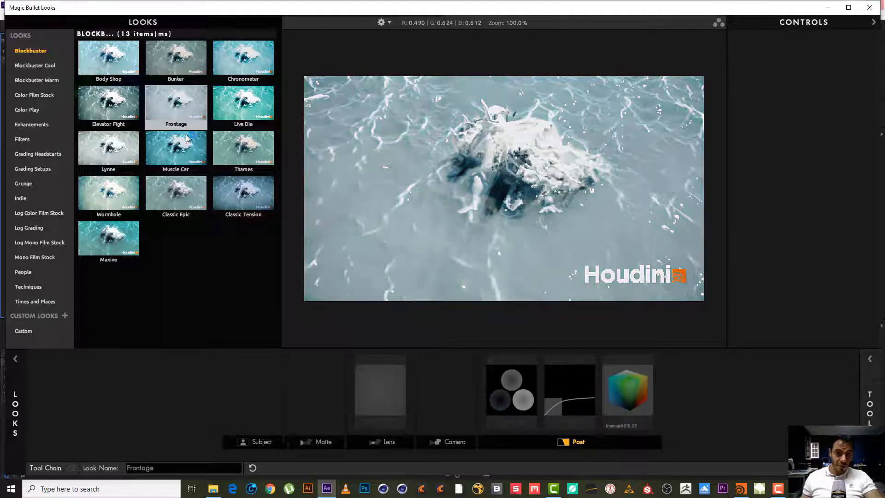
pyautogui.click(175, 195)
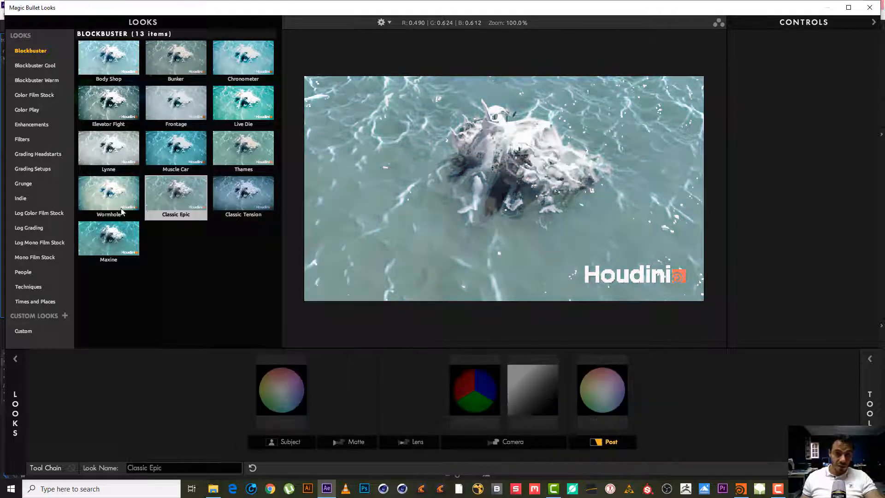
pyautogui.click(109, 237)
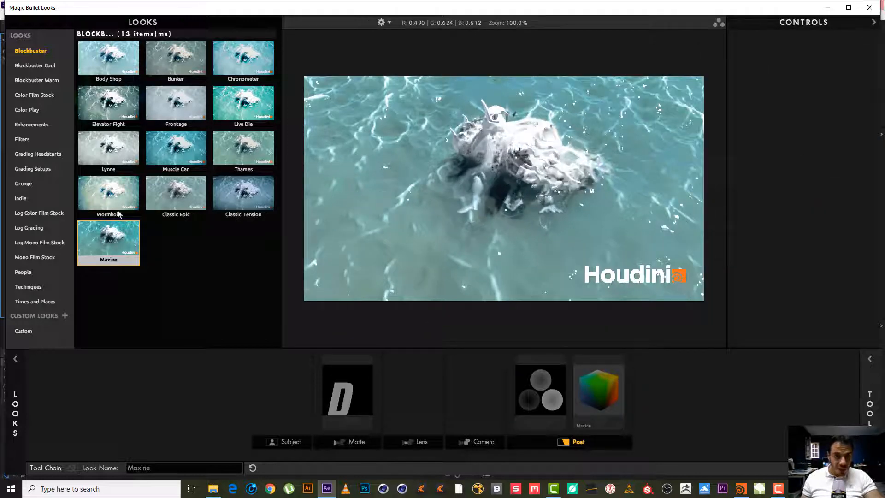
pyautogui.click(109, 102)
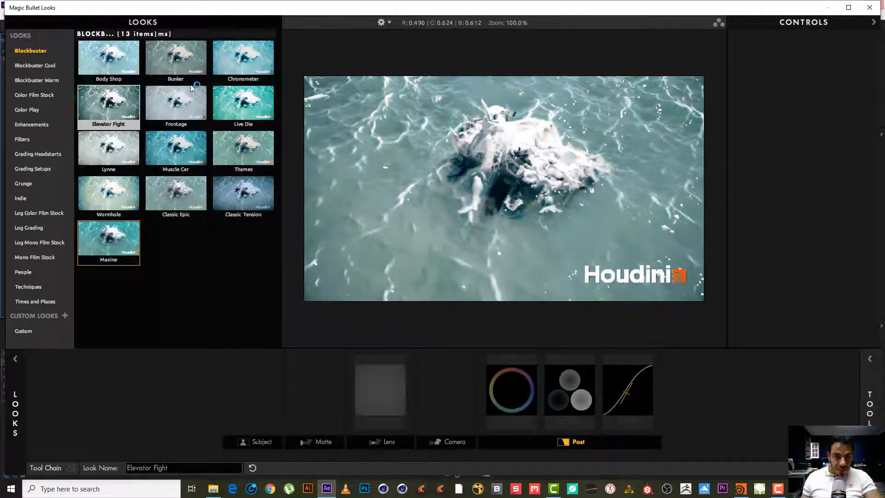
pyautogui.click(175, 192)
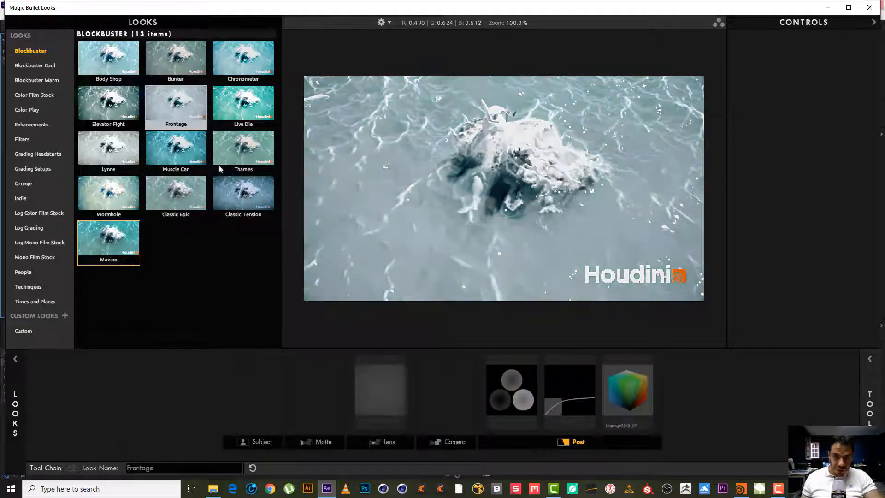
pyautogui.click(34, 66)
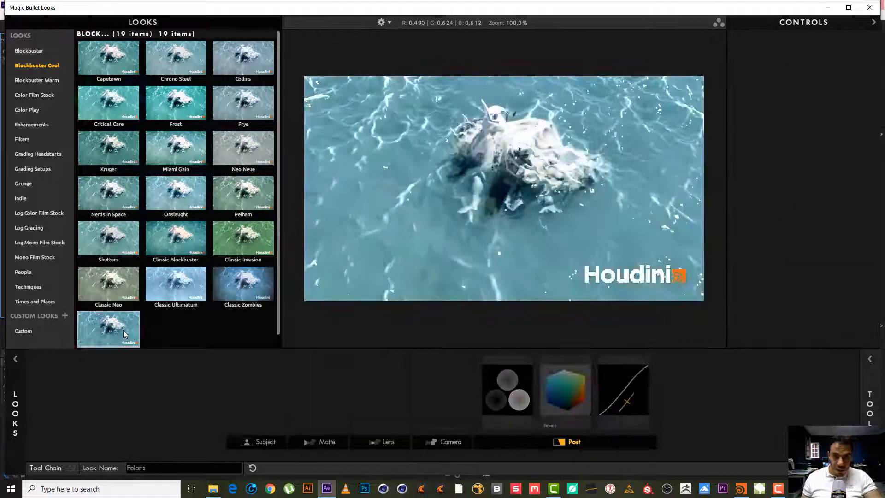
pyautogui.click(175, 103)
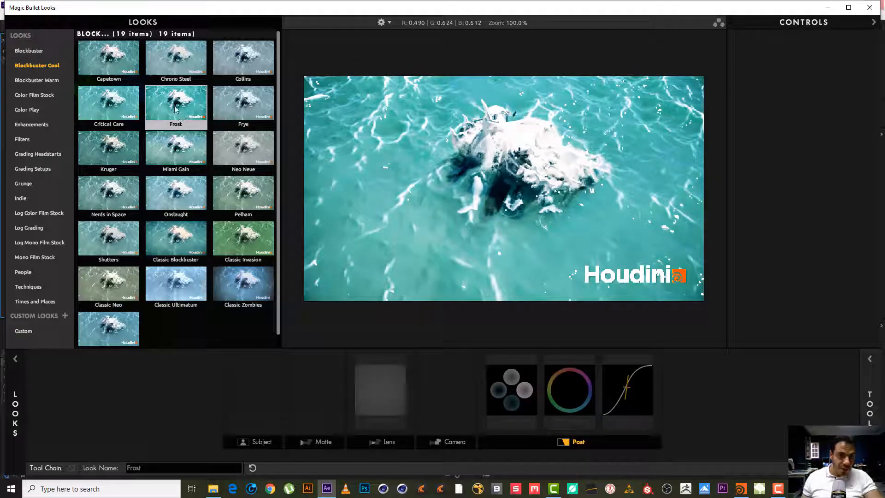
pyautogui.click(243, 240)
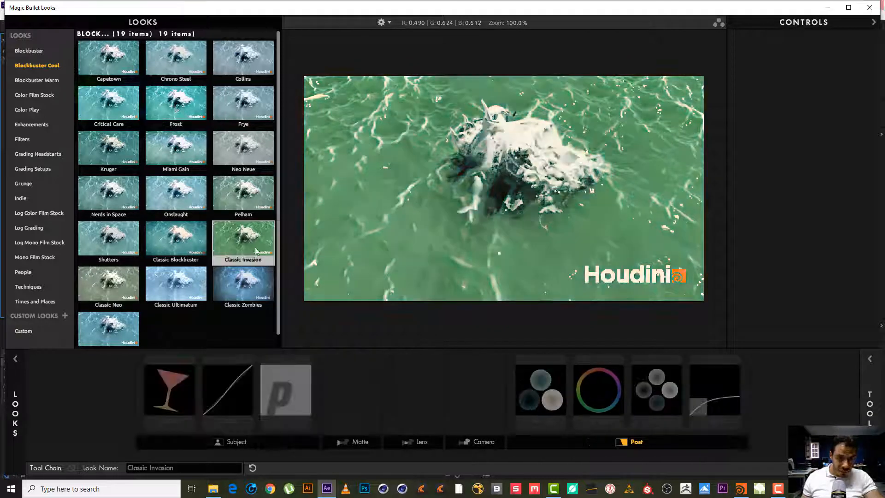
# Step: Apply the Maxine look to the adjustment layer and duplicate that layer
pyautogui.click(175, 239)
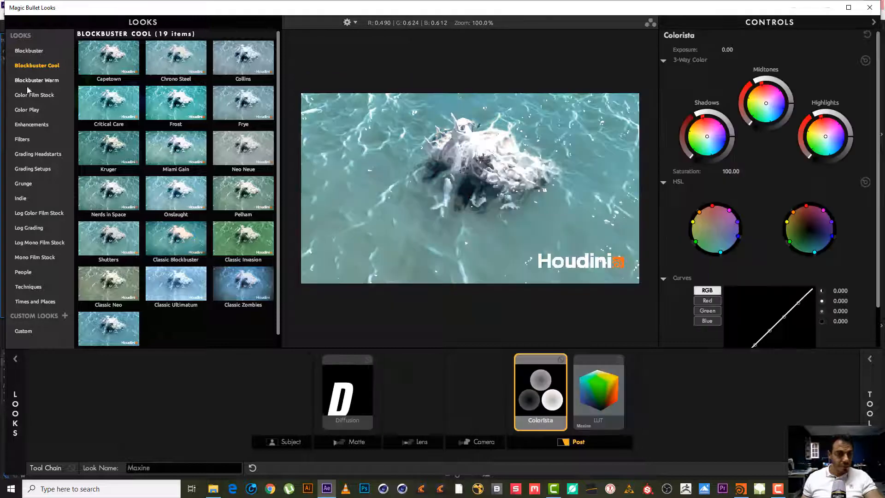
pyautogui.click(37, 80)
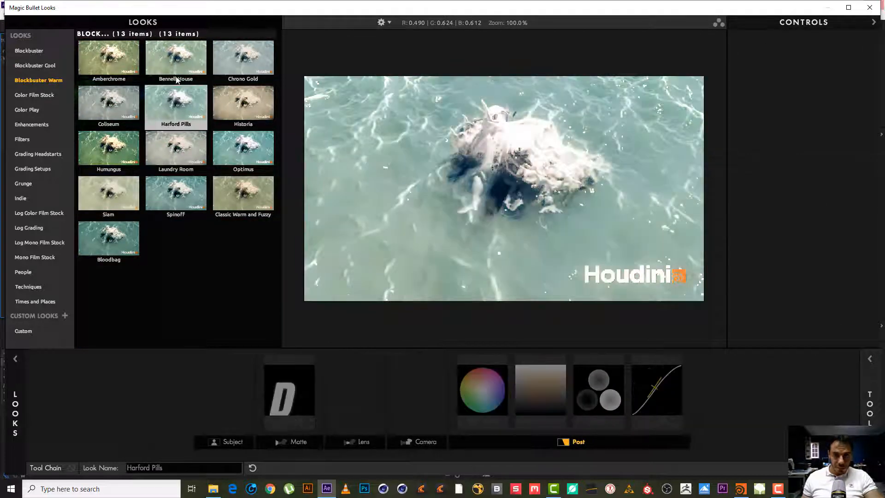
pyautogui.click(108, 56)
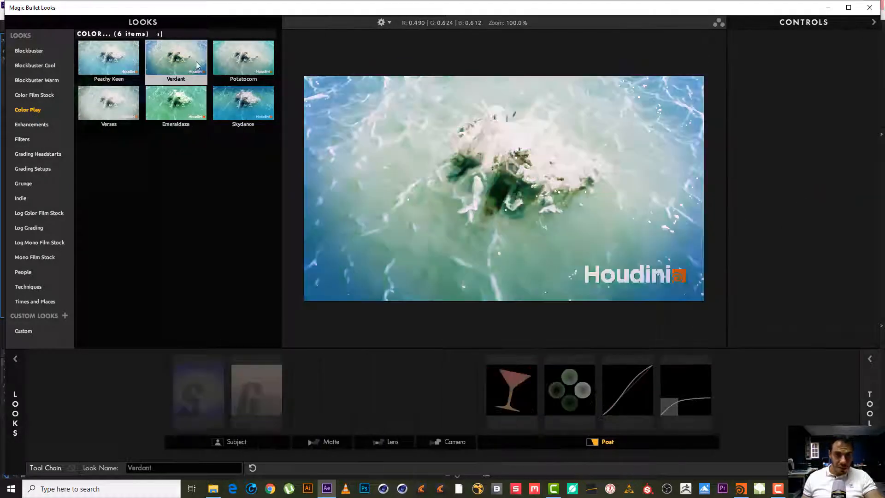
pyautogui.click(243, 56)
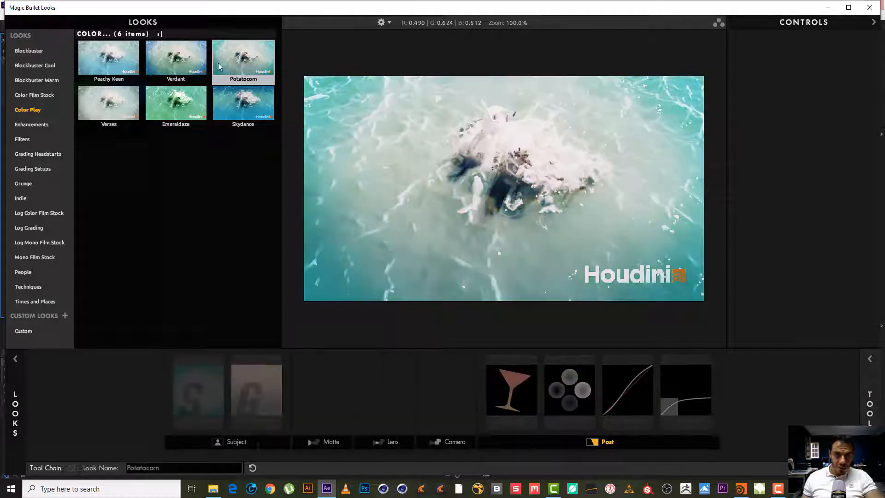
pyautogui.click(20, 198)
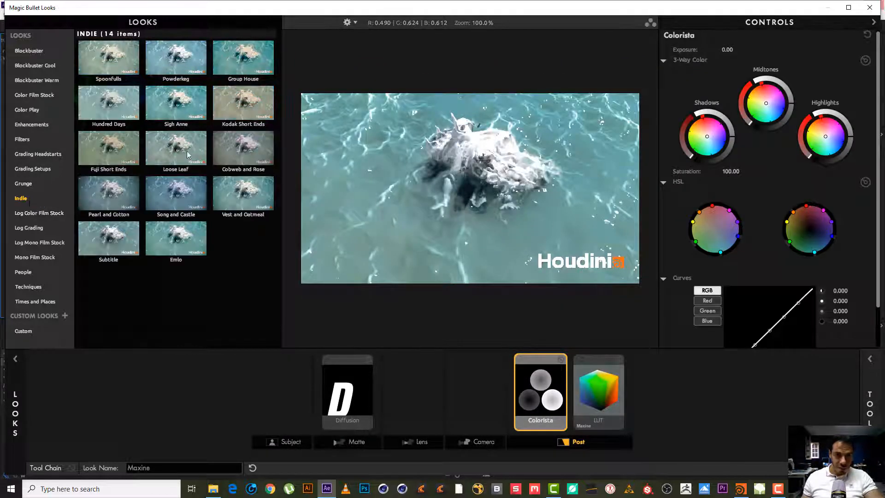
pyautogui.click(108, 195)
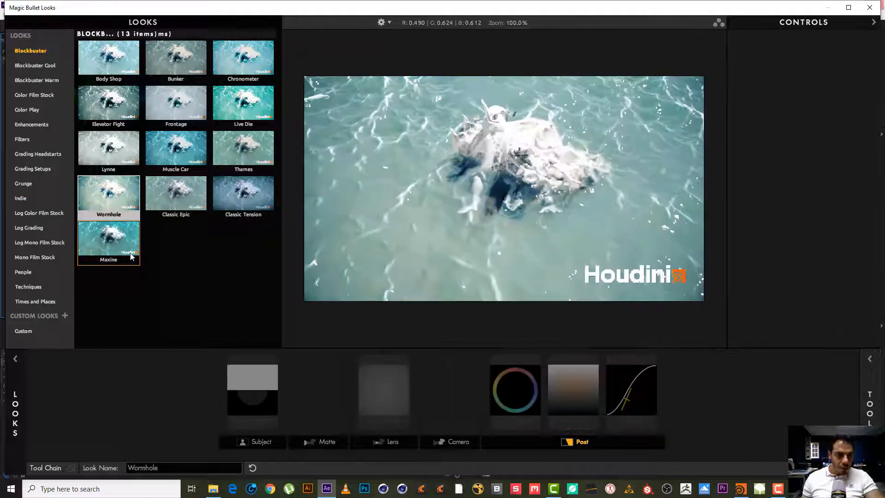
pyautogui.click(108, 242)
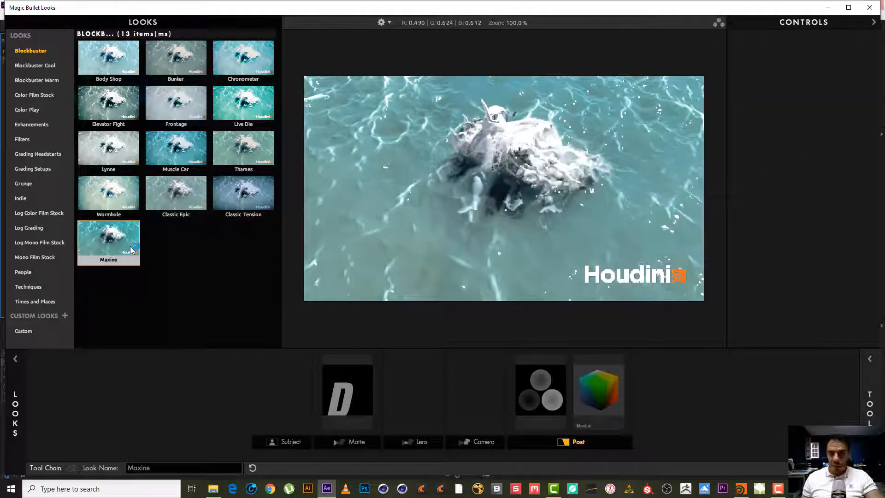
pyautogui.click(539, 390)
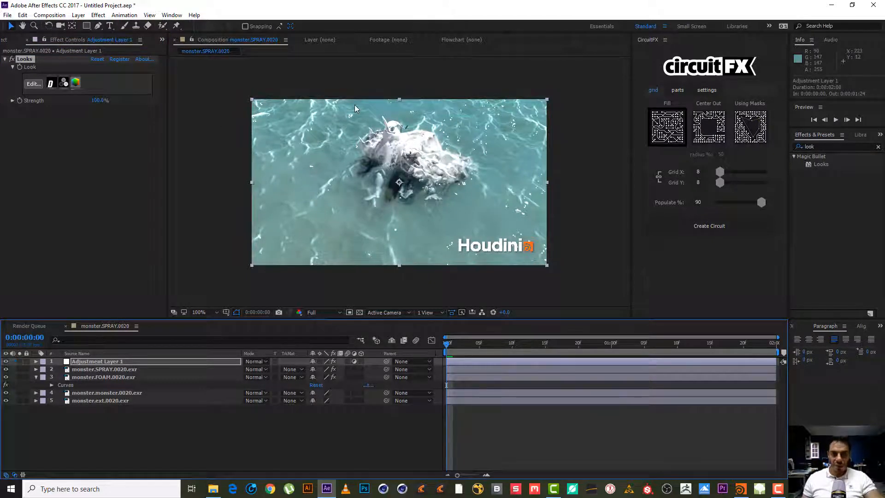
pyautogui.moveTo(104, 97)
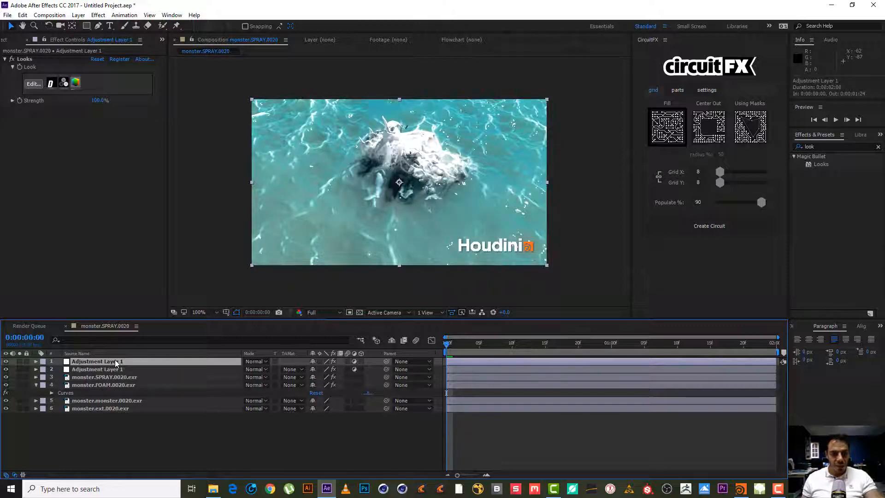
pyautogui.click(33, 84)
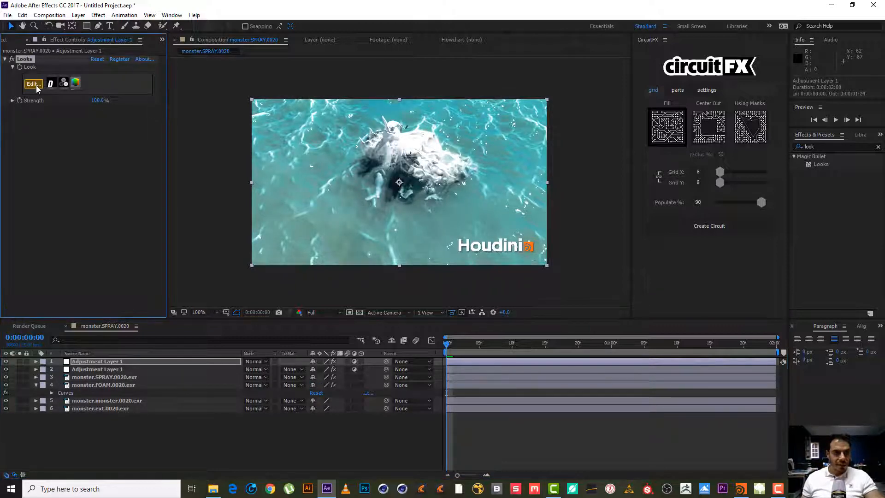
# Step: Grade the duplicate layer with the Classic Blockbuster look and reveal its Opacity property
pyautogui.click(32, 84)
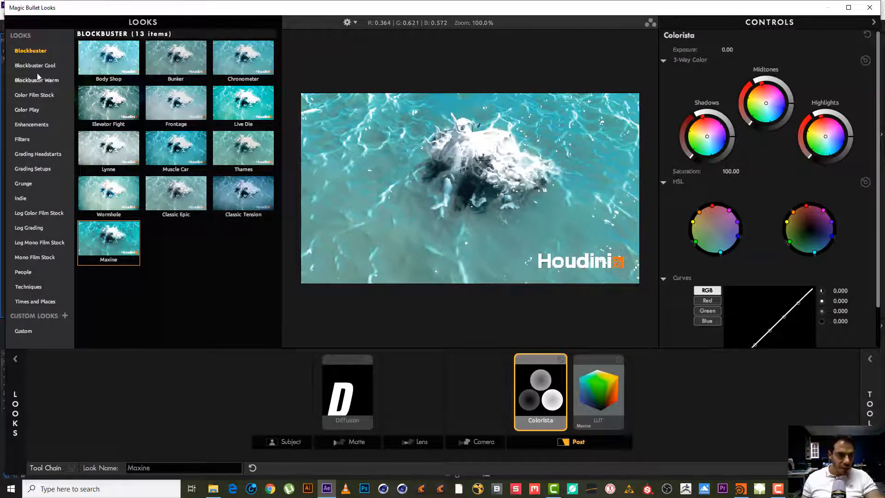
pyautogui.click(36, 64)
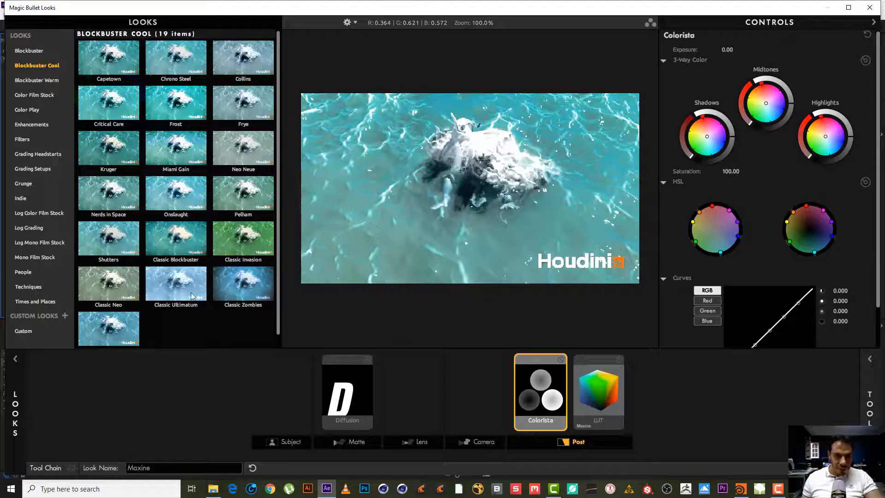
pyautogui.doubleClick(175, 103)
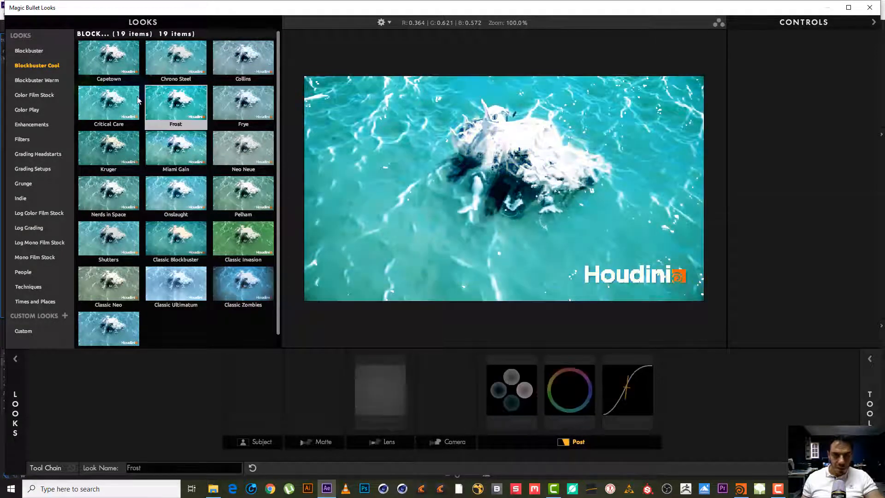
pyautogui.click(175, 238)
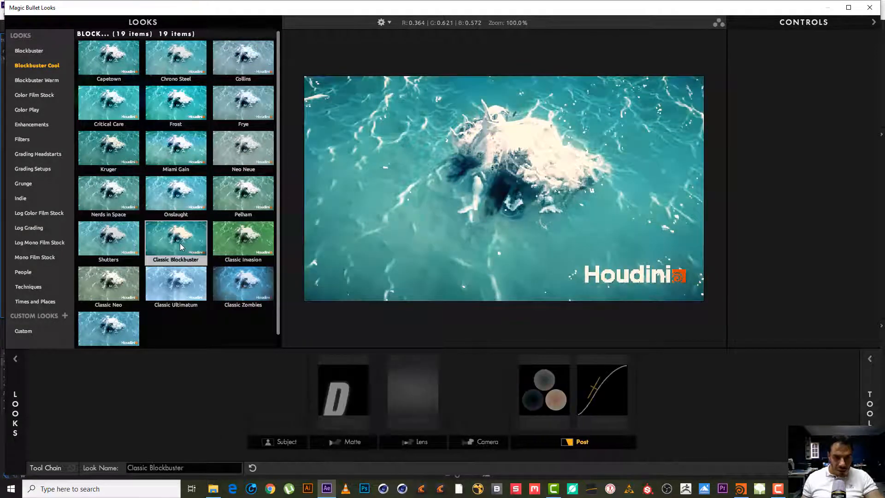
pyautogui.click(544, 391)
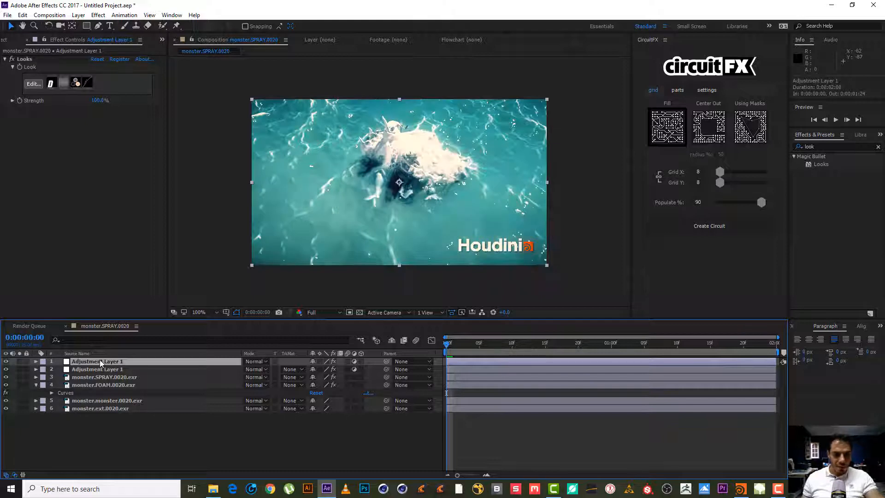
pyautogui.click(36, 361)
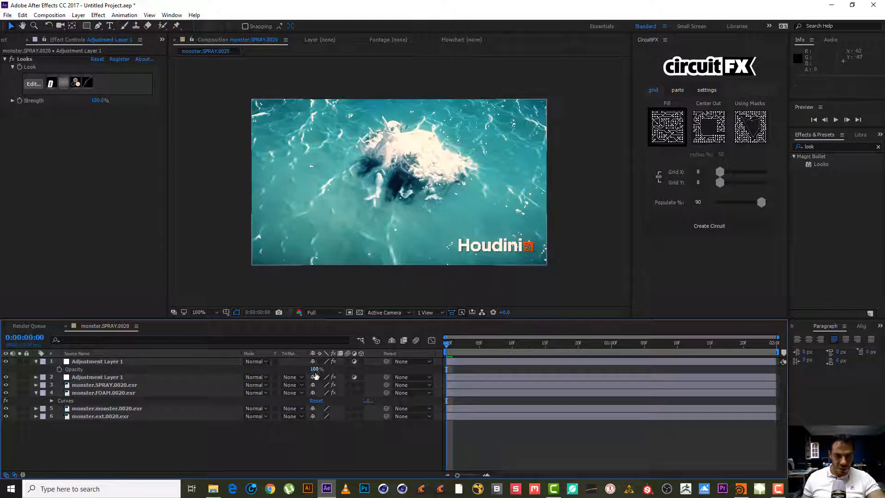